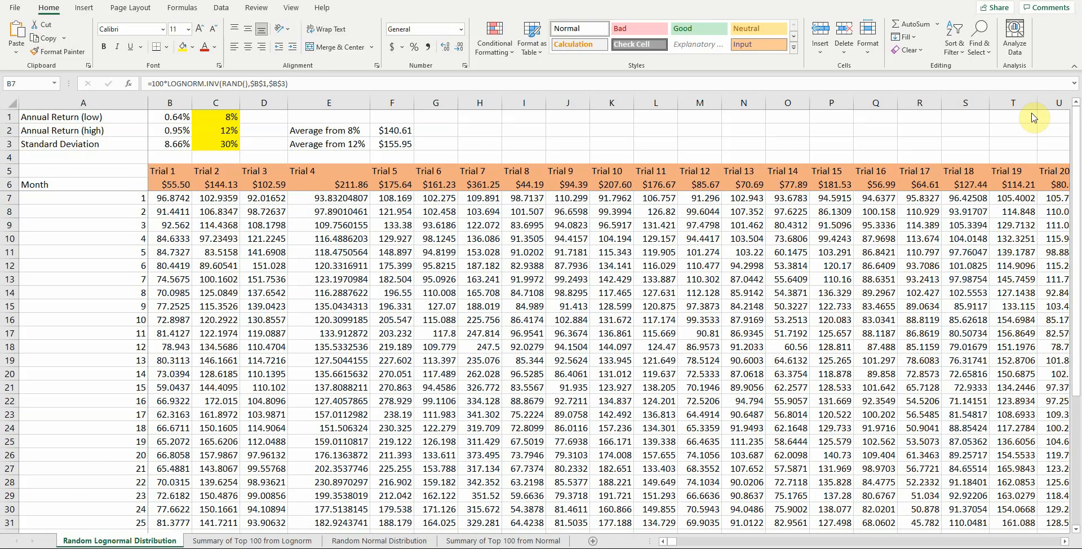
{"action": "mouse_move", "coordinate": [268, 128]}
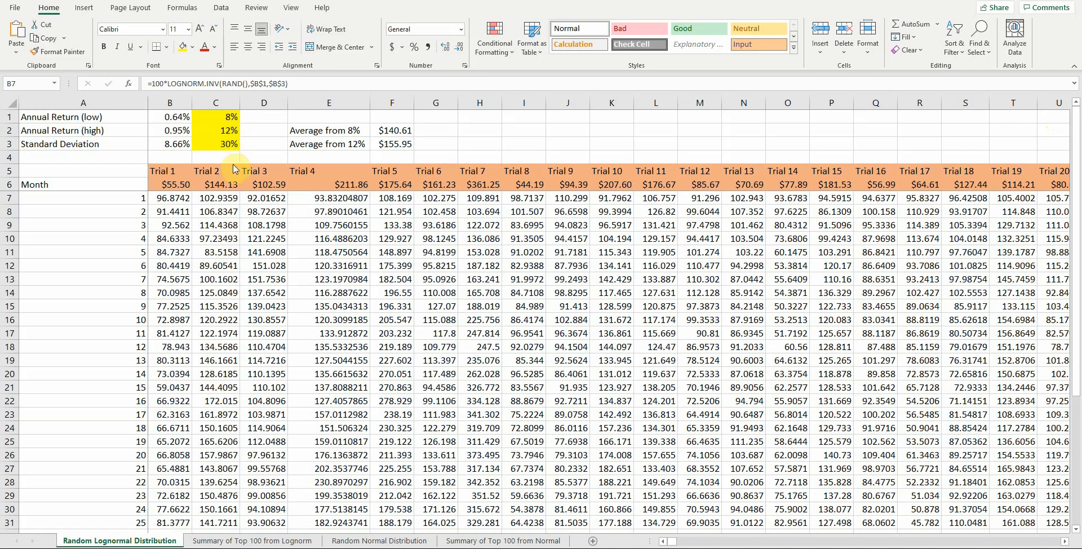
Inspect the first trial's price, 8% and 12% returns, 30% deviation, and monthly return formula.
{"action": "left_click", "coordinate": [171, 199]}
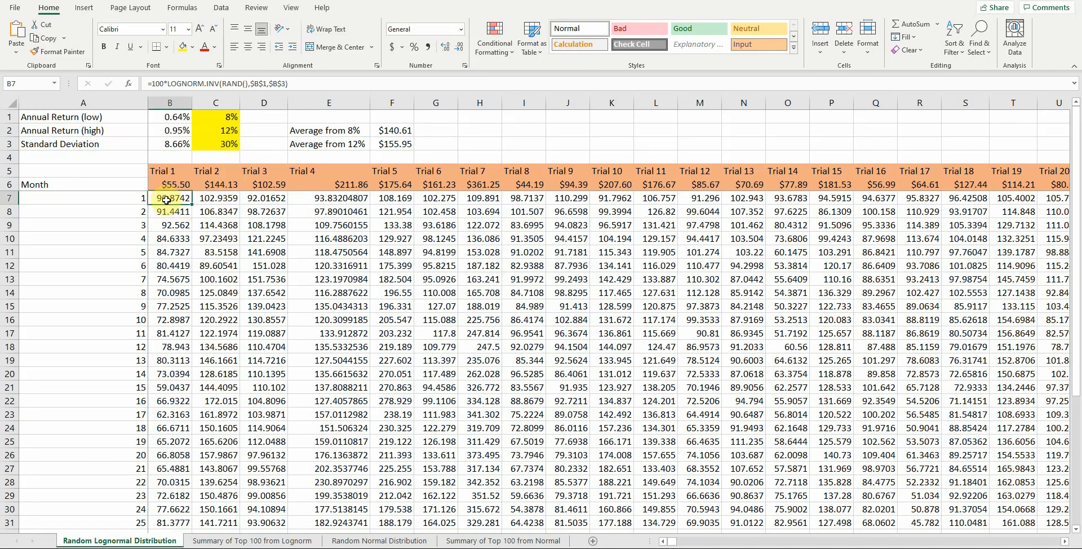
{"action": "left_click", "coordinate": [170, 102]}
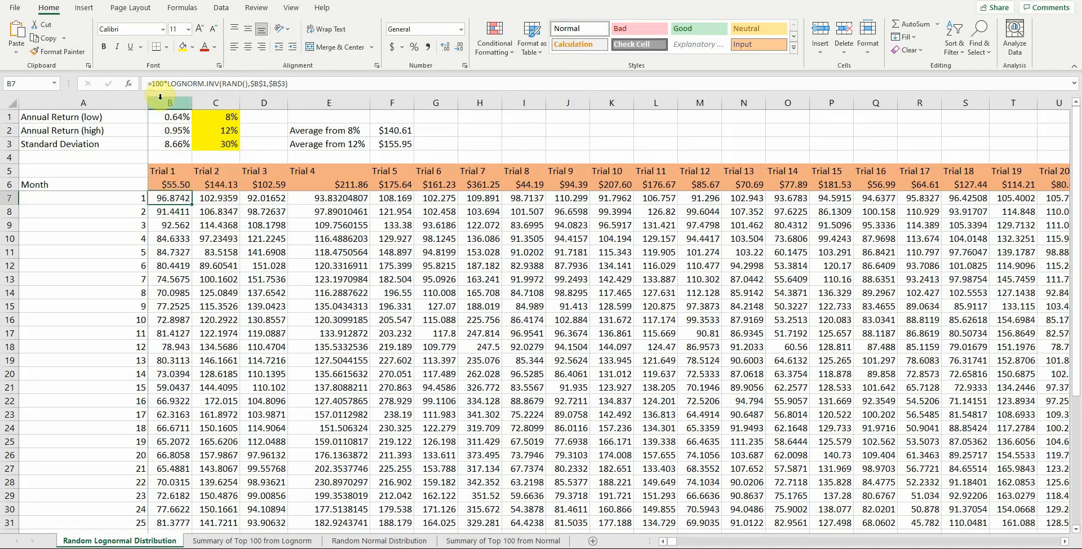
{"action": "mouse_move", "coordinate": [153, 97]}
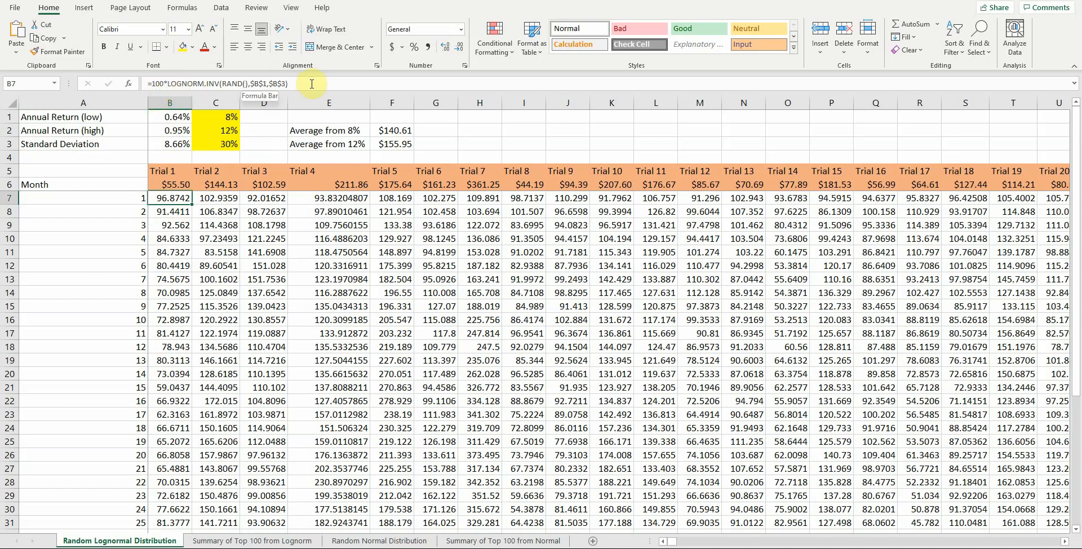
{"action": "scroll", "scroll_direction": "down", "scroll_amount": 3}
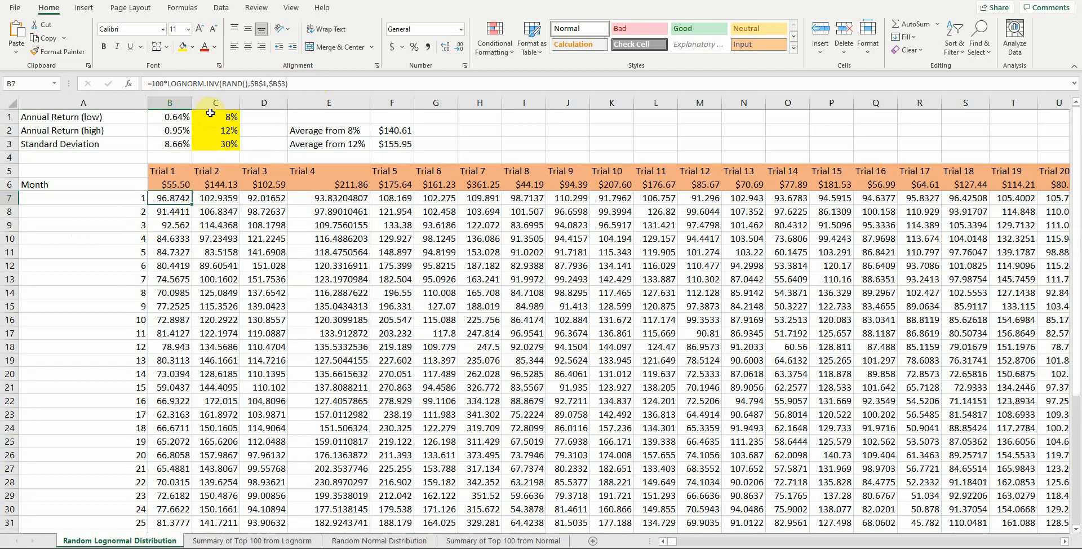
{"action": "left_click", "coordinate": [215, 117]}
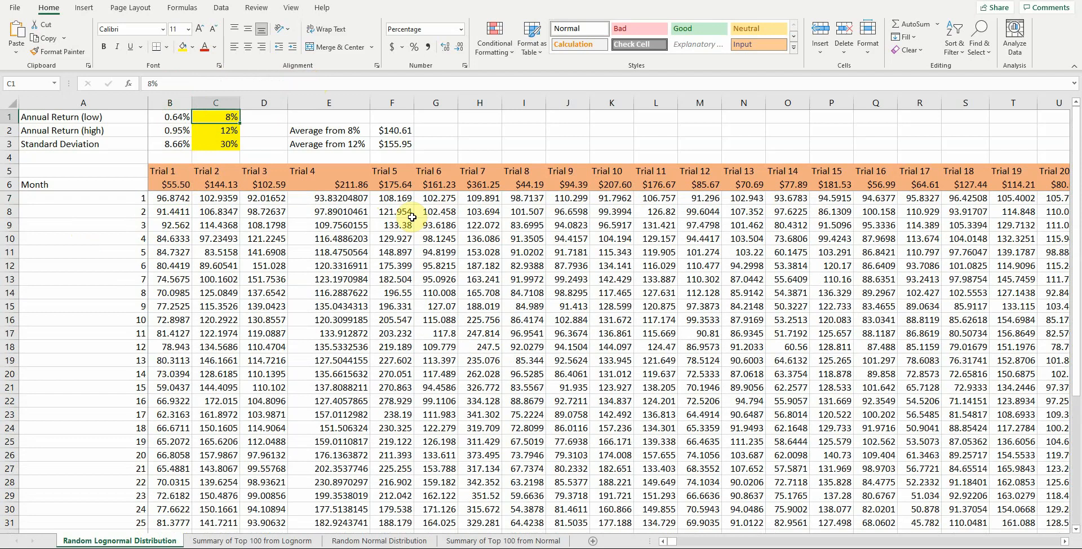
{"action": "mouse_move", "coordinate": [264, 92]}
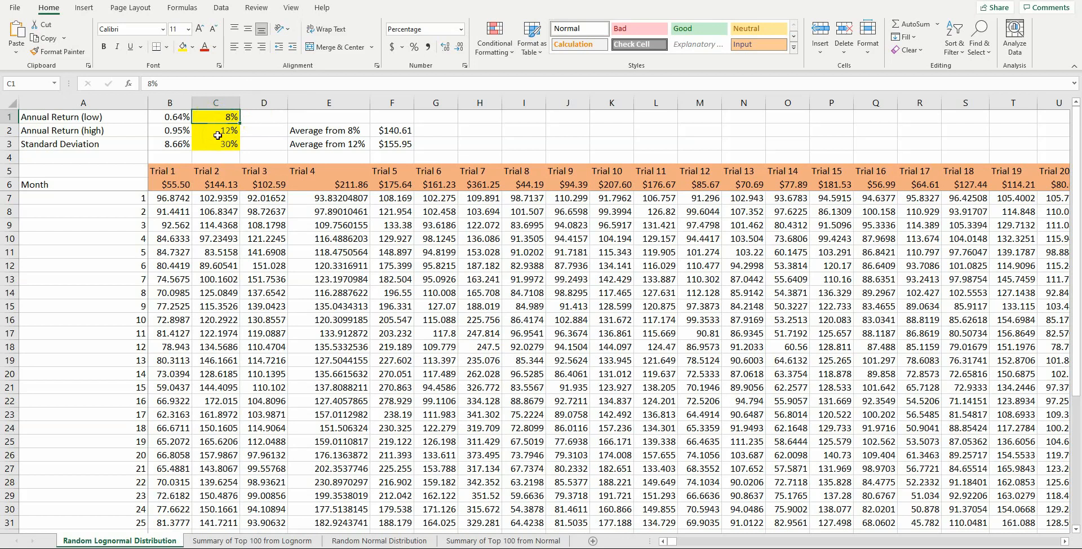
{"action": "left_click", "coordinate": [215, 144]}
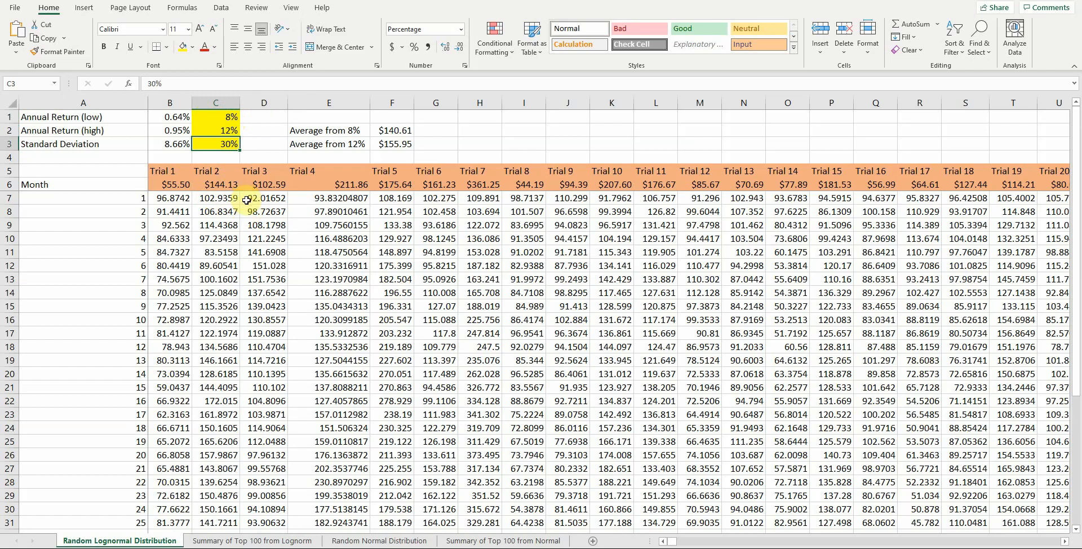
{"action": "mouse_move", "coordinate": [247, 207]}
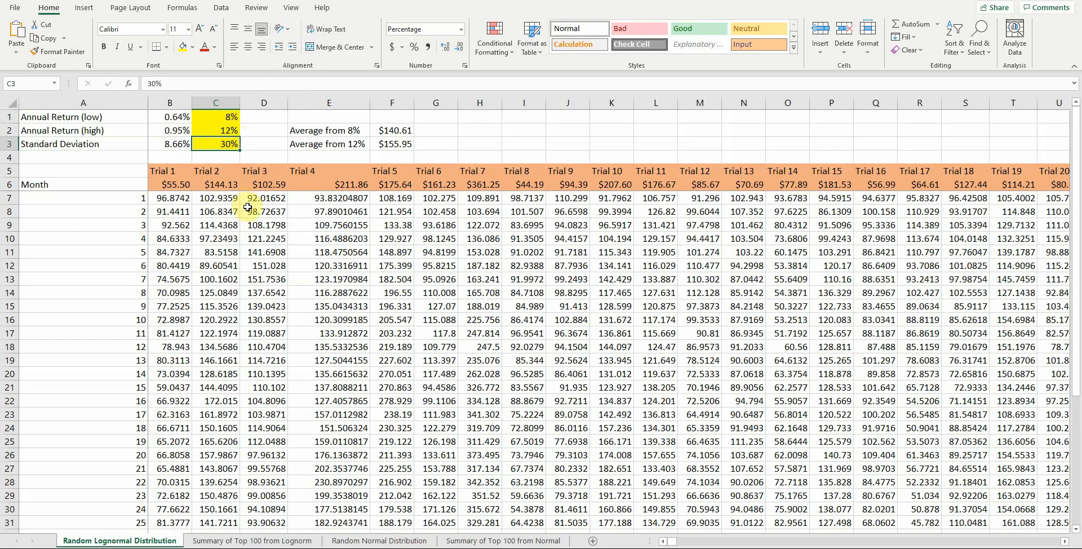
{"action": "mouse_move", "coordinate": [250, 212]}
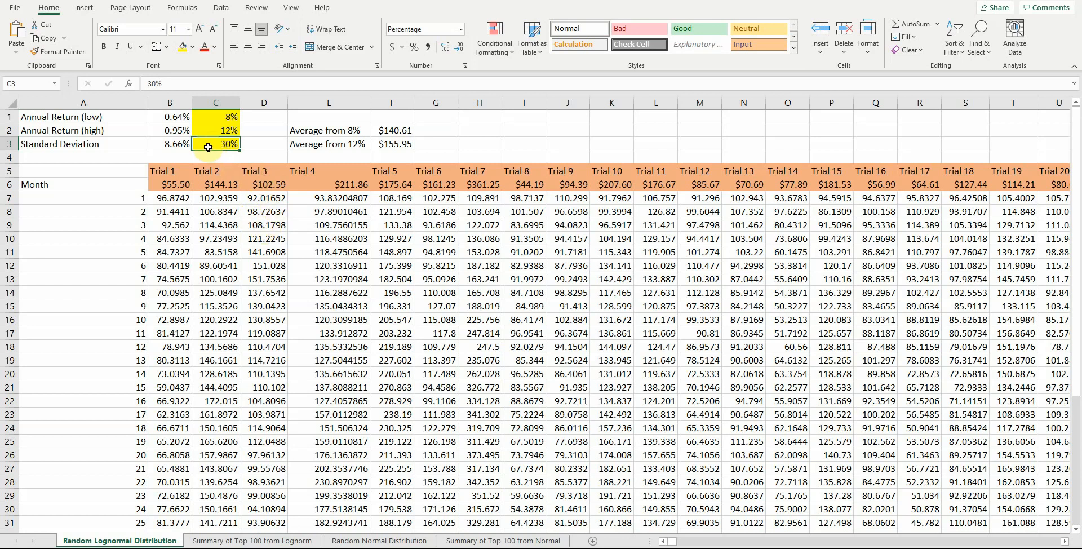
{"action": "left_click", "coordinate": [215, 117]}
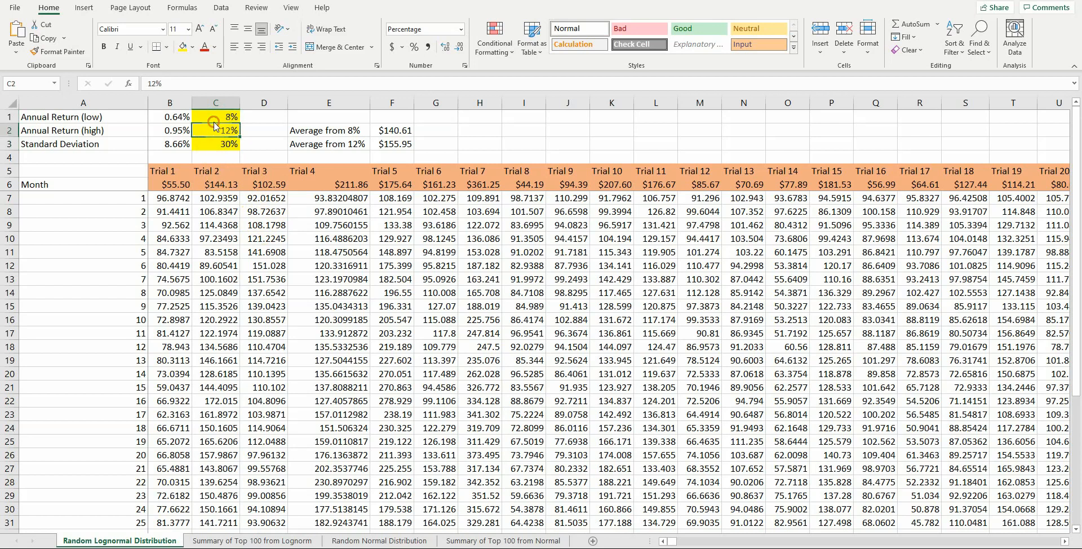
{"action": "left_click", "coordinate": [216, 116]}
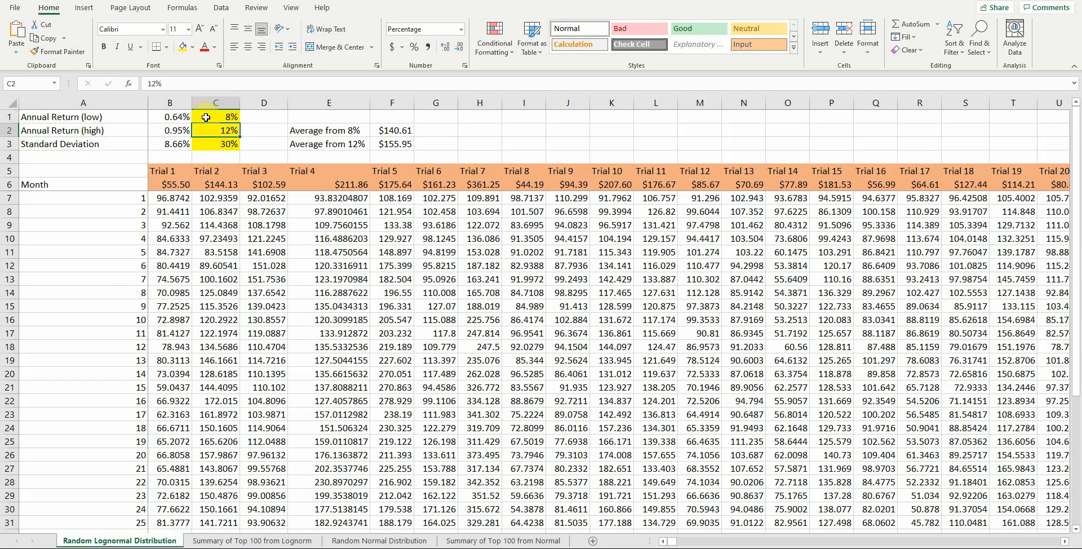
{"action": "mouse_move", "coordinate": [169, 122]}
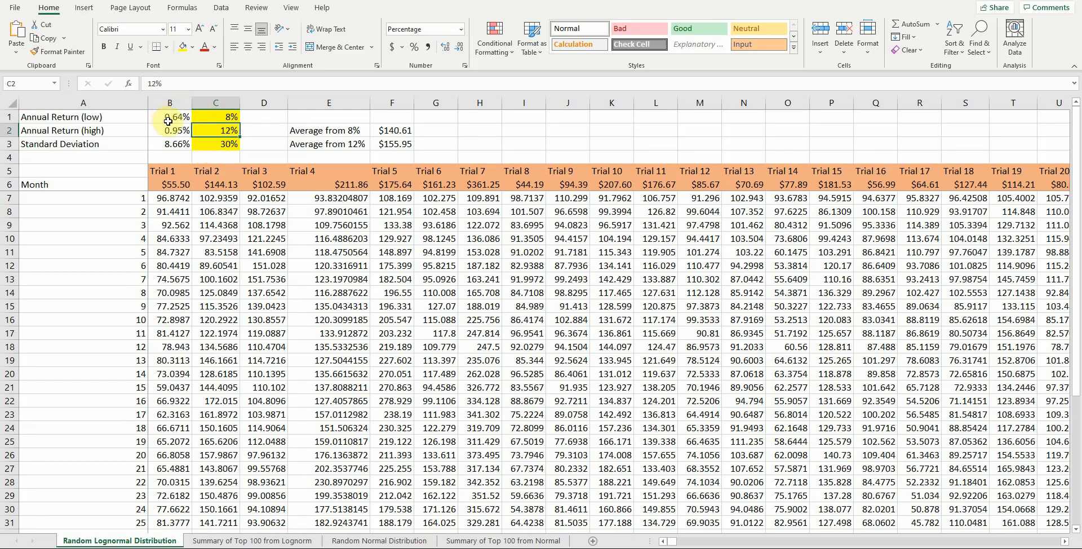
{"action": "left_click", "coordinate": [170, 116]}
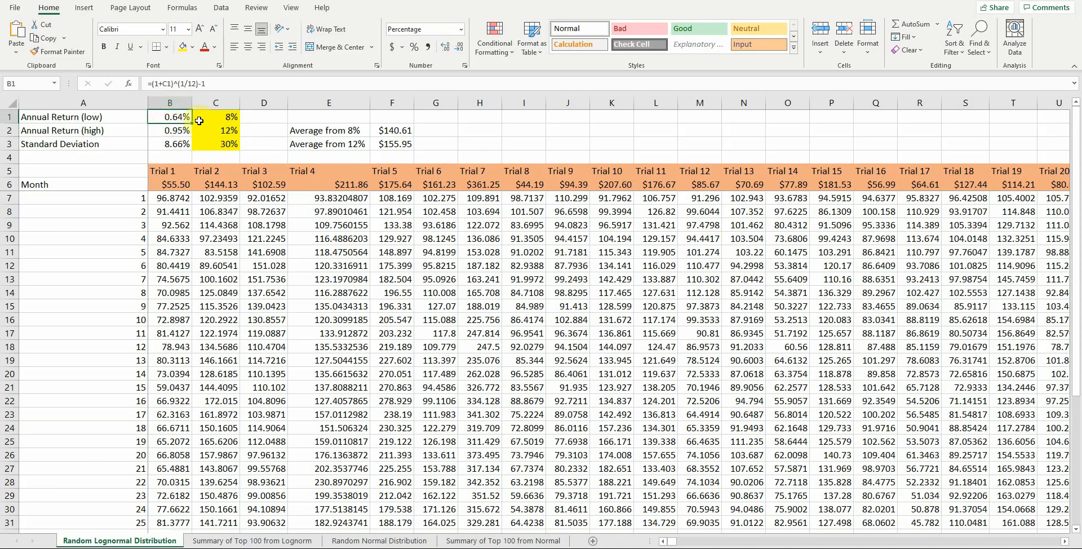
{"action": "left_click", "coordinate": [169, 116]}
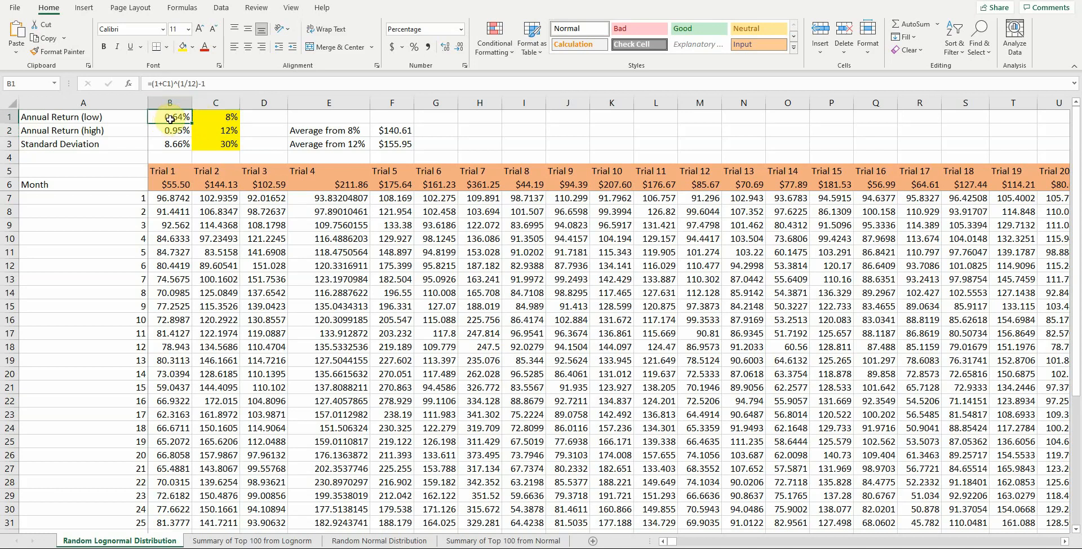
{"action": "mouse_move", "coordinate": [219, 83]}
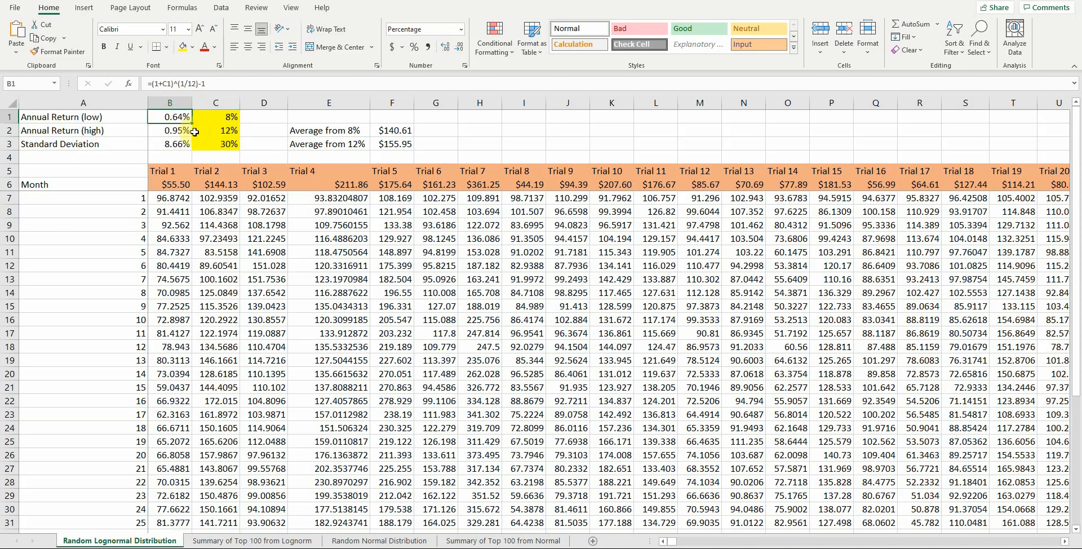
{"action": "mouse_move", "coordinate": [194, 137]}
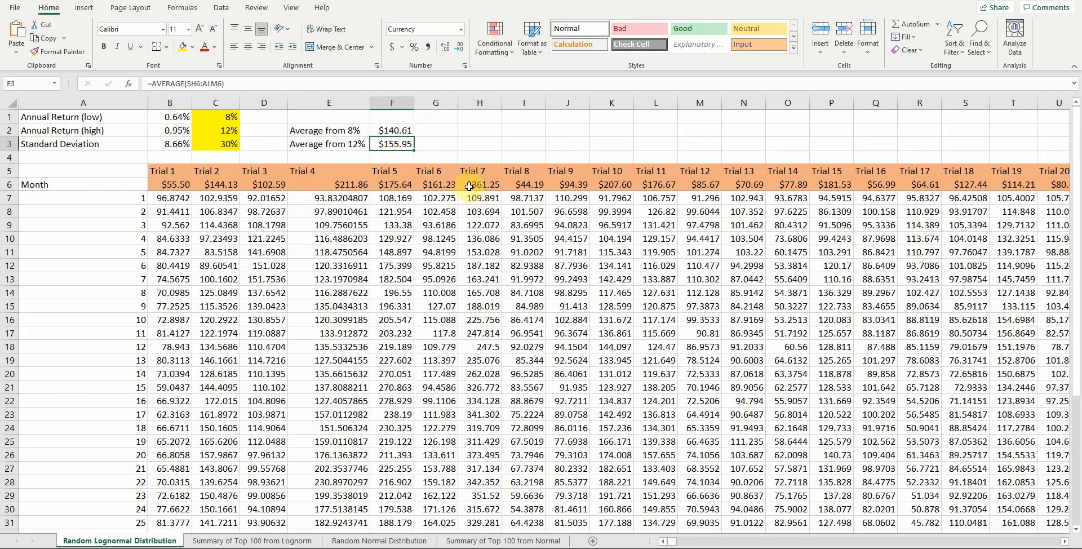
Check the 8% average and recalculate repeatedly, ending at averages $140.91 and $158.26.
{"action": "left_click", "coordinate": [392, 130]}
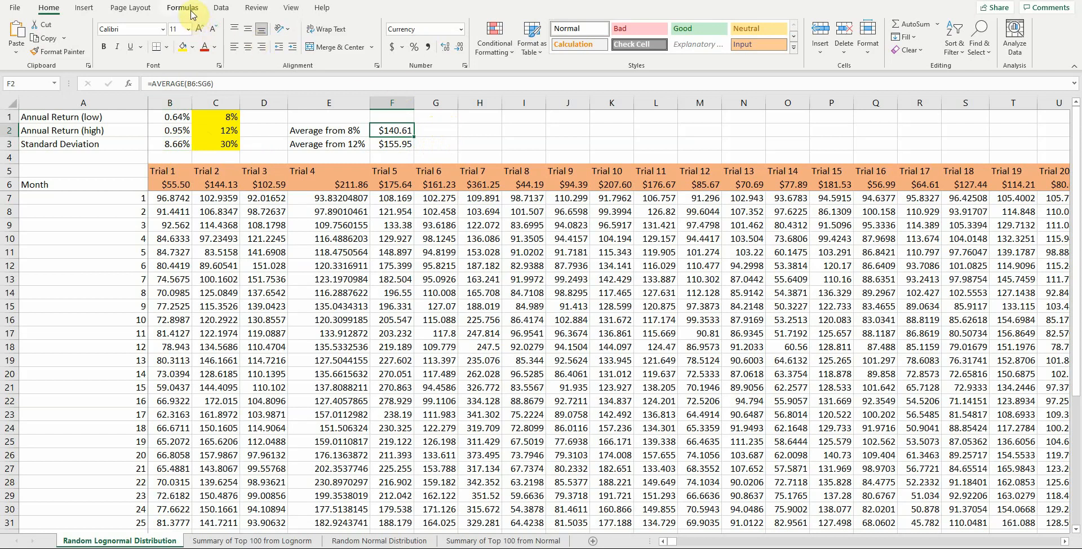
{"action": "left_click", "coordinate": [182, 7]}
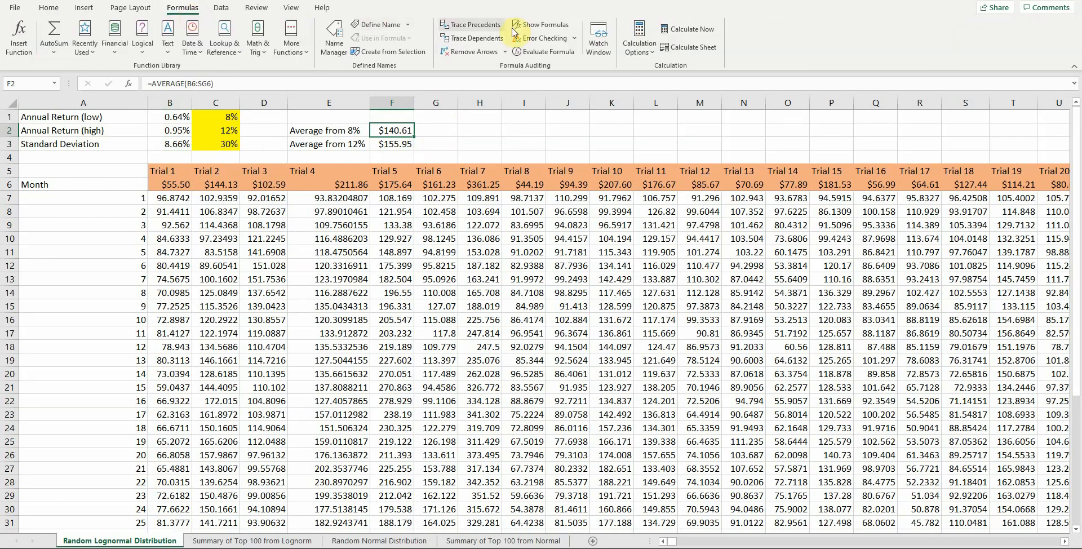
{"action": "left_click", "coordinate": [686, 28]}
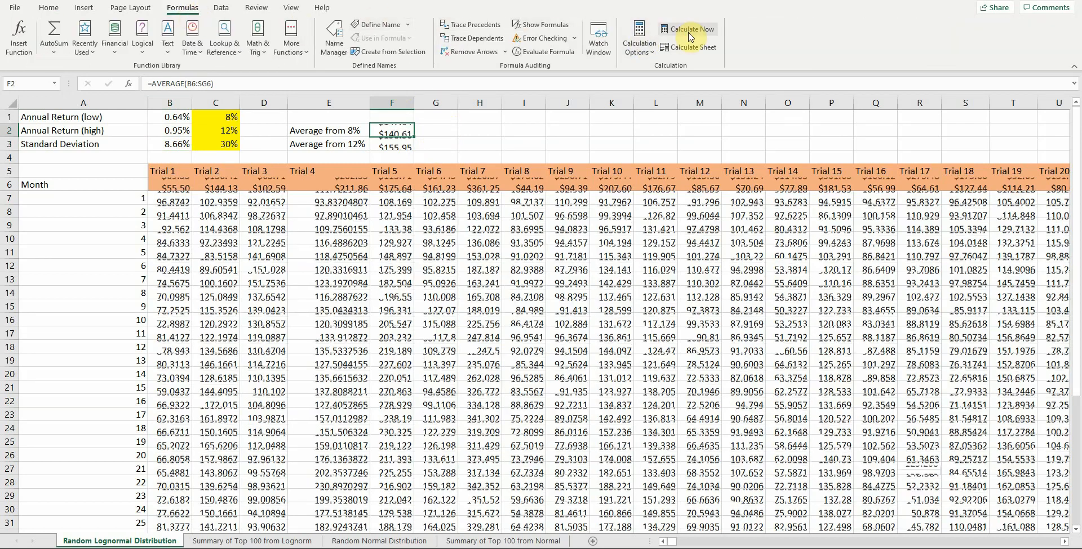
{"action": "left_click", "coordinate": [688, 29]}
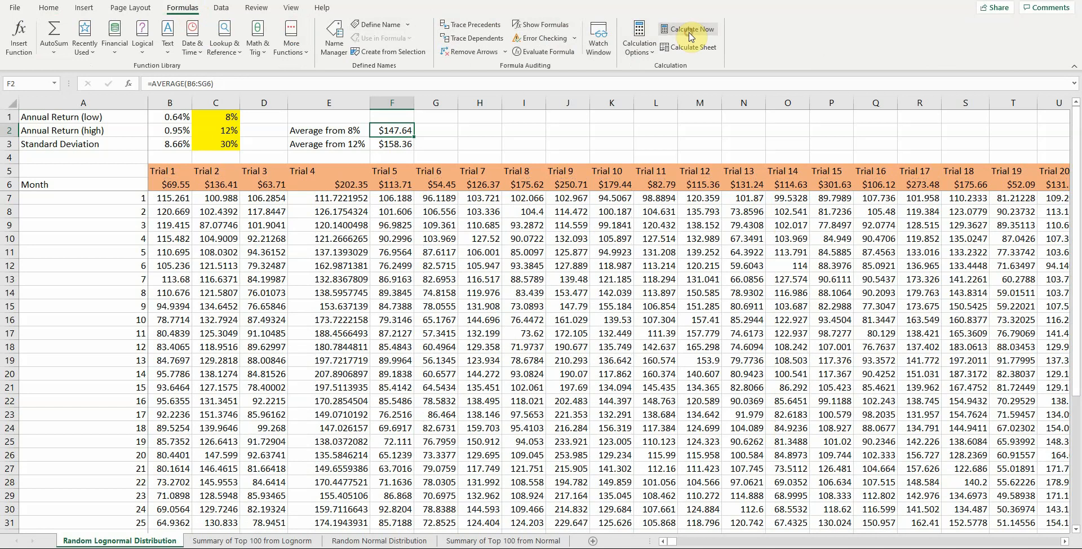
{"action": "left_click", "coordinate": [687, 29]}
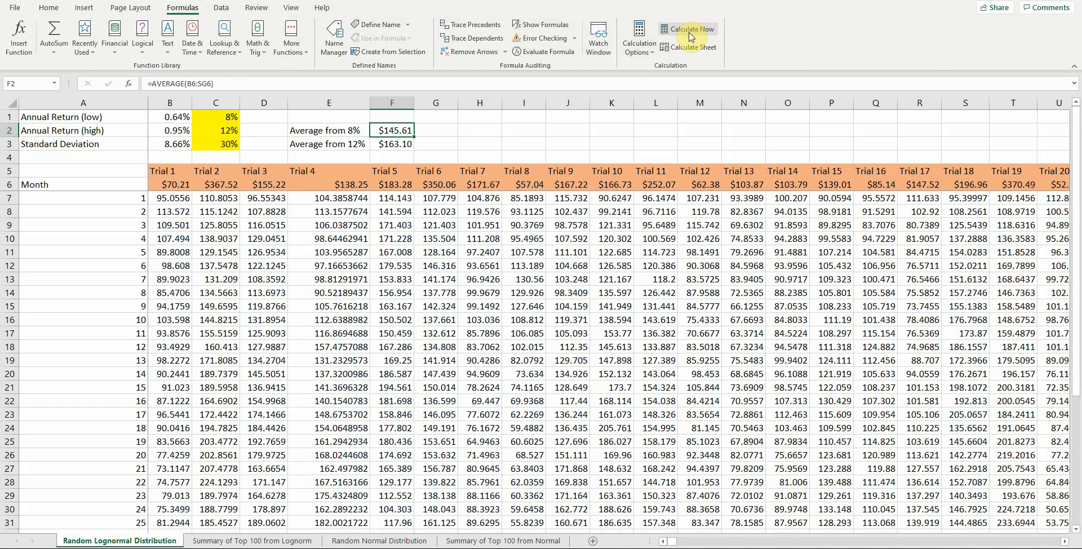
{"action": "left_click", "coordinate": [688, 29]}
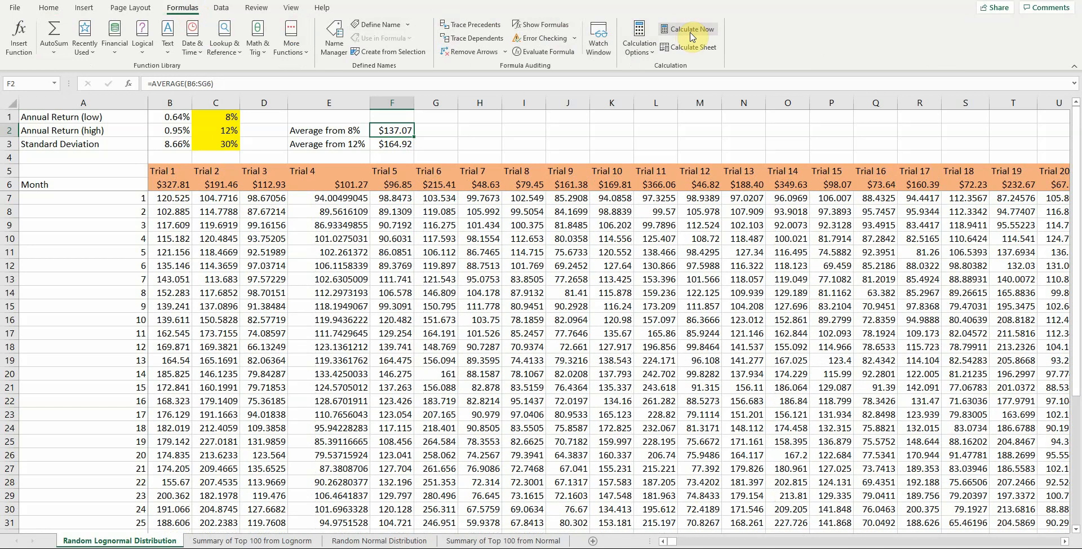
{"action": "left_click", "coordinate": [687, 28]}
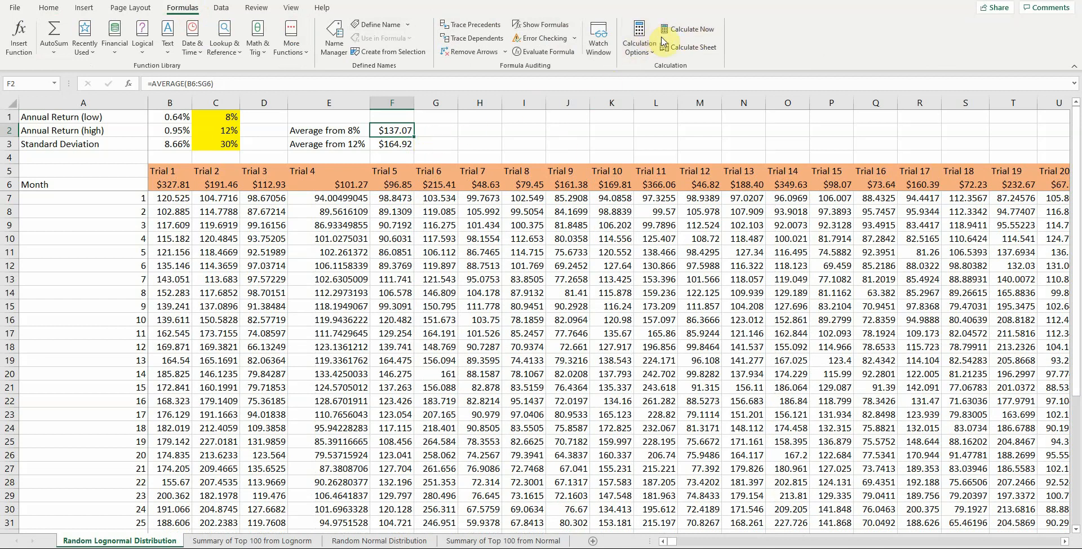
{"action": "left_click", "coordinate": [689, 29]}
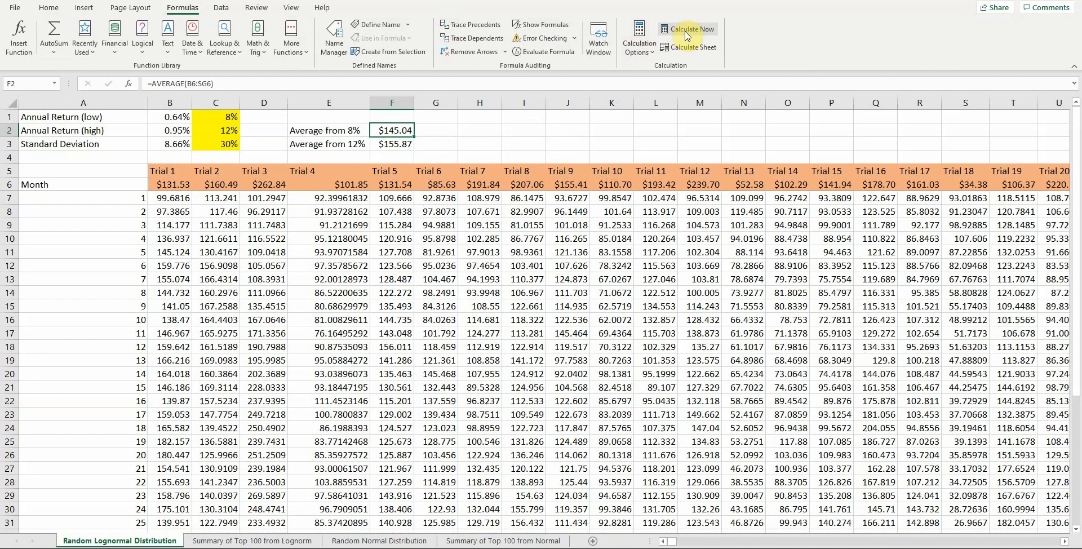
{"action": "left_click", "coordinate": [688, 29]}
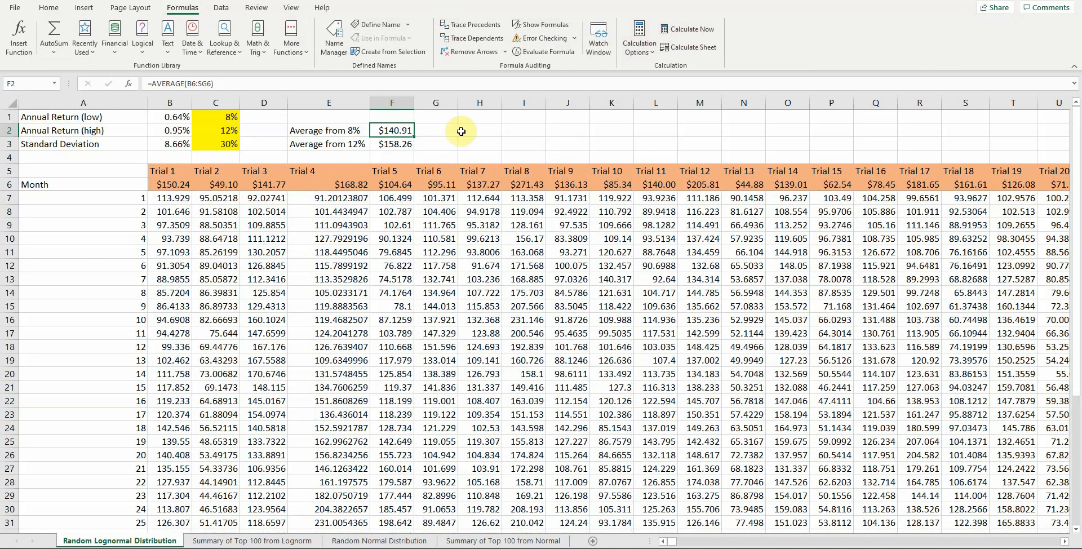
{"action": "mouse_move", "coordinate": [460, 125]}
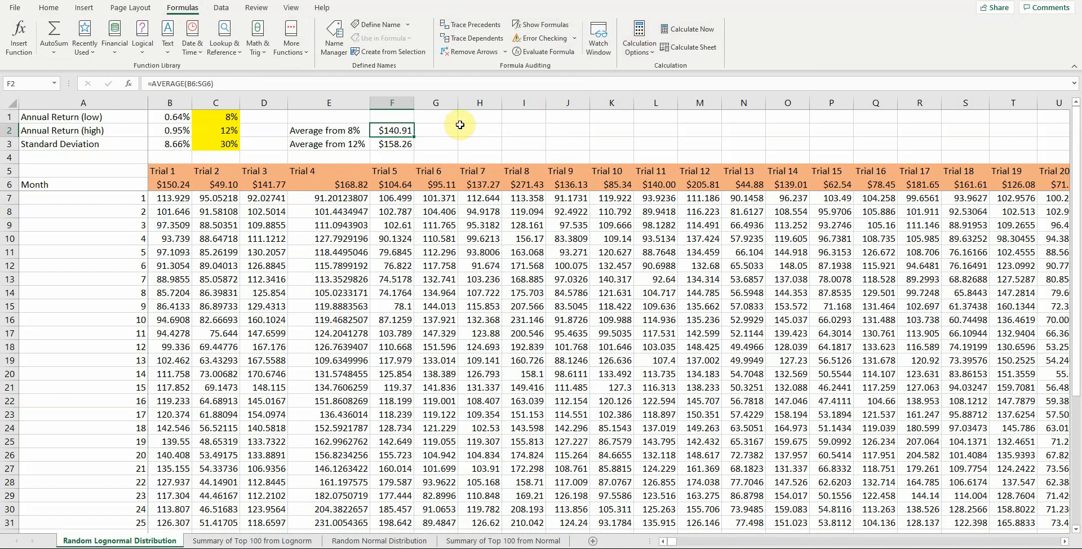
{"action": "mouse_move", "coordinate": [452, 131]}
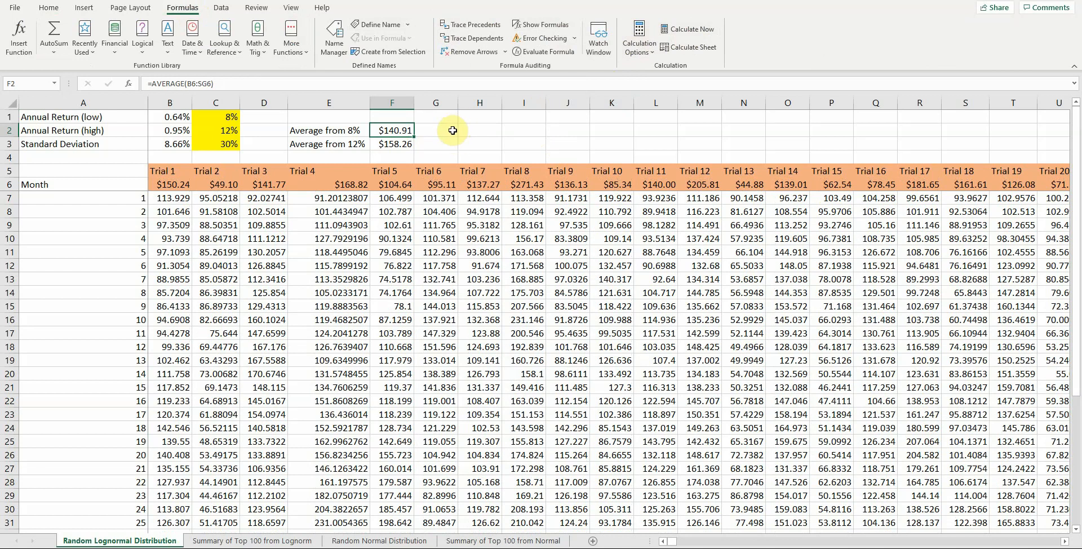
{"action": "mouse_move", "coordinate": [443, 135]}
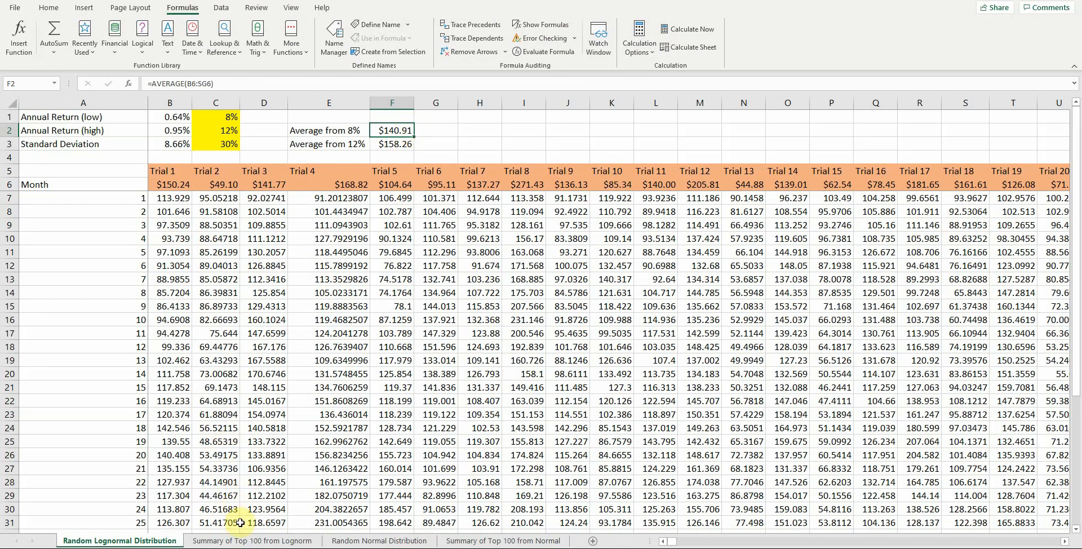
Open the 'Summary of Top 100 from Lognorm' sheet showing counts of 44 low and 56 high.
{"action": "left_click", "coordinate": [252, 540]}
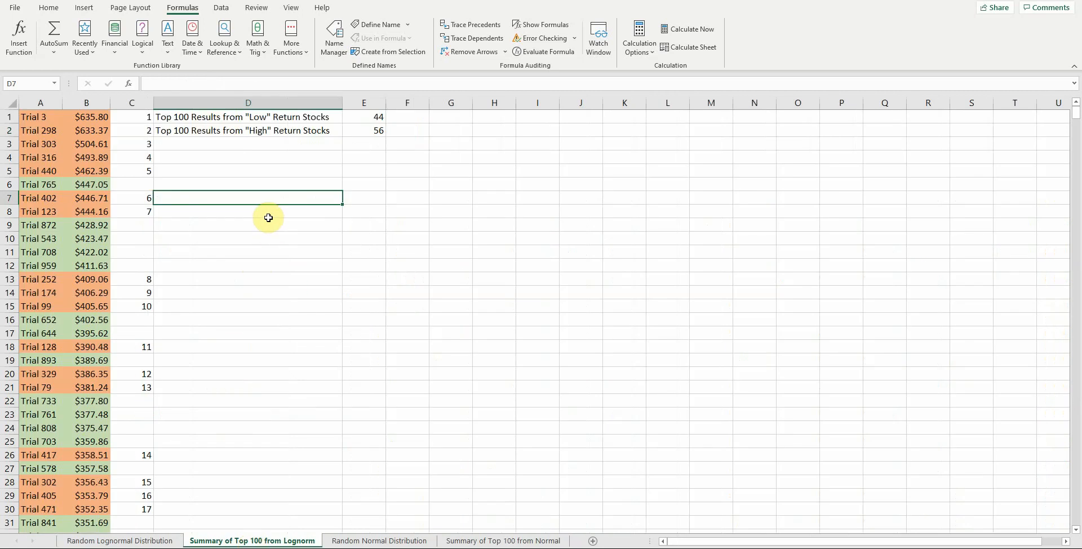
{"action": "mouse_move", "coordinate": [262, 239]}
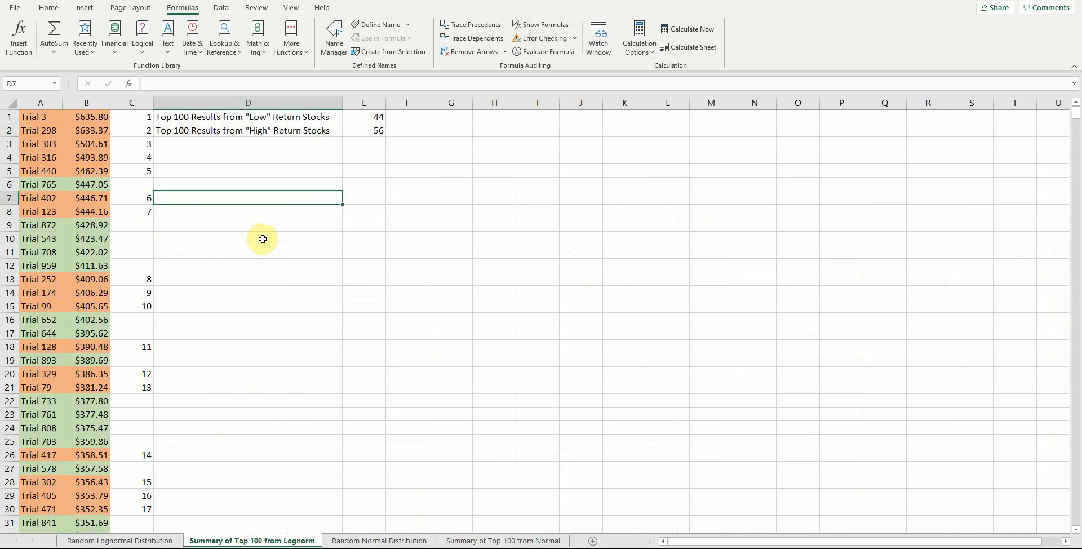
{"action": "mouse_move", "coordinate": [254, 251]}
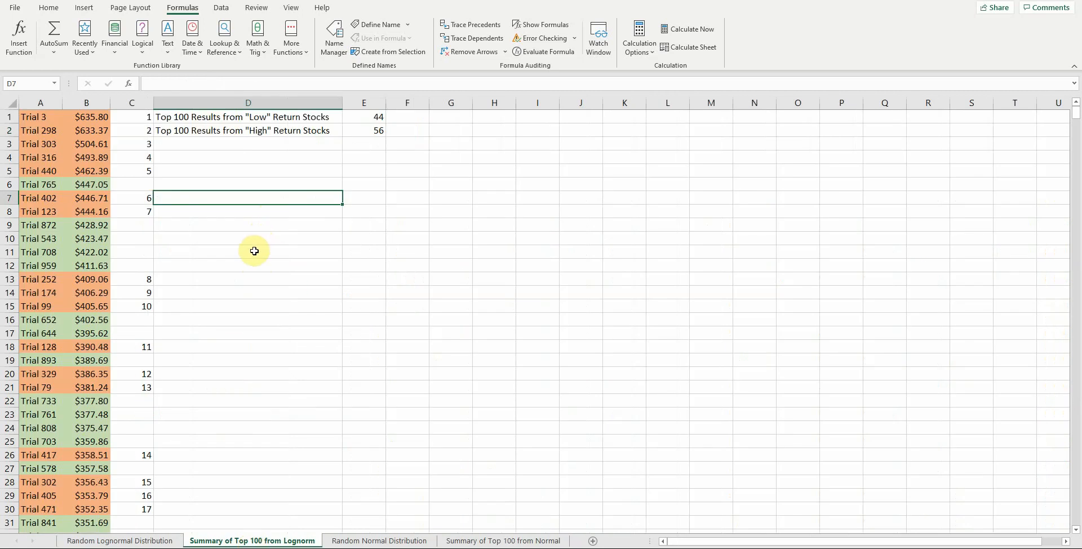
{"action": "mouse_move", "coordinate": [252, 254]}
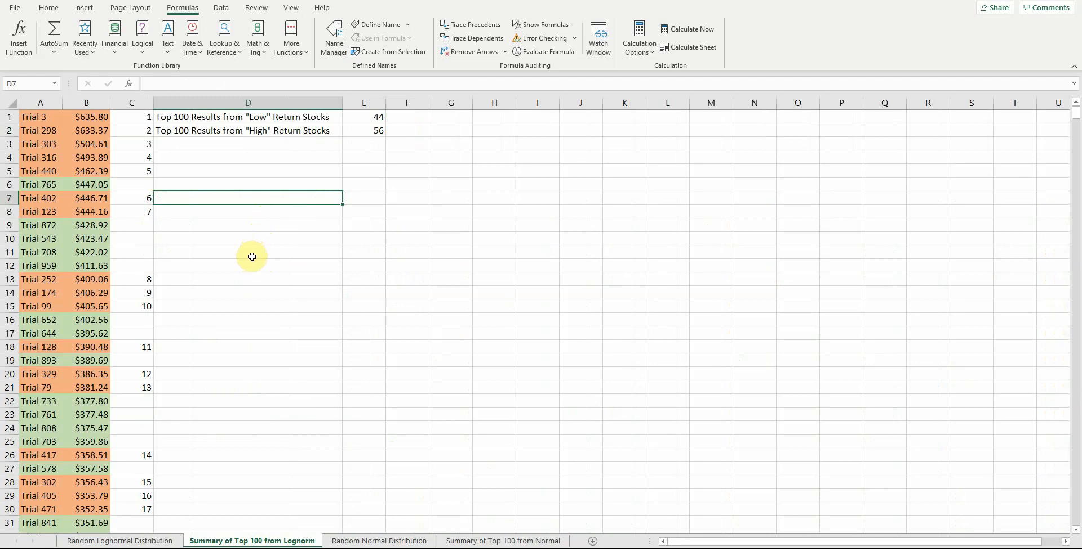
{"action": "mouse_move", "coordinate": [49, 108]}
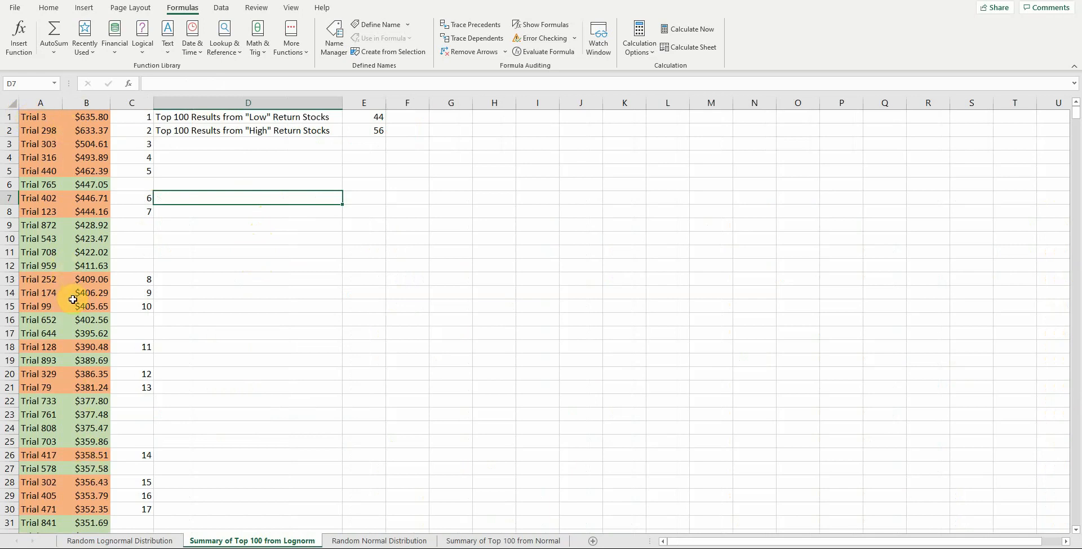
{"action": "mouse_move", "coordinate": [72, 131]}
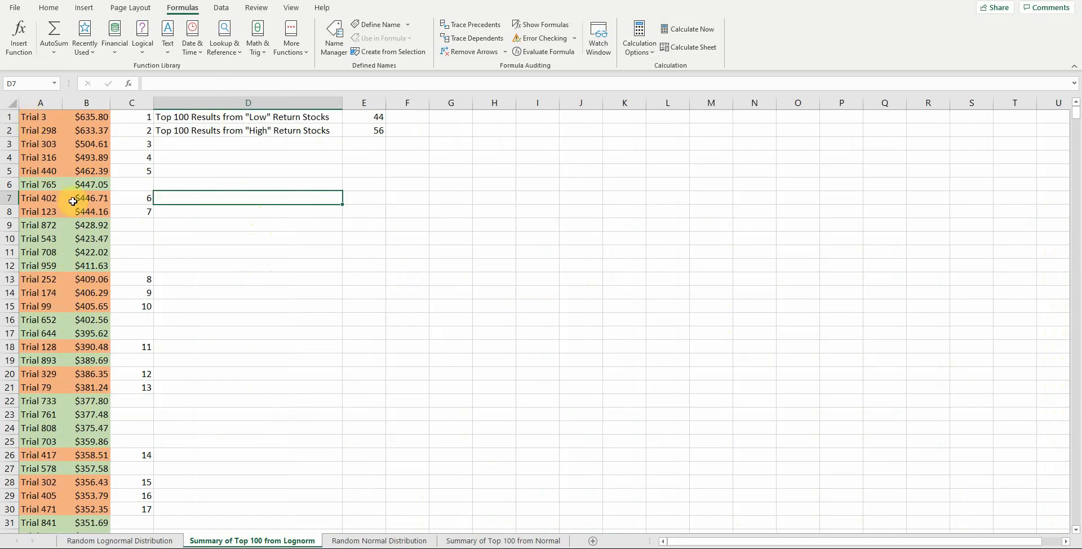
{"action": "mouse_move", "coordinate": [33, 118]}
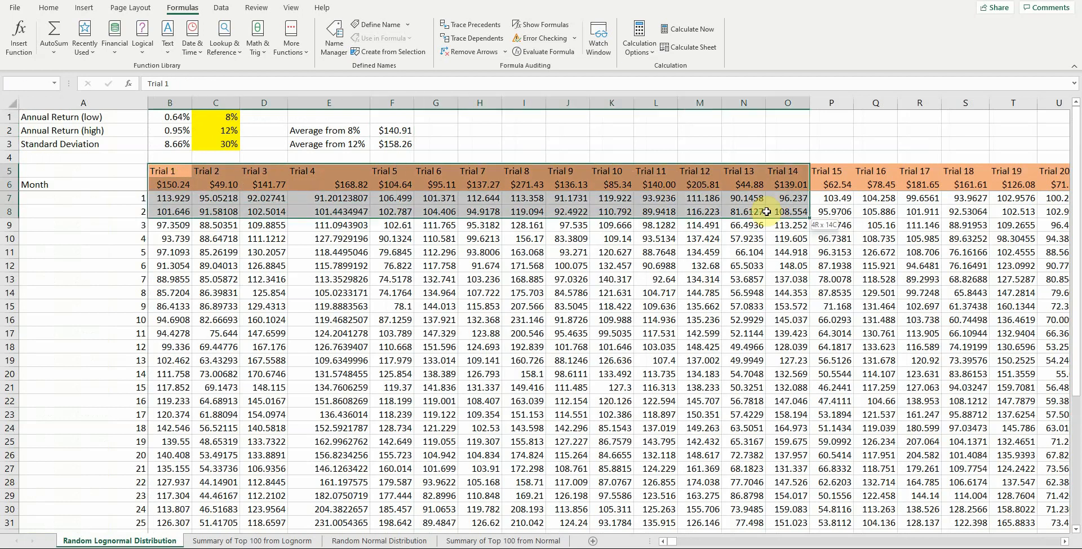
Extend the B5:B6 selection rightward through column ALM, reaching Trial 1000.
{"action": "scroll", "scroll_direction": "right", "scroll_amount": 3}
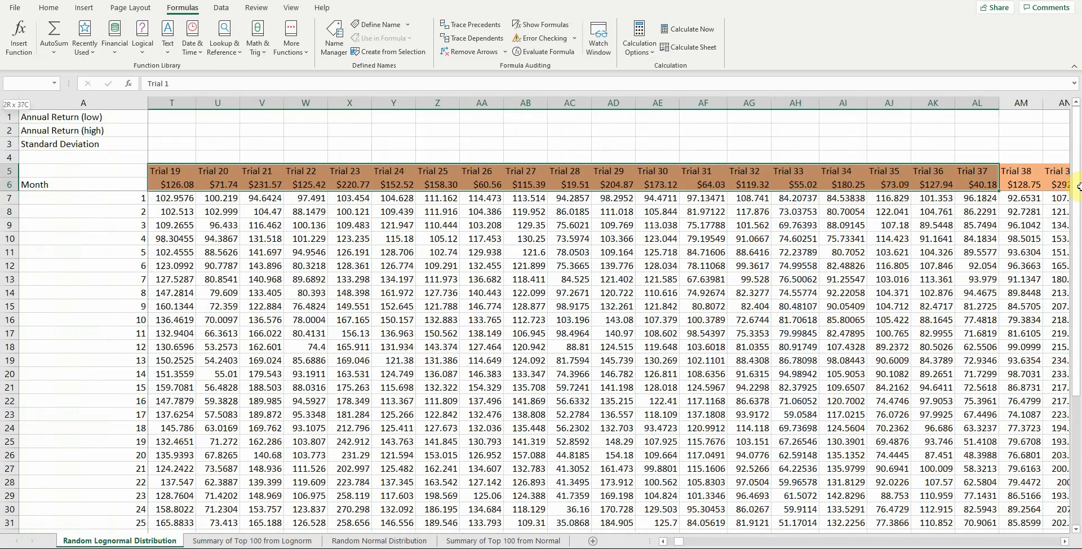
{"action": "scroll", "scroll_direction": "right", "scroll_amount": 3}
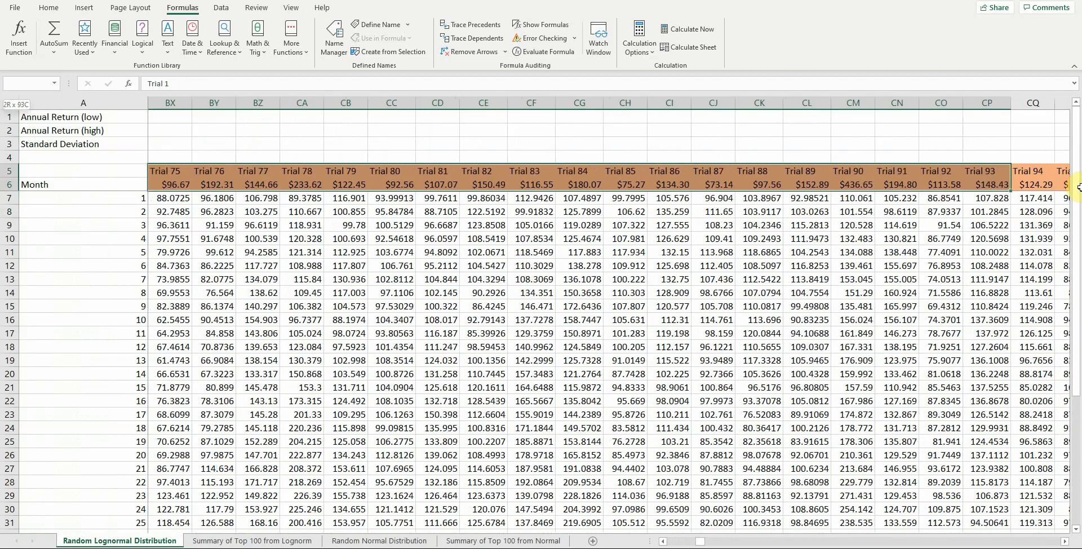
{"action": "scroll", "scroll_direction": "right", "scroll_amount": 3}
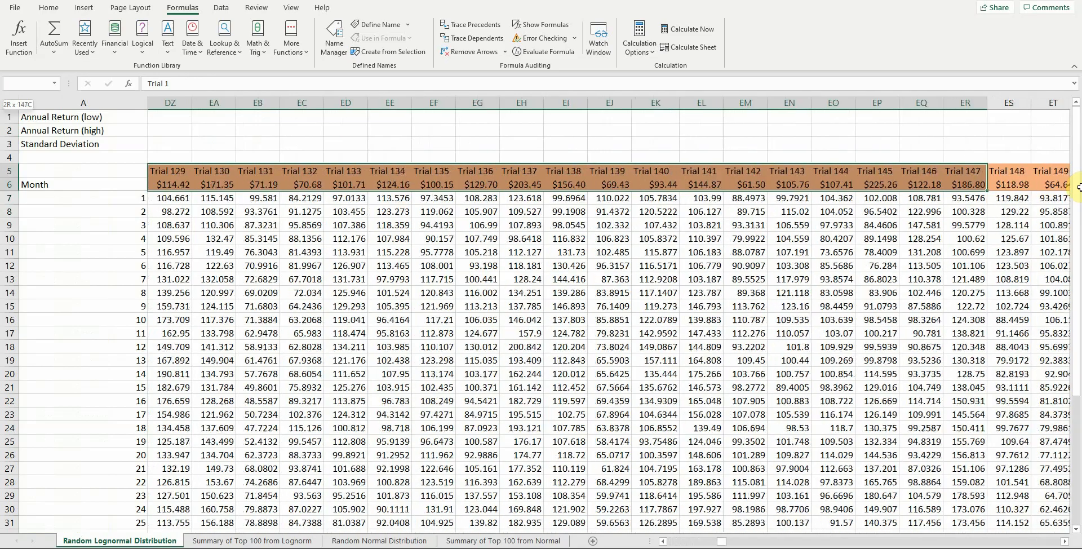
{"action": "scroll", "scroll_direction": "right", "scroll_amount": 3}
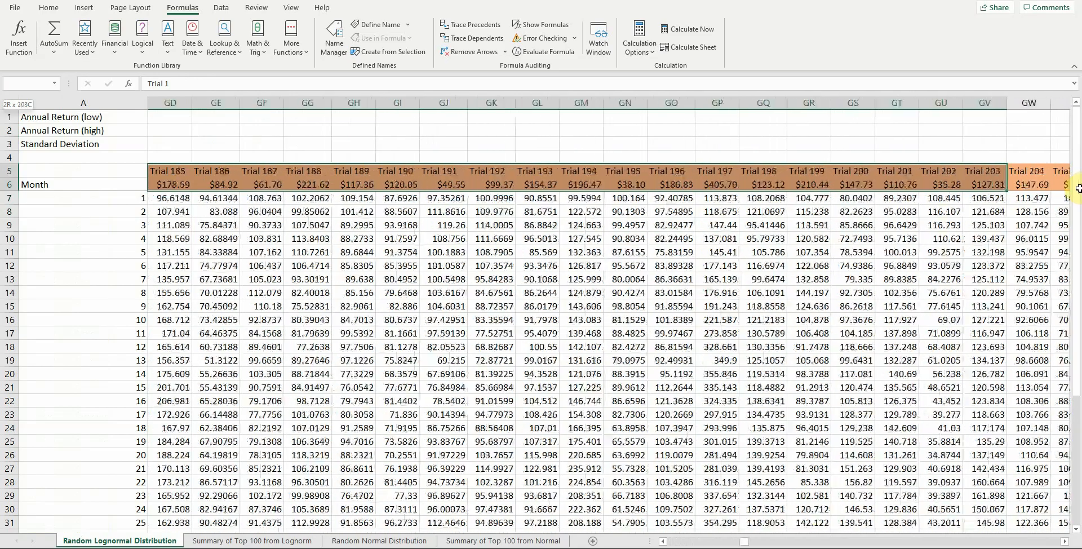
{"action": "scroll", "scroll_direction": "right", "scroll_amount": 3}
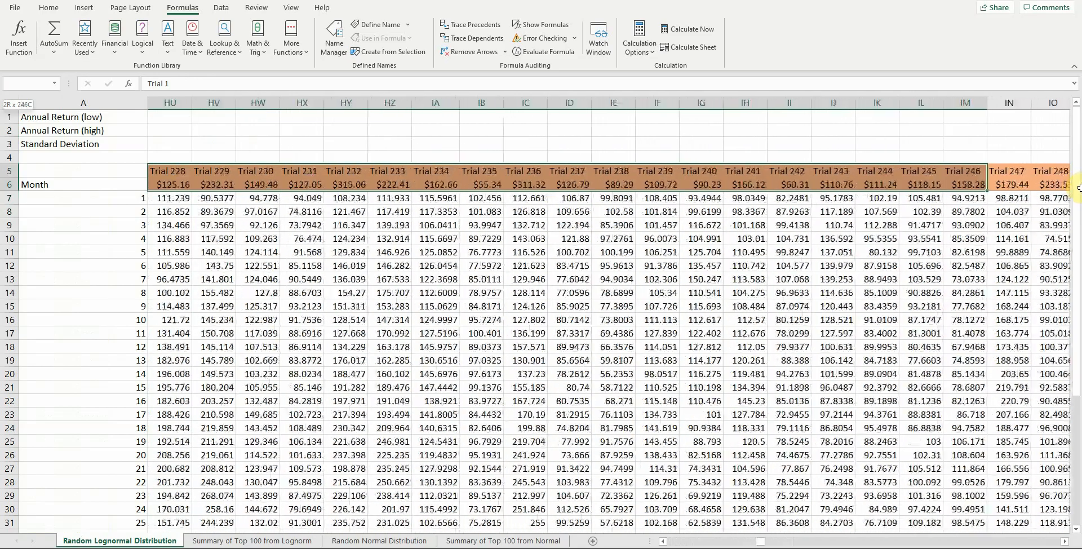
{"action": "scroll", "scroll_direction": "right", "scroll_amount": 3}
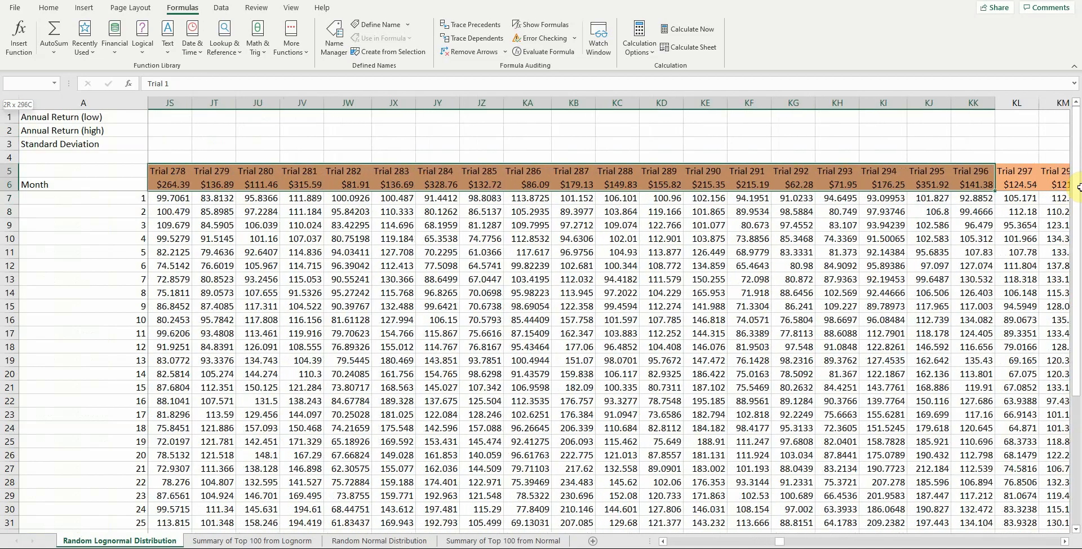
{"action": "scroll", "scroll_direction": "right", "scroll_amount": 3}
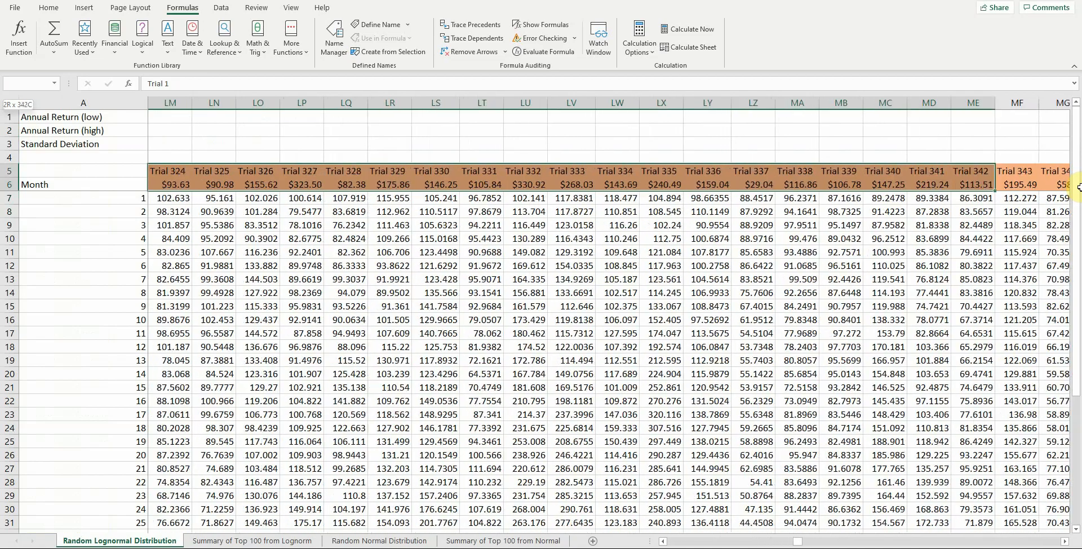
{"action": "scroll", "scroll_direction": "right", "scroll_amount": 3}
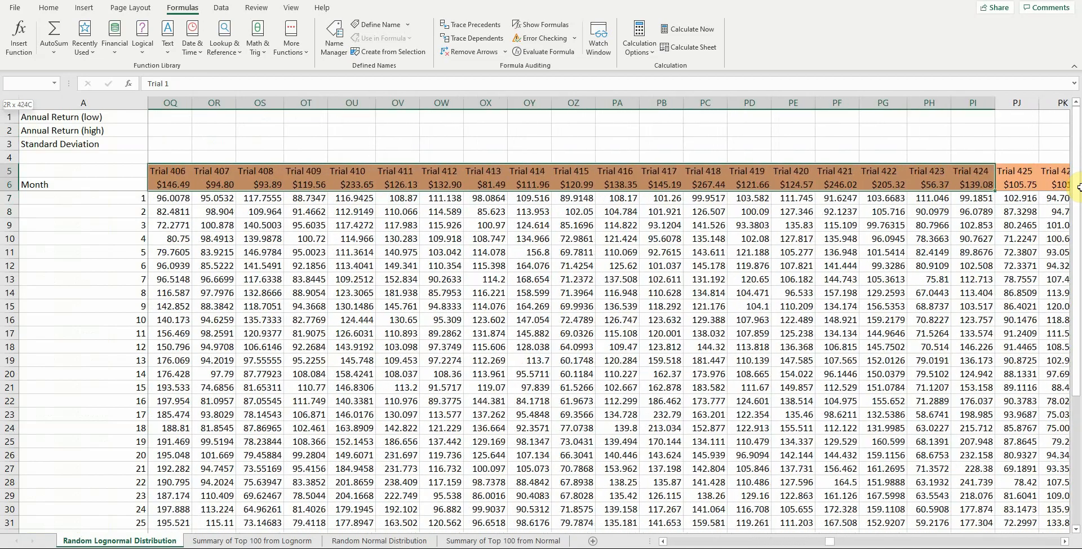
{"action": "scroll", "scroll_direction": "right", "scroll_amount": 3}
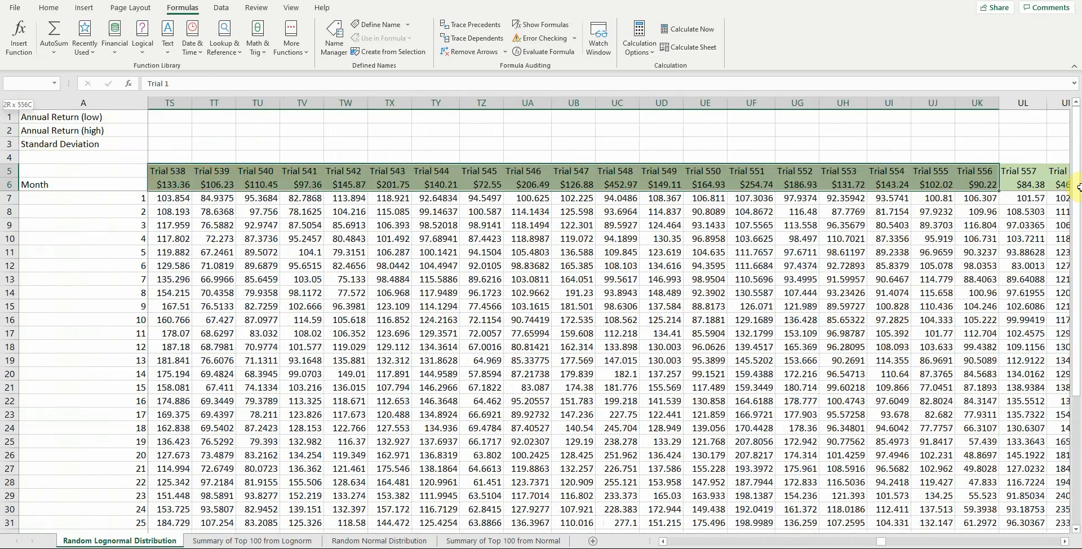
{"action": "scroll", "scroll_direction": "right", "scroll_amount": 3}
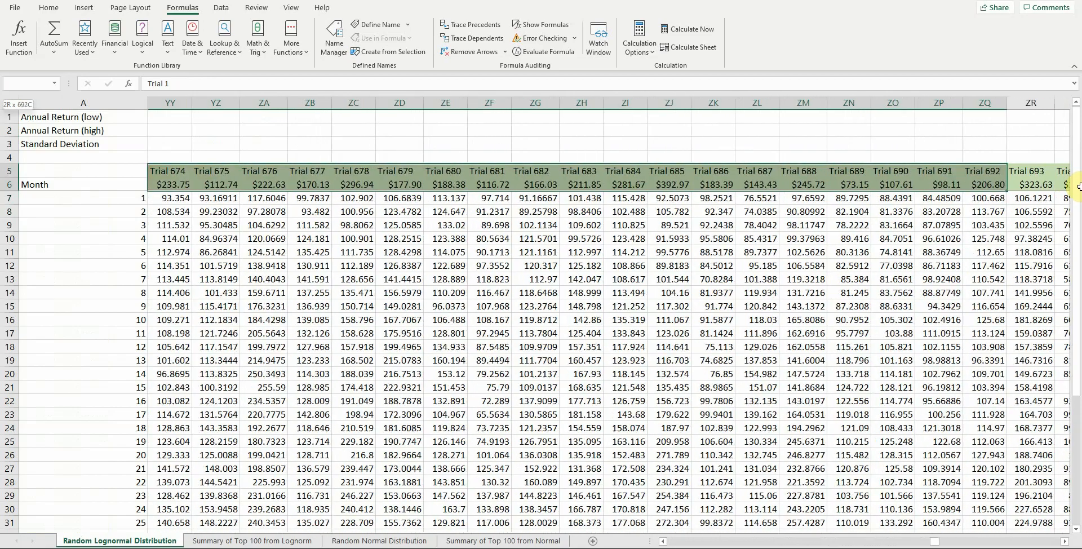
{"action": "scroll", "scroll_direction": "right", "scroll_amount": 3}
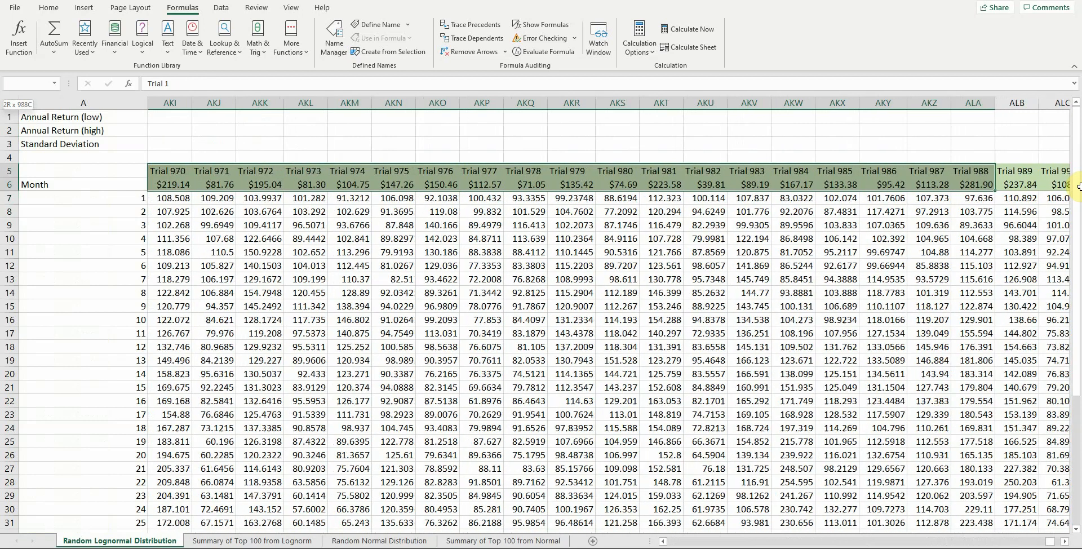
{"action": "scroll", "scroll_direction": "right", "scroll_amount": 3}
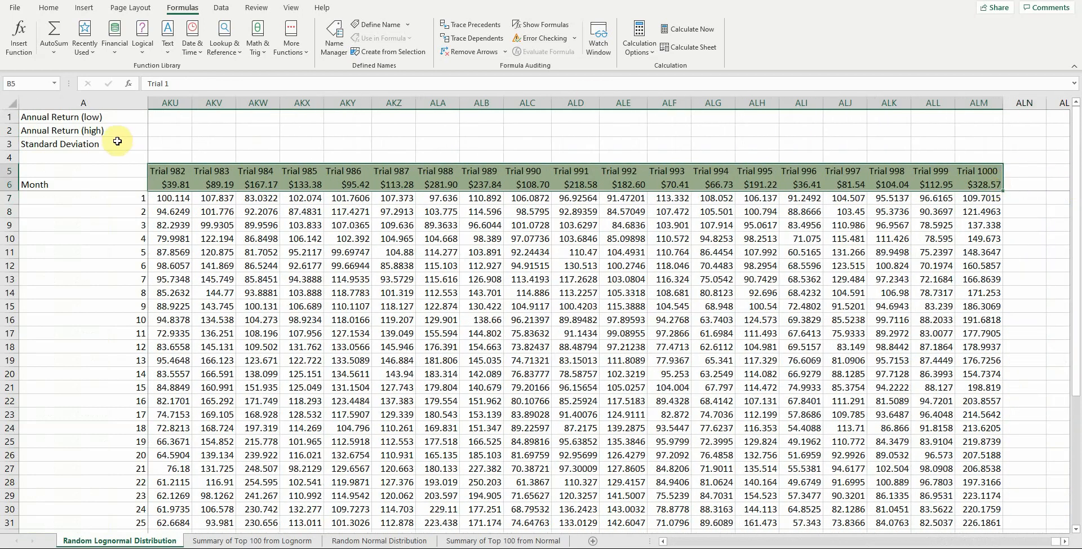
Copy the trial header rows, go to A1 on the summary sheet, then cancel Paste Special.
{"action": "left_click", "coordinate": [47, 8]}
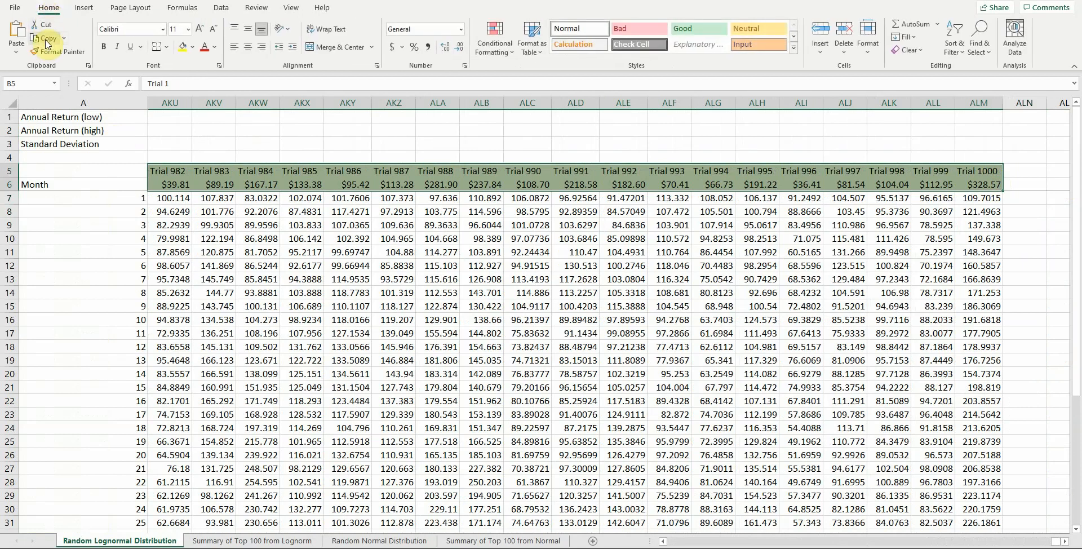
{"action": "left_click", "coordinate": [252, 540]}
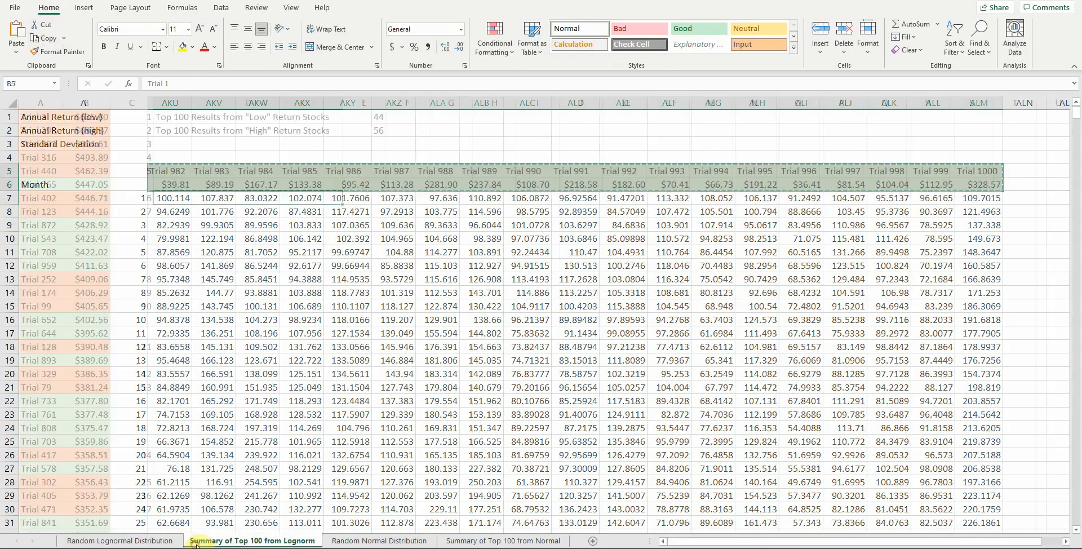
{"action": "key", "text": "ctrl+Home"}
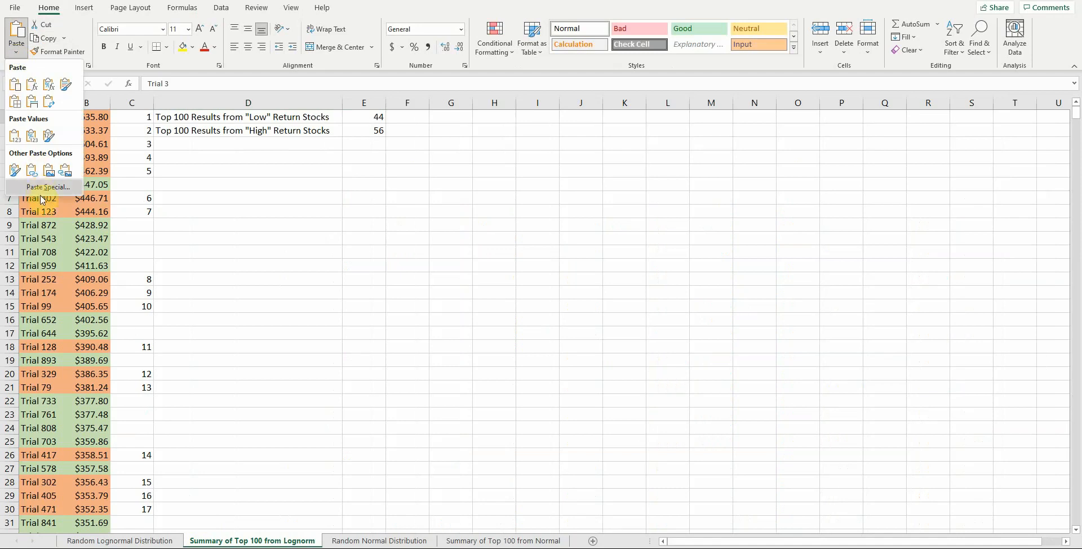
{"action": "left_click", "coordinate": [47, 187]}
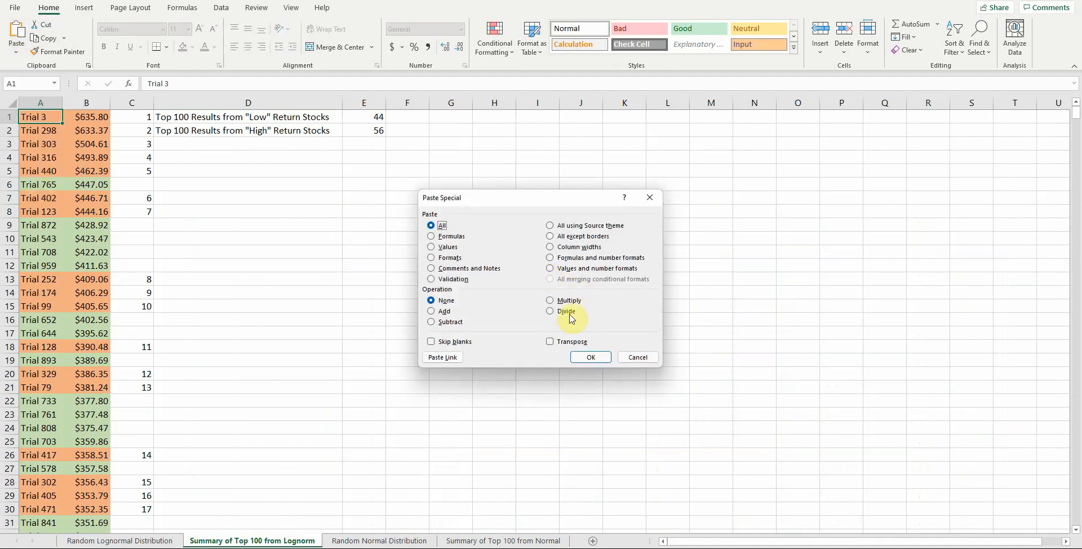
{"action": "mouse_move", "coordinate": [551, 345]}
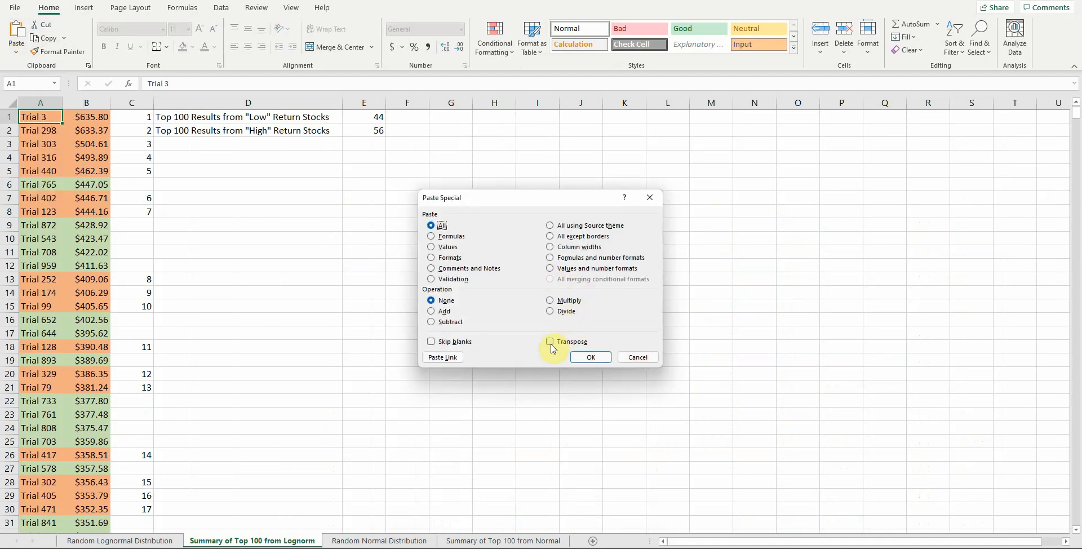
{"action": "left_click", "coordinate": [550, 341]}
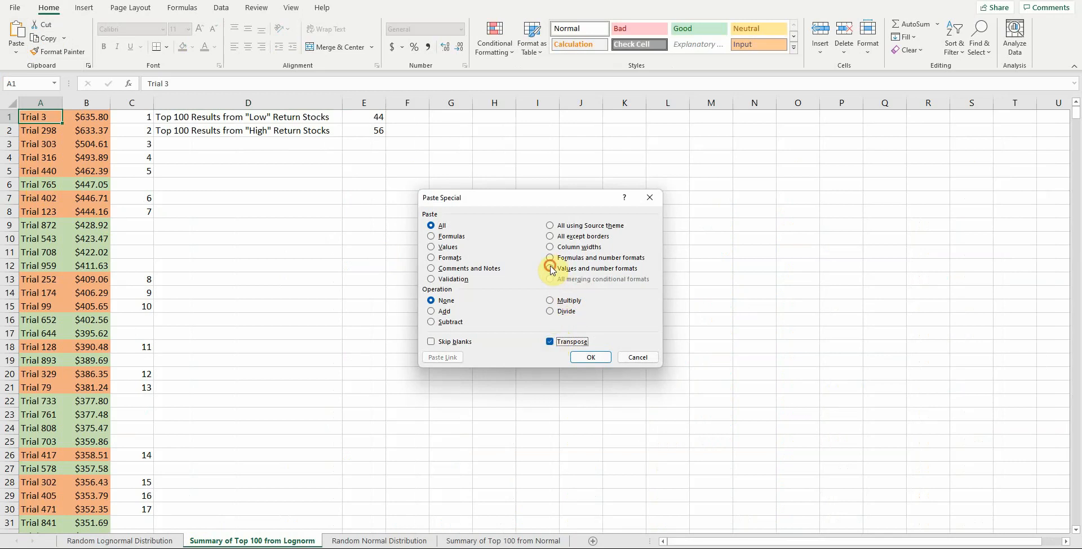
{"action": "left_click", "coordinate": [550, 268]}
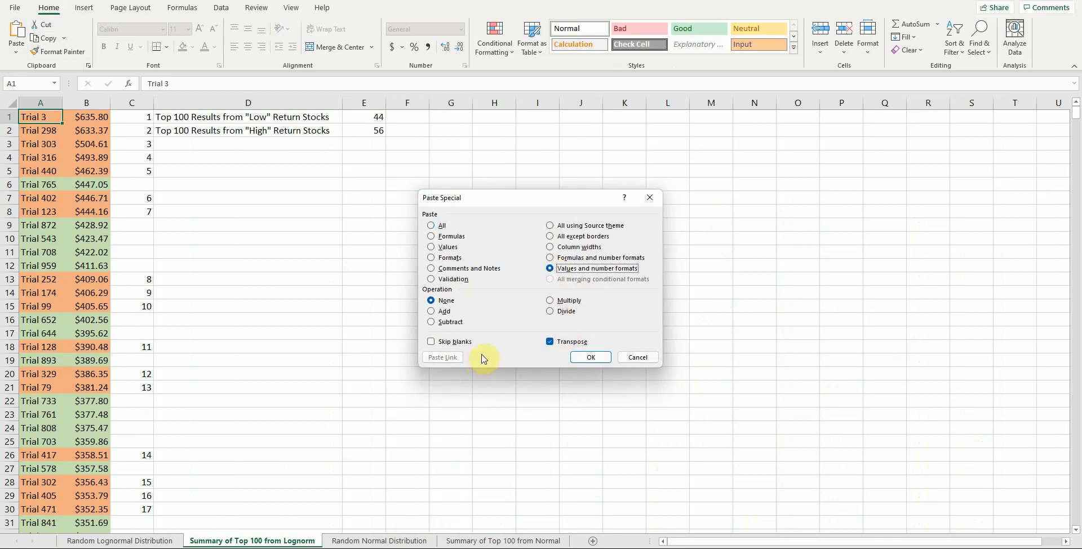
{"action": "mouse_move", "coordinate": [93, 323]}
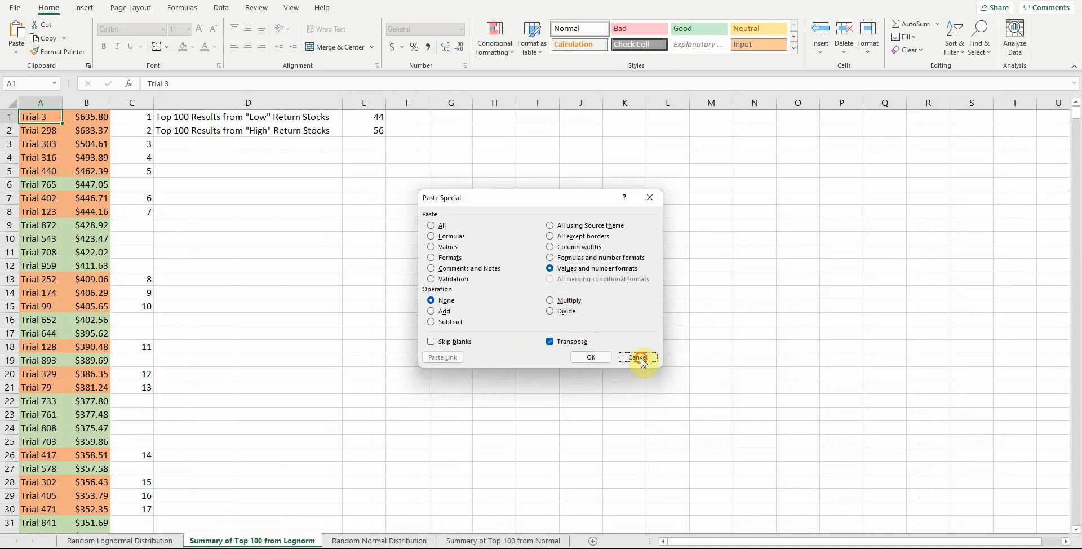
{"action": "left_click", "coordinate": [636, 356]}
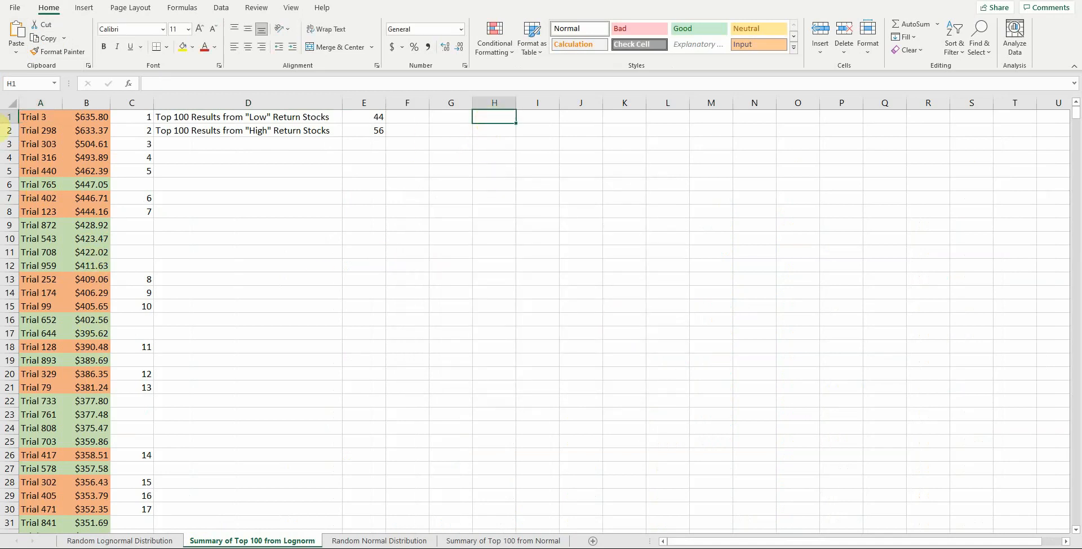
Paste Special the copied trials as transposed values and number formats into columns H and I.
{"action": "left_click", "coordinate": [15, 33]}
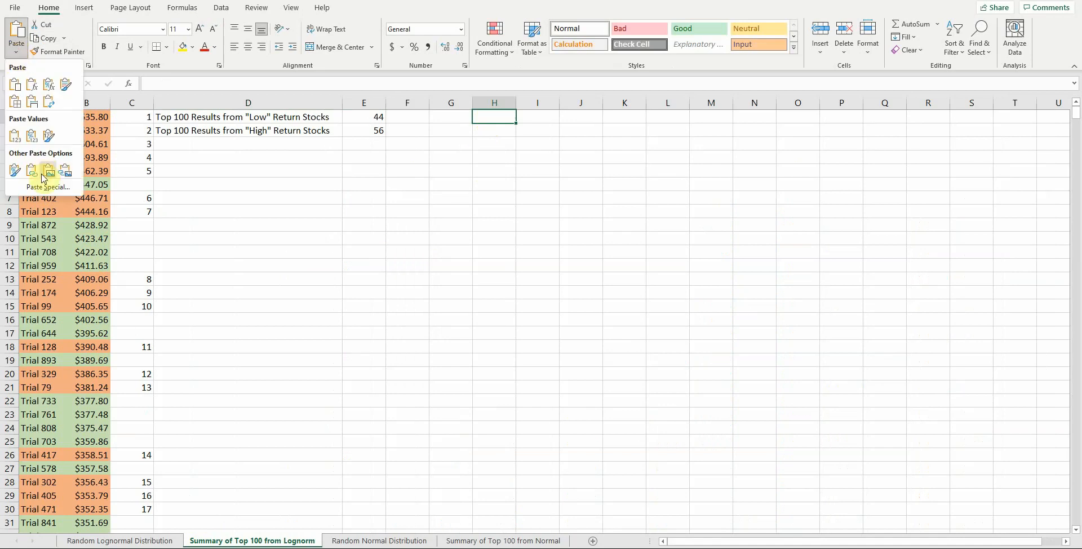
{"action": "left_click", "coordinate": [47, 171]}
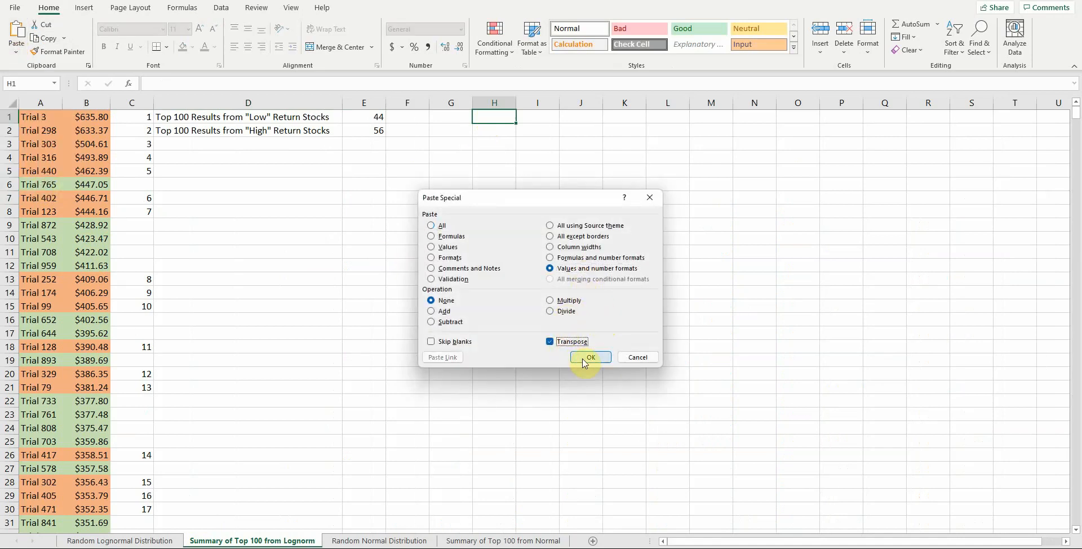
{"action": "left_click", "coordinate": [586, 356]}
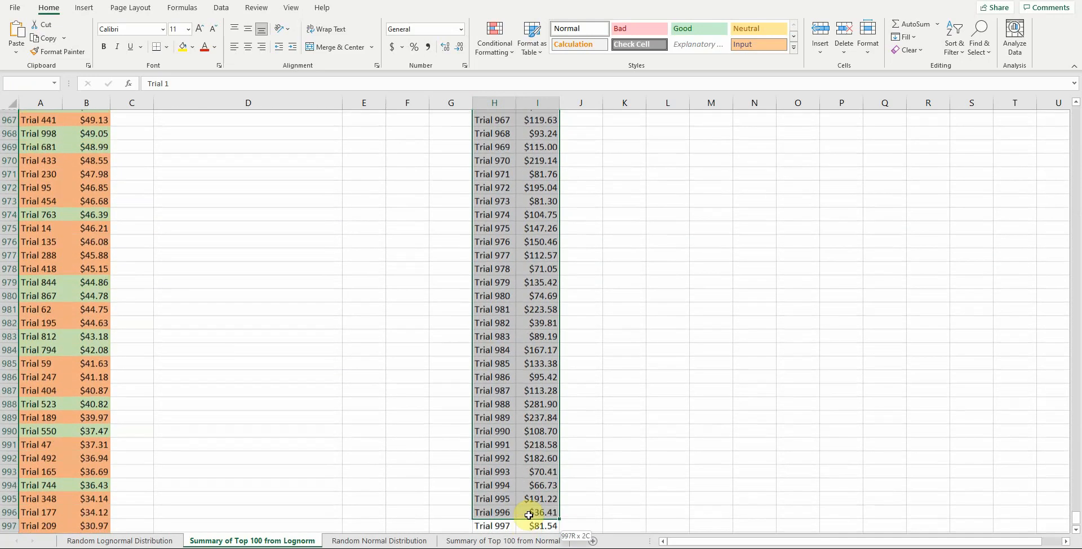
{"action": "scroll", "scroll_direction": "down", "scroll_amount": 3}
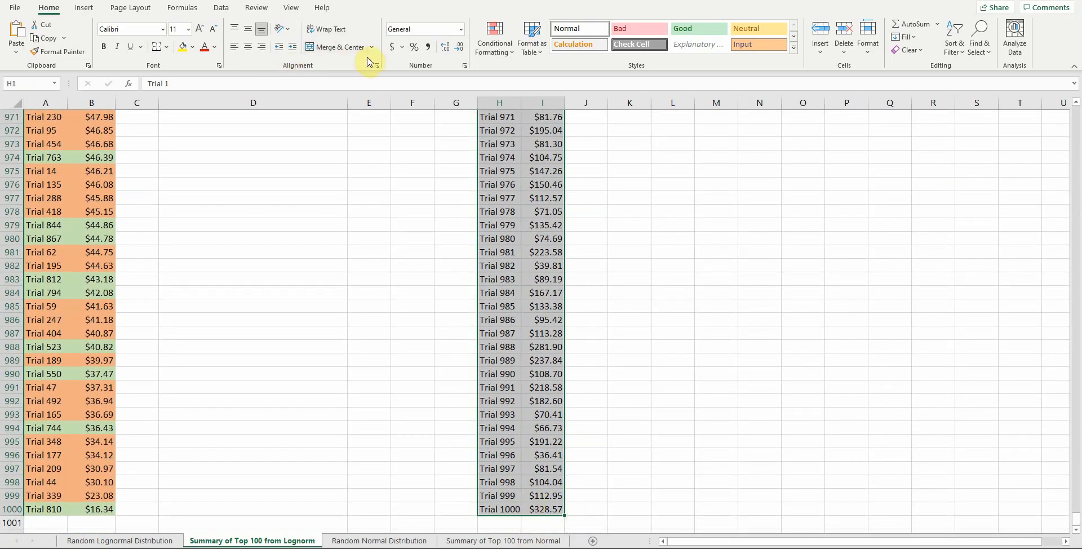
{"action": "mouse_move", "coordinate": [231, 17]}
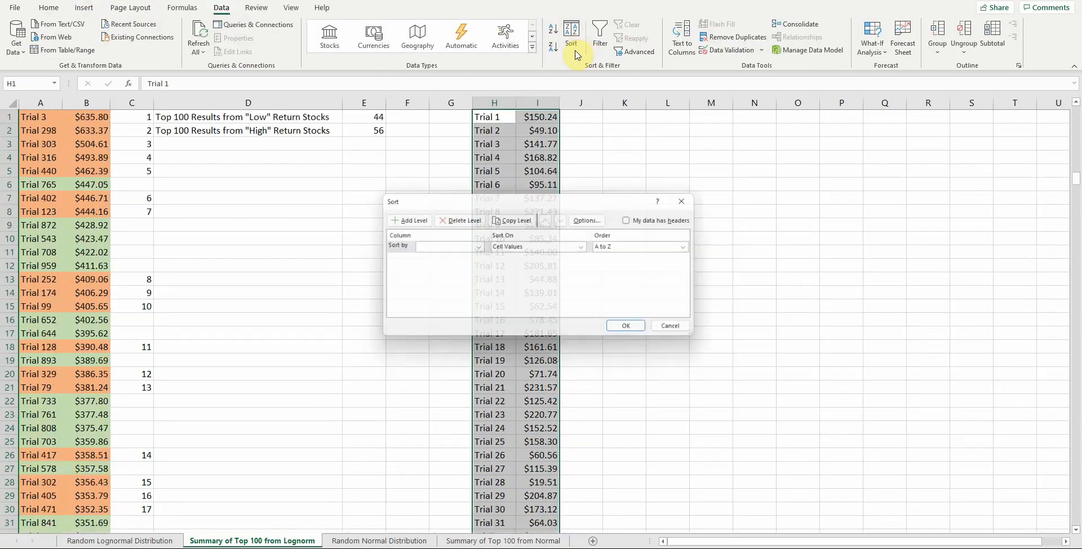
Sort by column I largest to smallest, putting Trial 875 at $559.99 on top.
{"action": "left_click", "coordinate": [476, 247]}
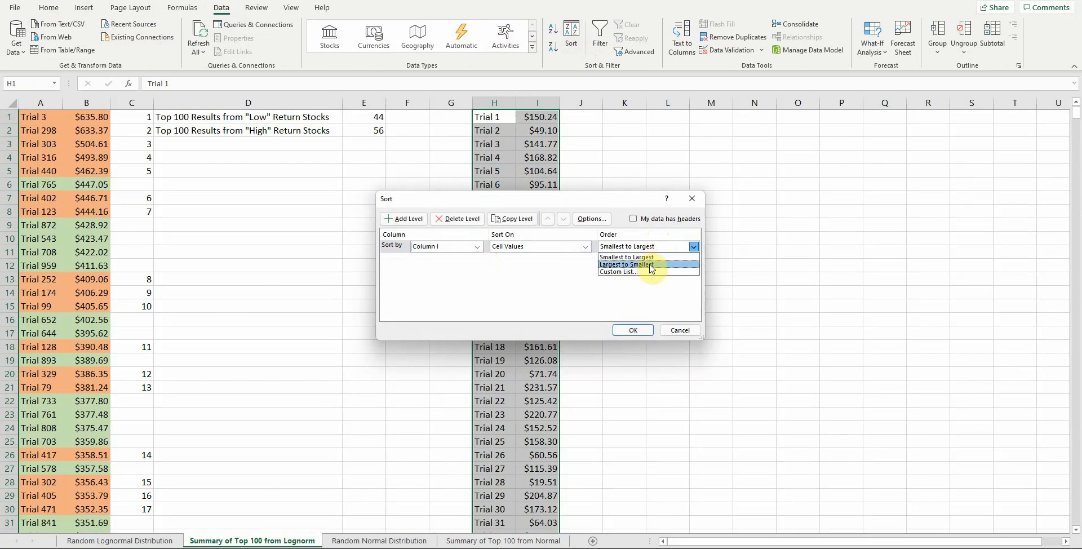
{"action": "left_click", "coordinate": [625, 264]}
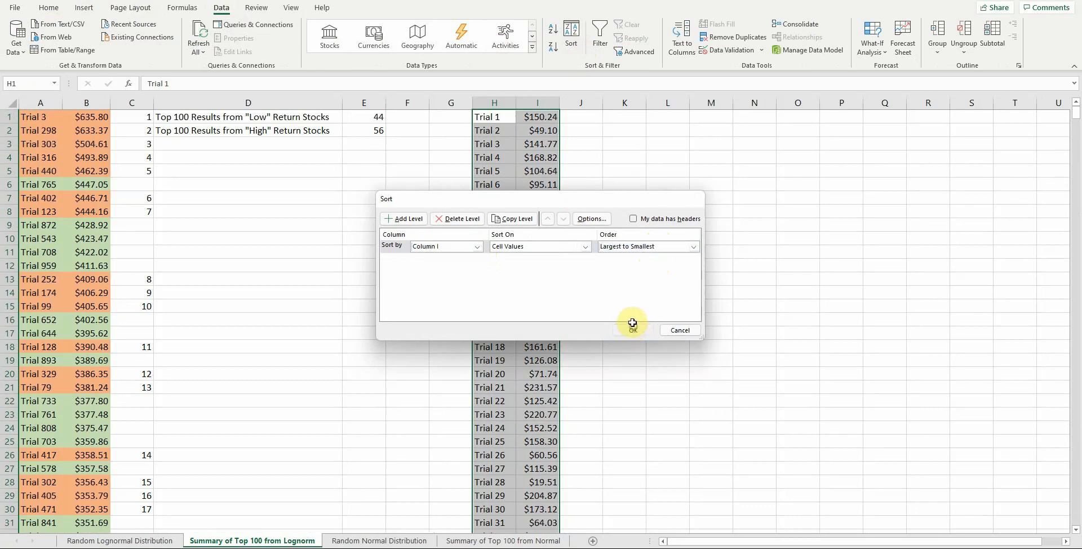
{"action": "left_click", "coordinate": [631, 326]}
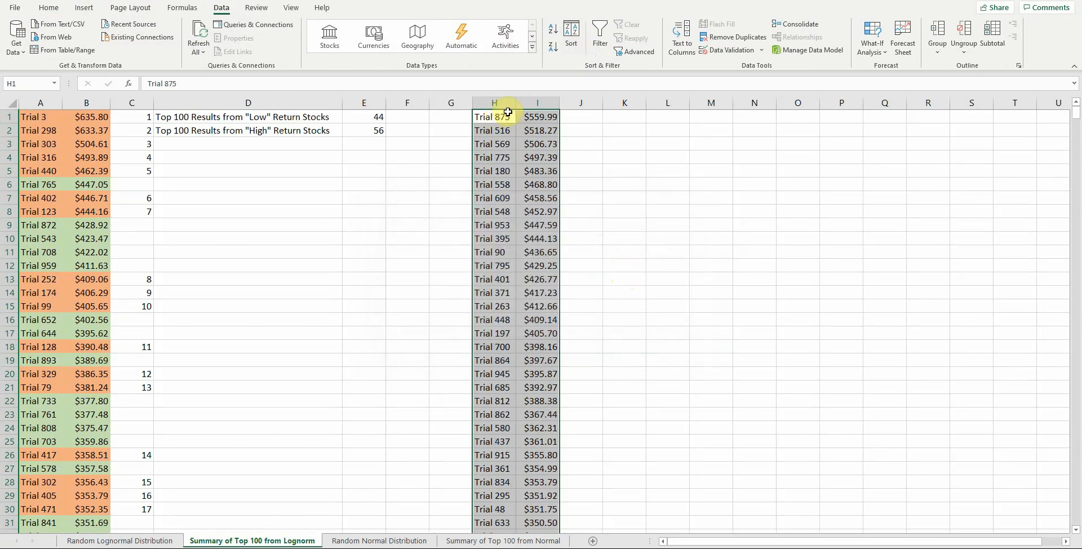
{"action": "left_click", "coordinate": [538, 116]}
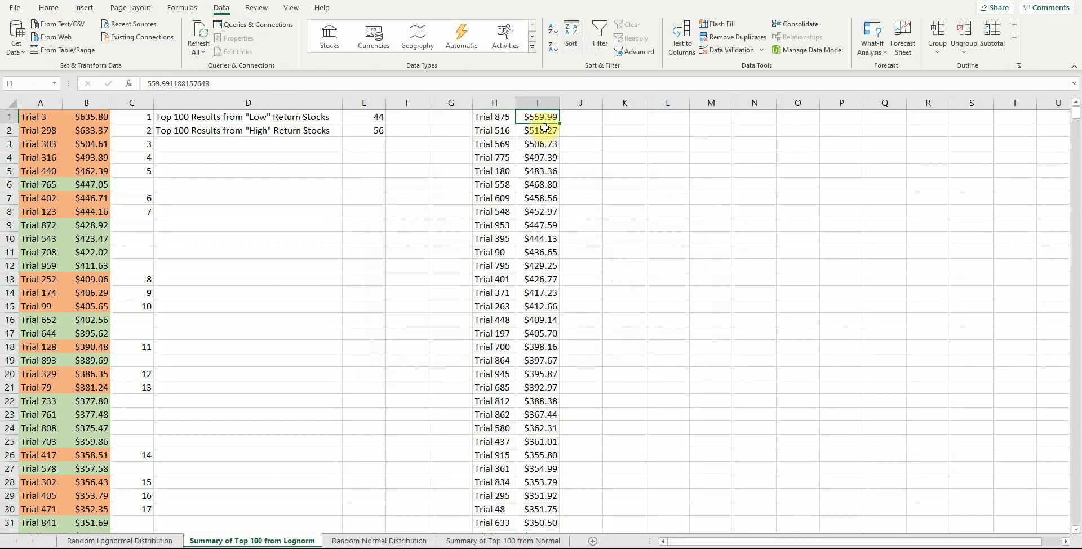
{"action": "left_click", "coordinate": [537, 144]}
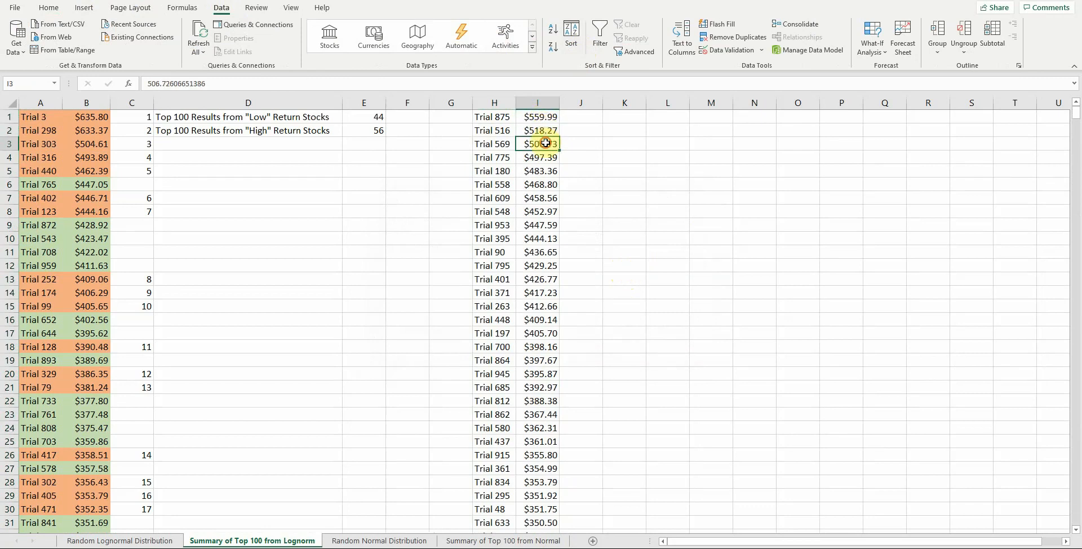
{"action": "left_click", "coordinate": [538, 156]}
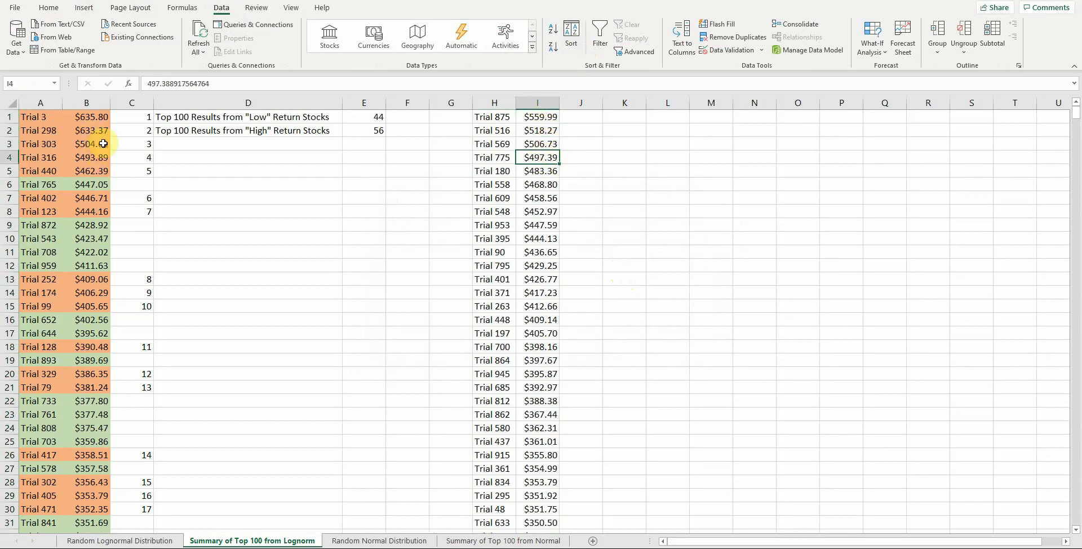
{"action": "left_click", "coordinate": [538, 170]}
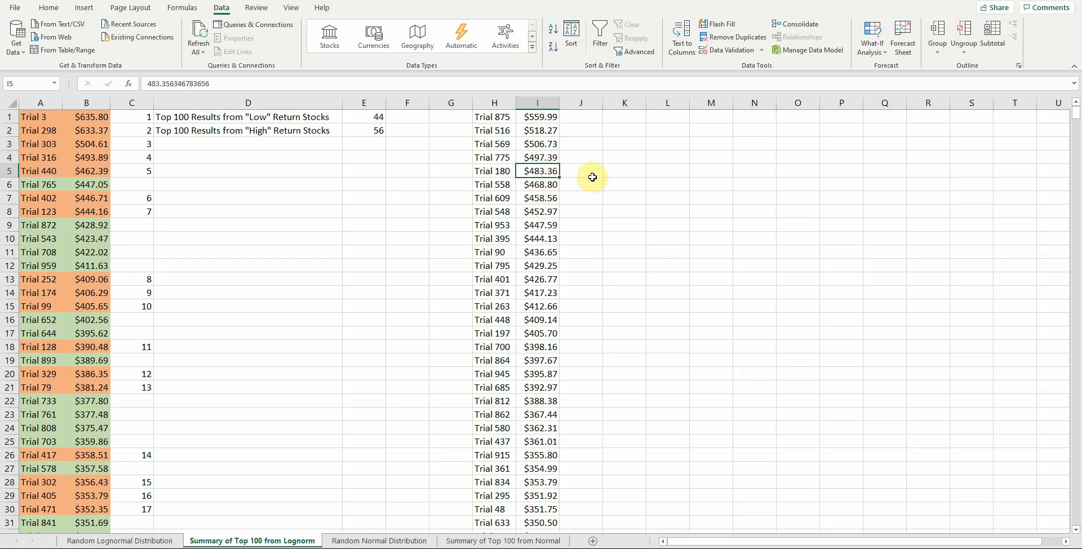
{"action": "mouse_move", "coordinate": [566, 170]}
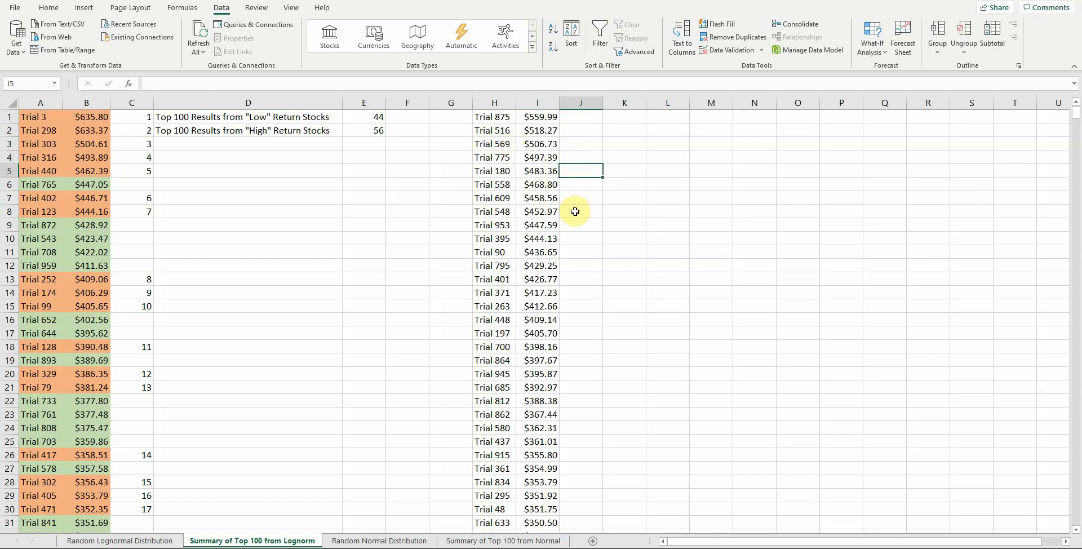
{"action": "mouse_move", "coordinate": [583, 247]}
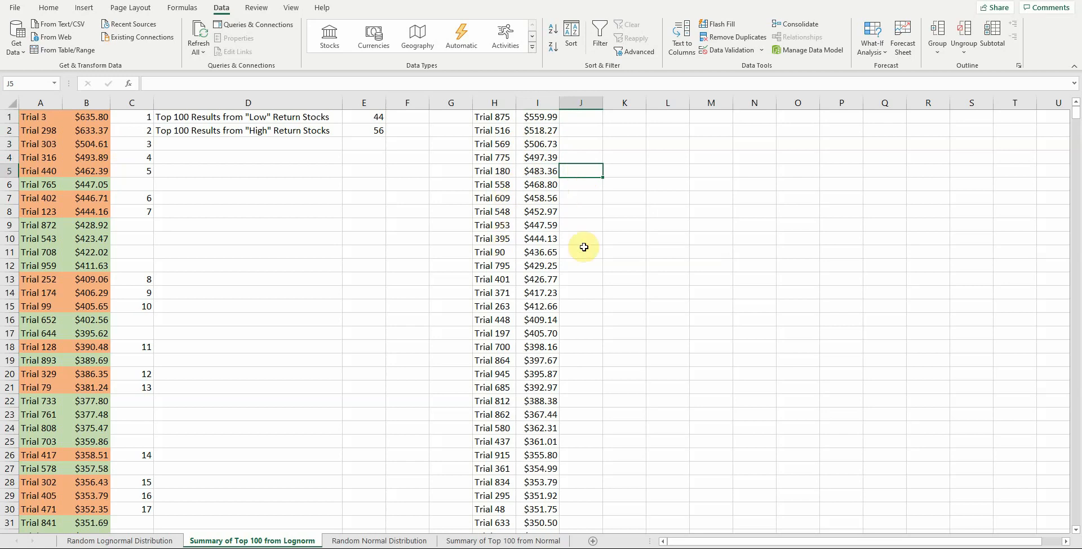
{"action": "left_click", "coordinate": [580, 251]}
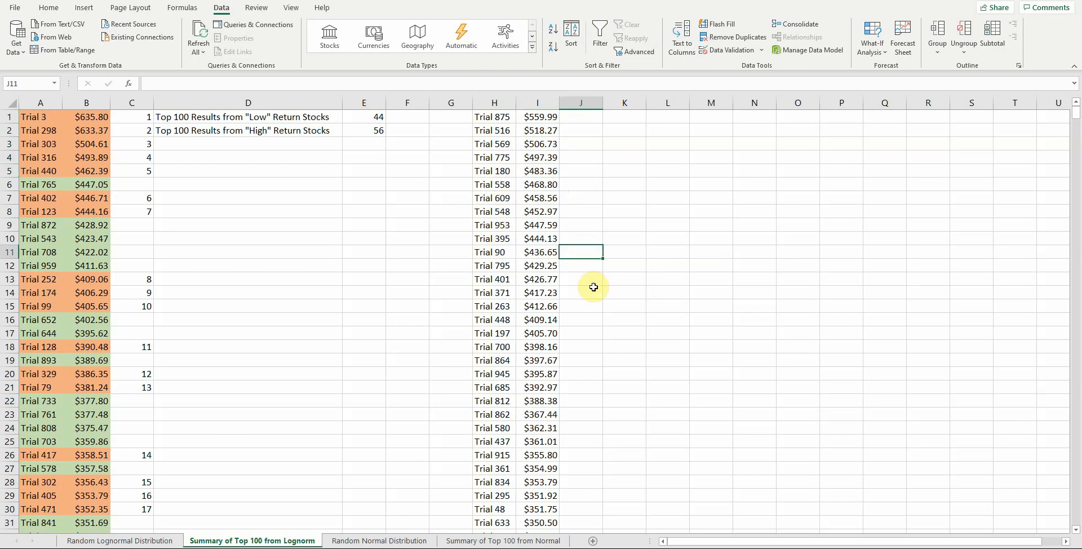
{"action": "left_click", "coordinate": [581, 279]}
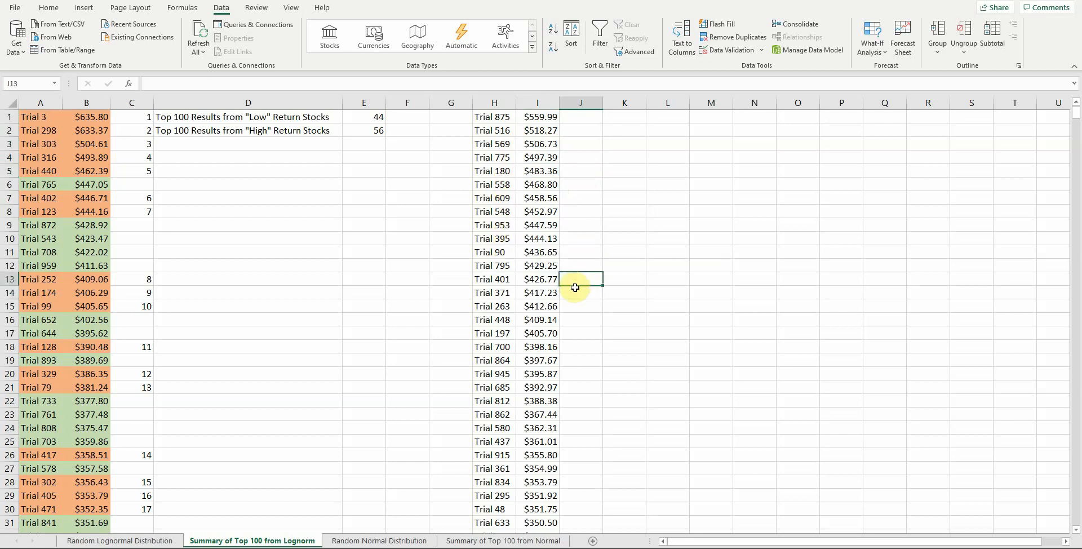
{"action": "left_click", "coordinate": [580, 292]}
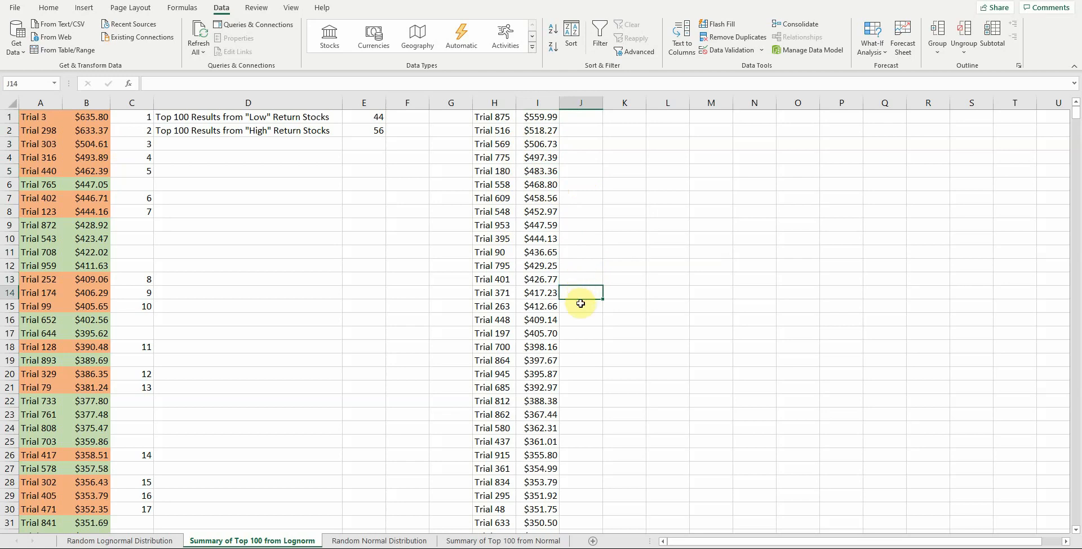
{"action": "left_click", "coordinate": [582, 319]}
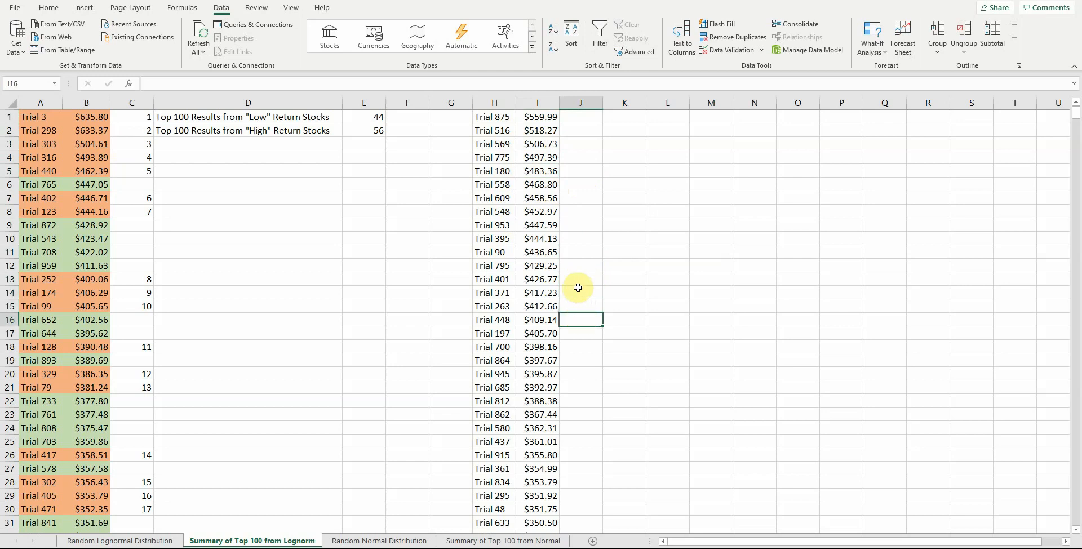
{"action": "left_click_drag", "start_coordinate": [581, 279], "coordinate": [580, 333]}
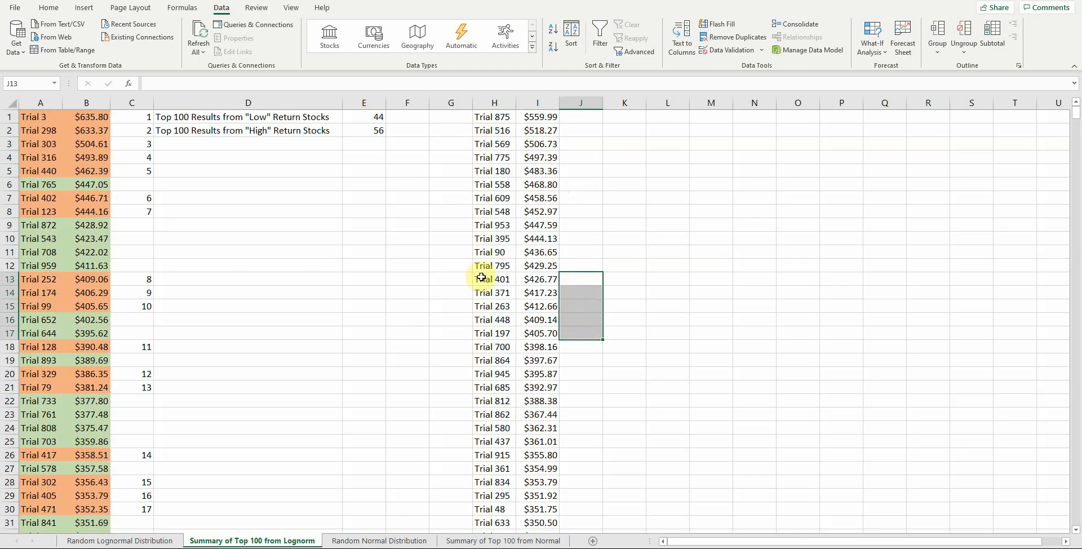
{"action": "mouse_move", "coordinate": [485, 292]}
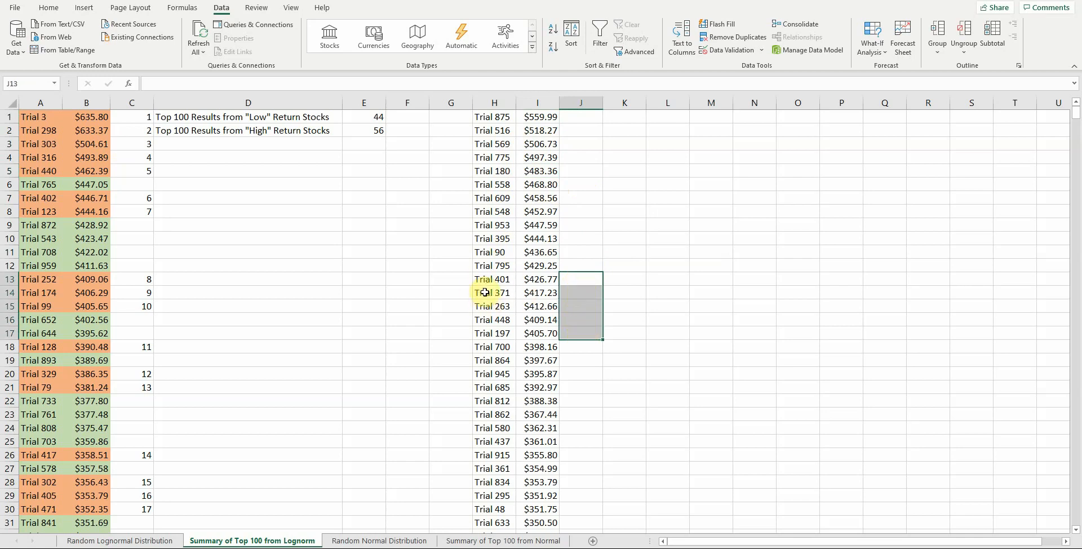
{"action": "left_click", "coordinate": [363, 117]}
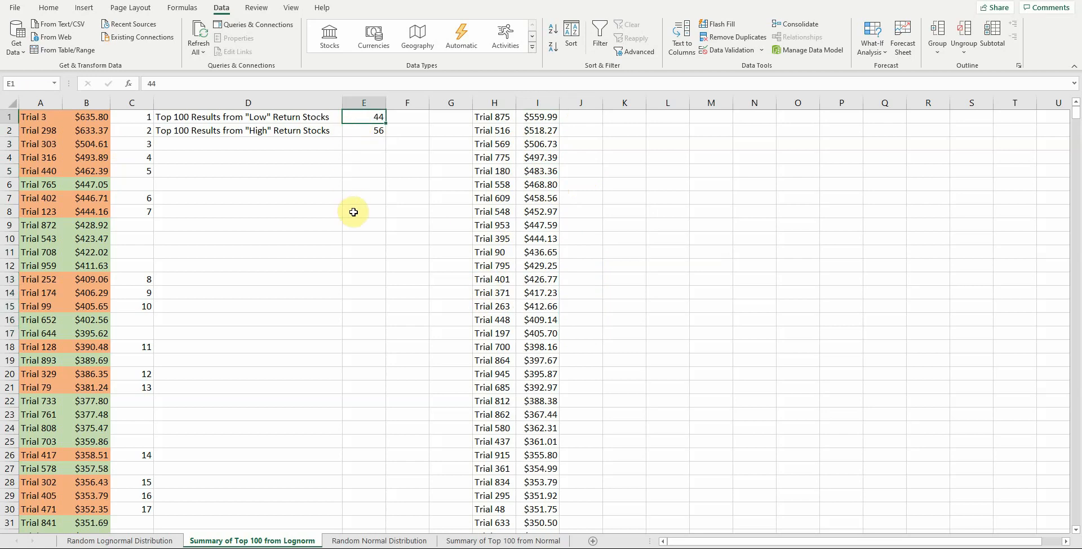
{"action": "mouse_move", "coordinate": [339, 156]}
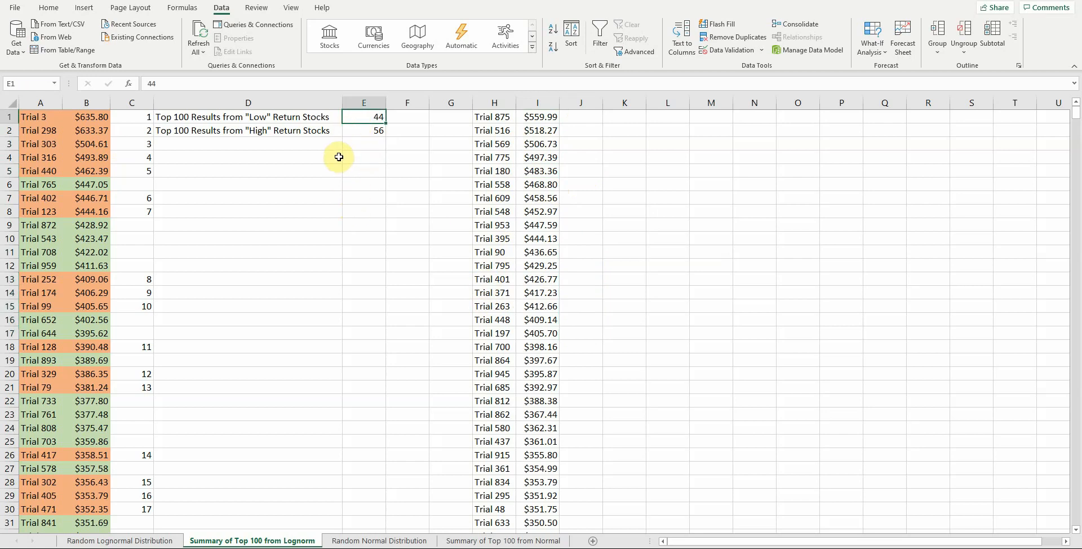
{"action": "mouse_move", "coordinate": [509, 141]}
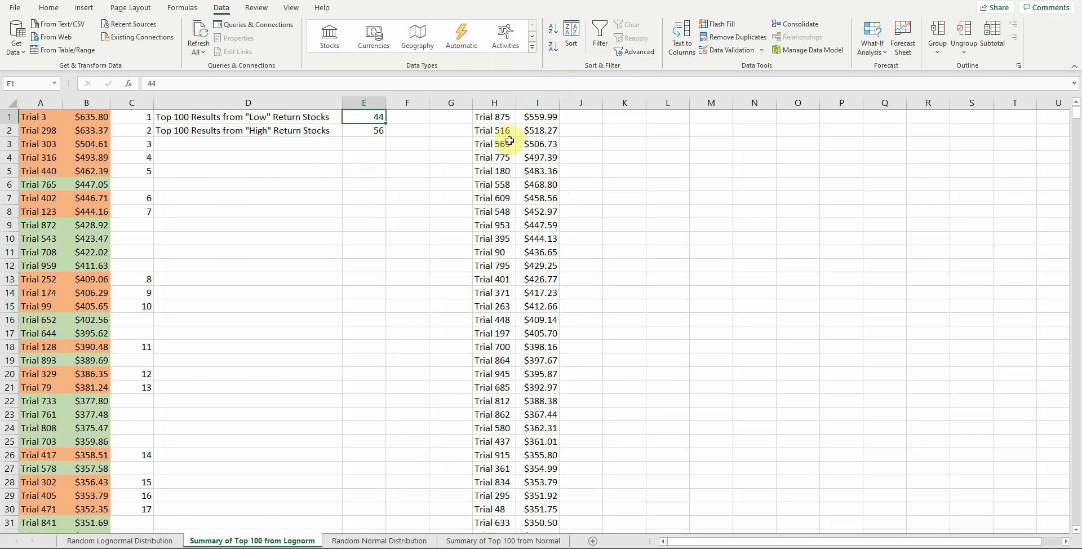
{"action": "mouse_move", "coordinate": [504, 142]}
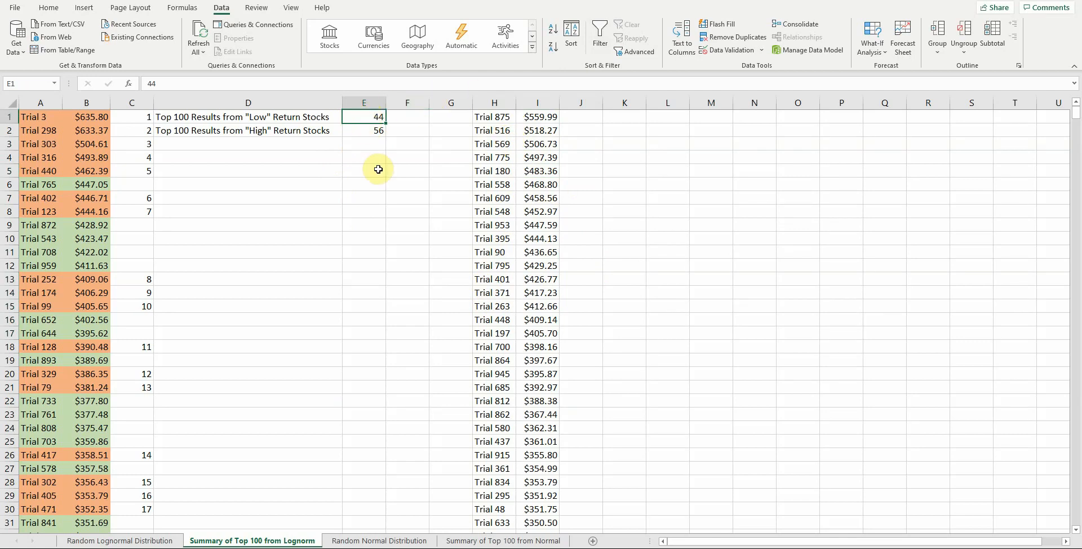
{"action": "mouse_move", "coordinate": [362, 136]}
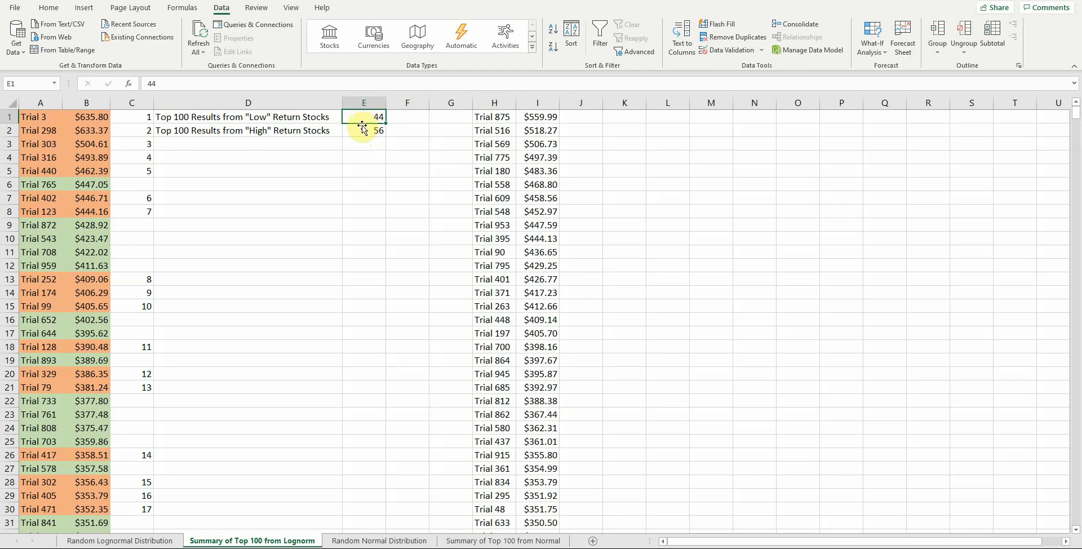
{"action": "left_click", "coordinate": [363, 131]}
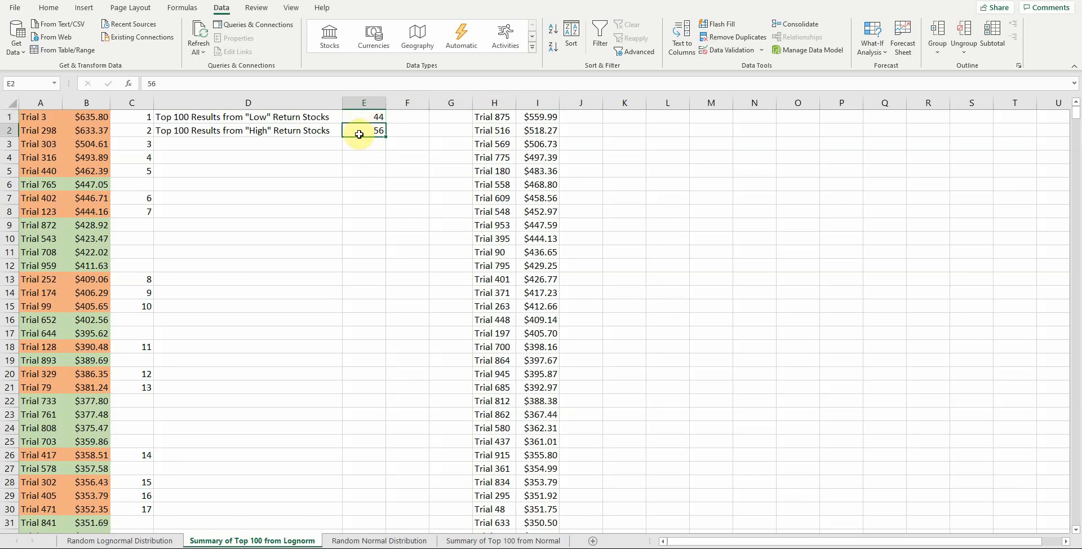
{"action": "mouse_move", "coordinate": [413, 175]}
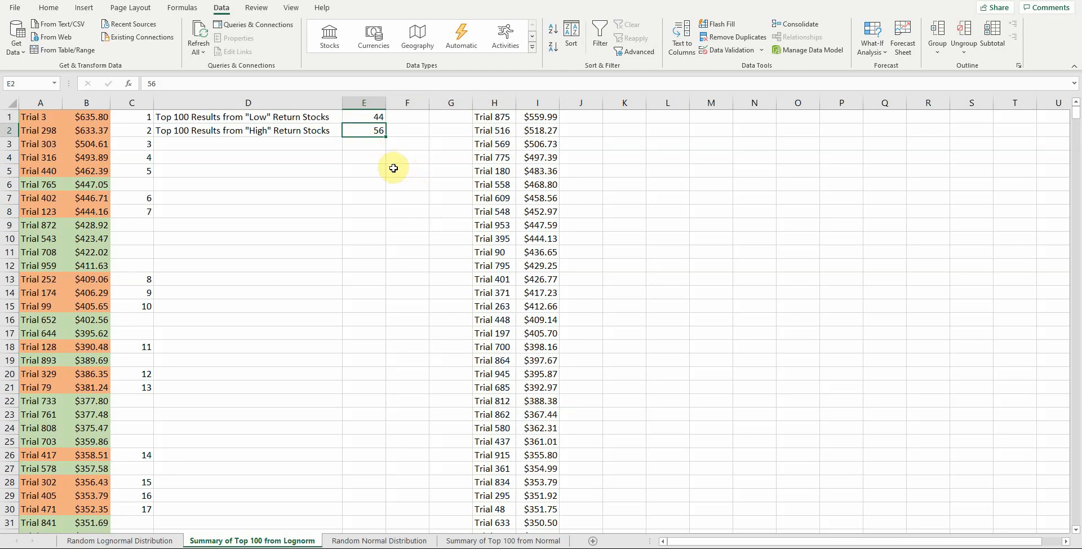
{"action": "mouse_move", "coordinate": [377, 190]}
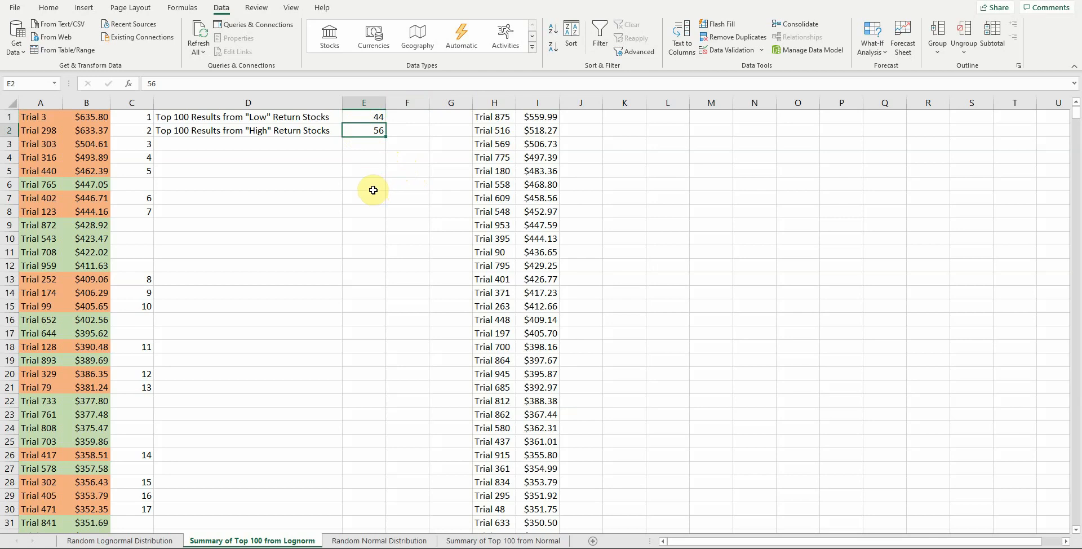
{"action": "mouse_move", "coordinate": [412, 292]}
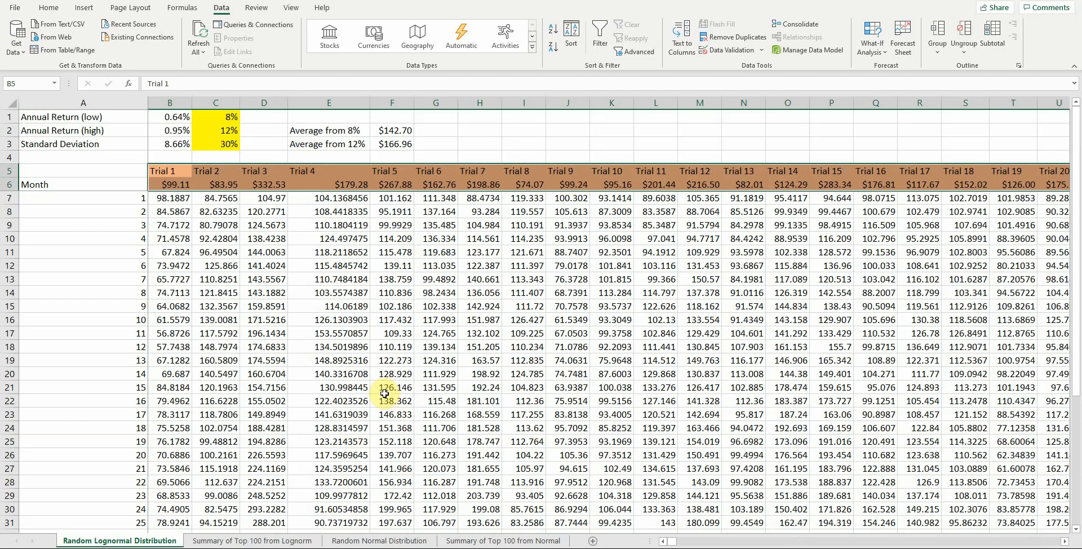
{"action": "mouse_move", "coordinate": [386, 401]}
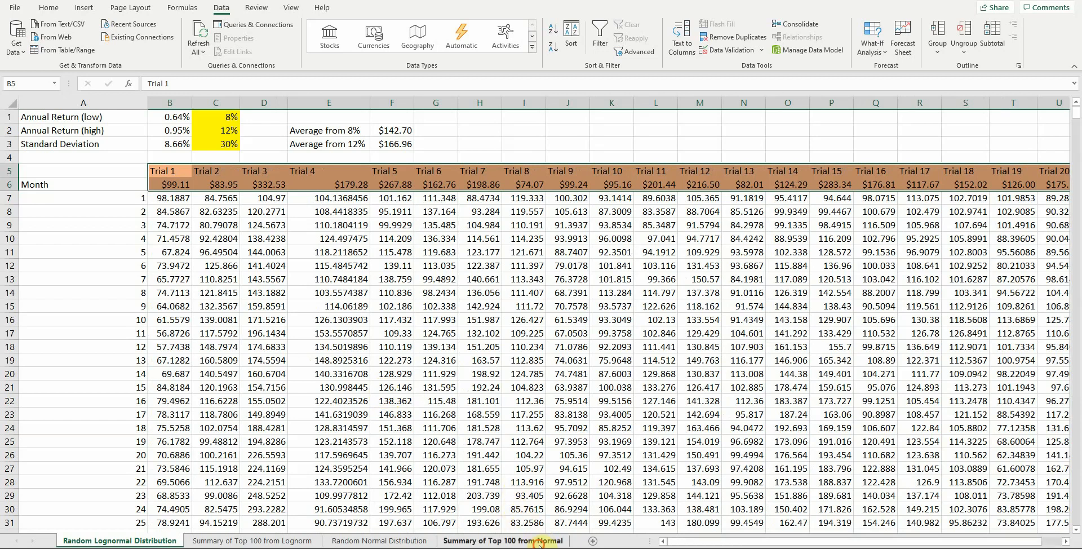
Open the Random Normal Distribution sheet, whose NORM.INV trials average $129.49 and $139.53.
{"action": "left_click", "coordinate": [378, 540]}
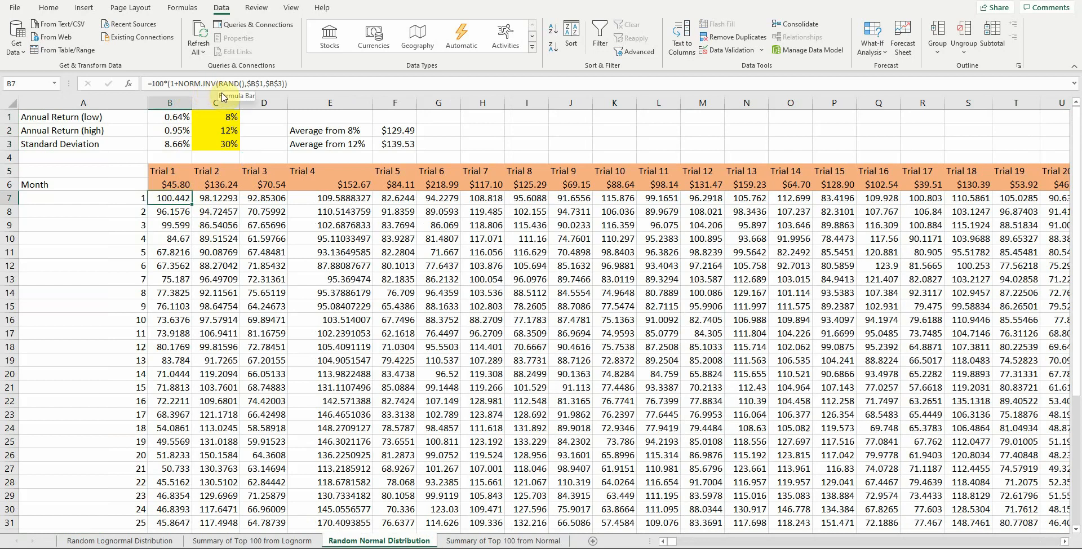
{"action": "mouse_move", "coordinate": [221, 98]}
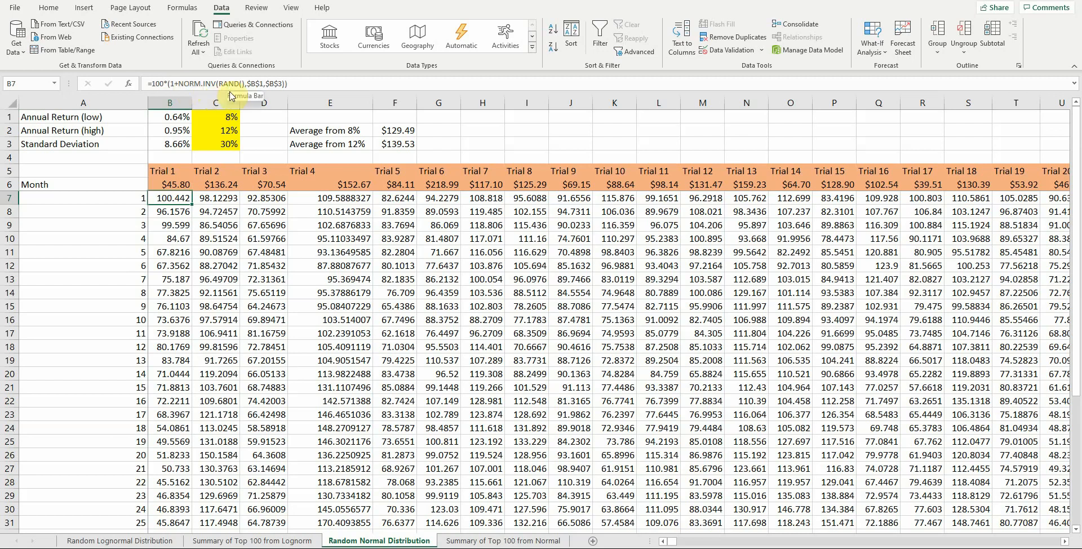
{"action": "mouse_move", "coordinate": [418, 122]}
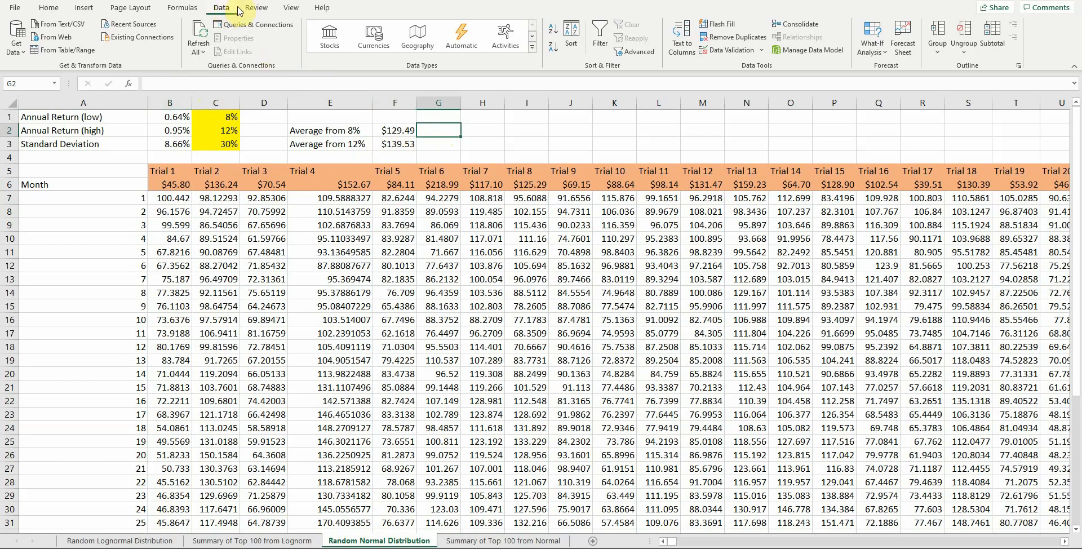
Calculate Now six times, redrawing normal trials until averages read $124.66 and $140.29.
{"action": "left_click", "coordinate": [182, 7]}
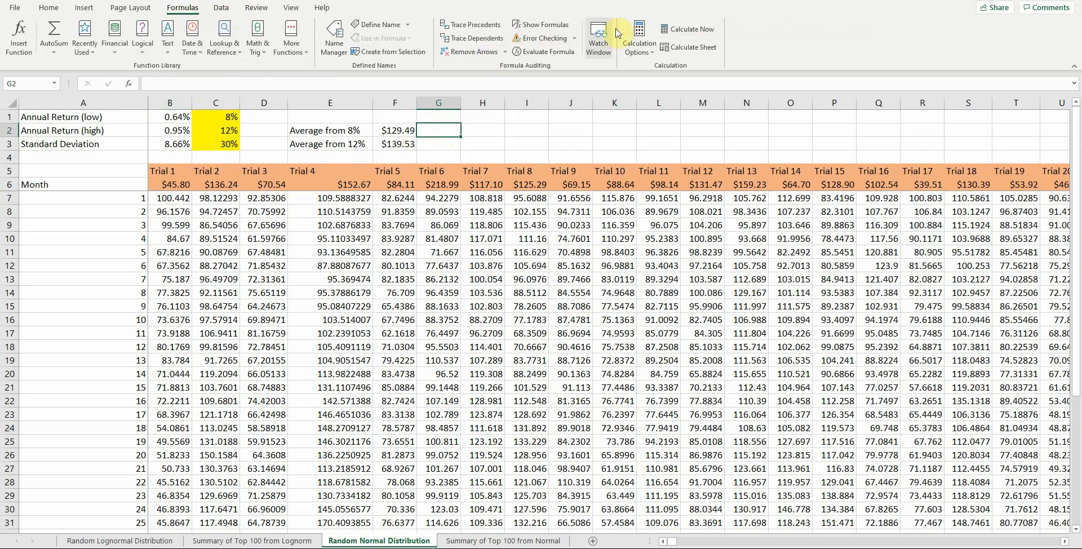
{"action": "left_click", "coordinate": [688, 29]}
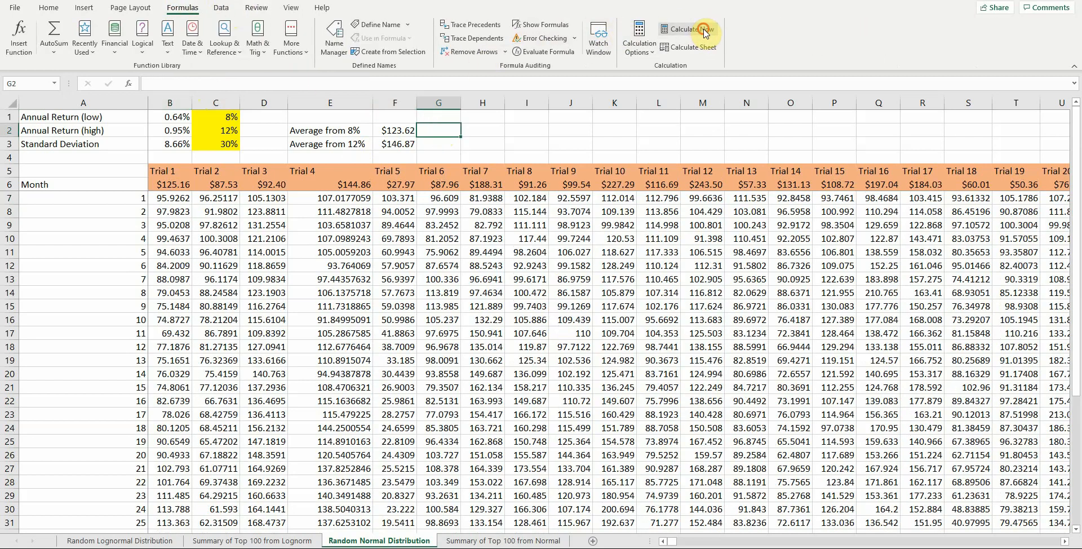
{"action": "left_click", "coordinate": [690, 28]}
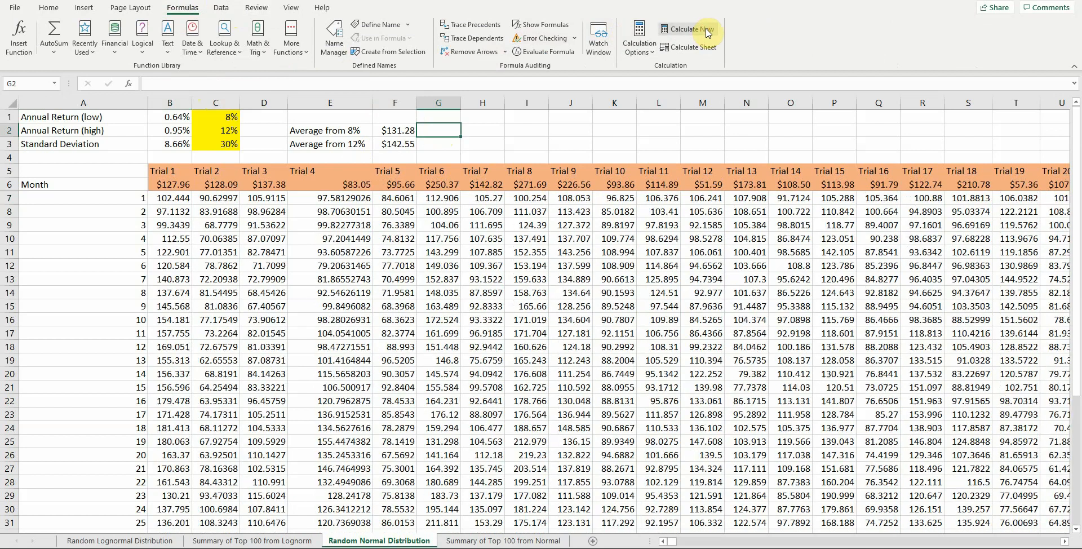
{"action": "left_click", "coordinate": [690, 28]}
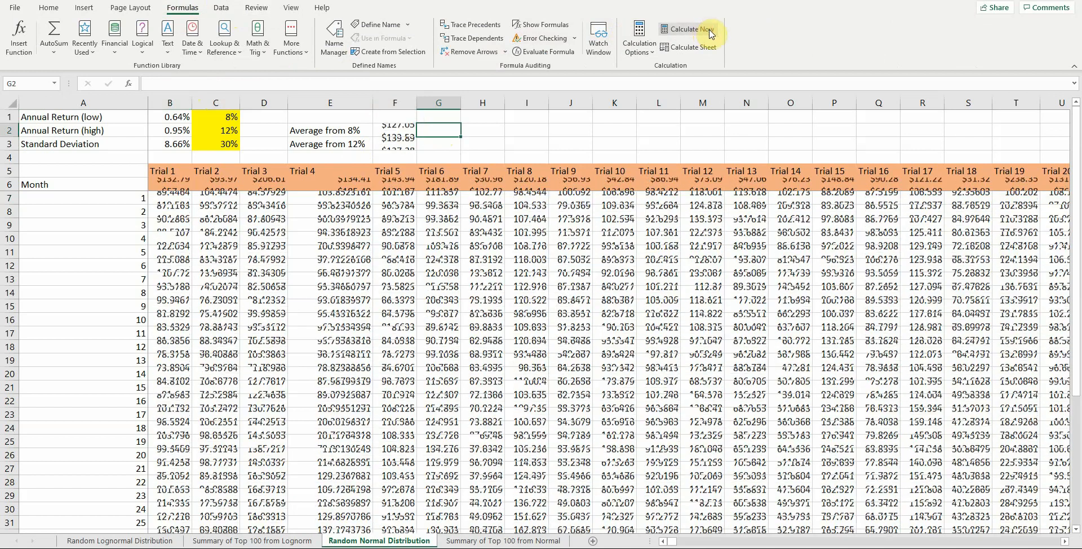
{"action": "left_click", "coordinate": [686, 28]}
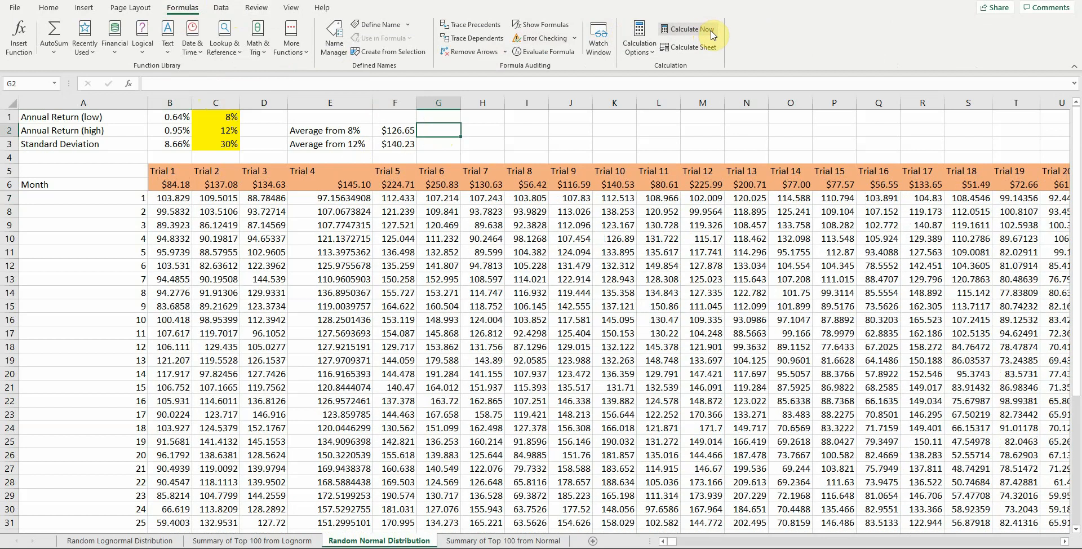
{"action": "left_click", "coordinate": [685, 29]}
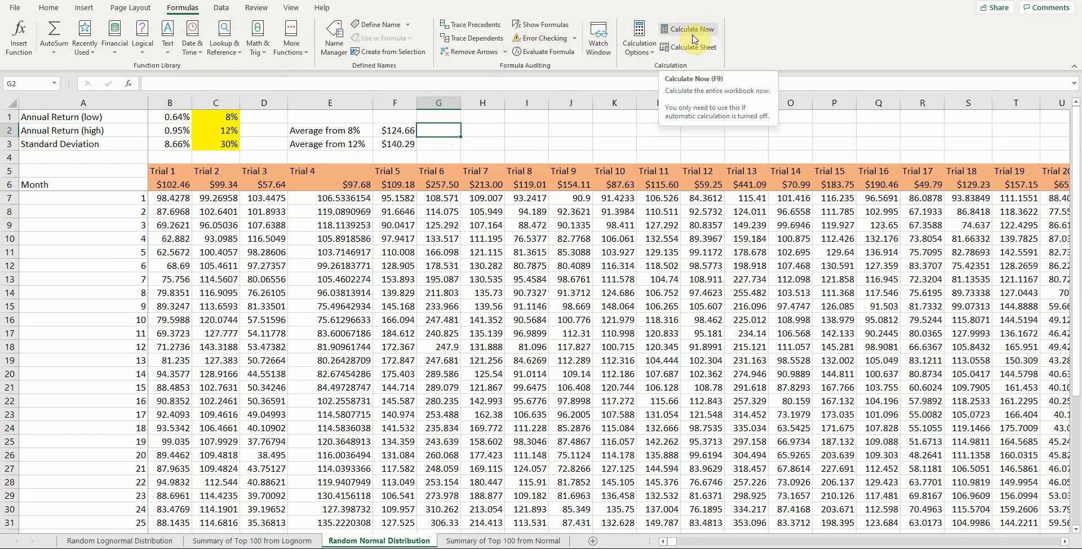
{"action": "mouse_move", "coordinate": [692, 38]}
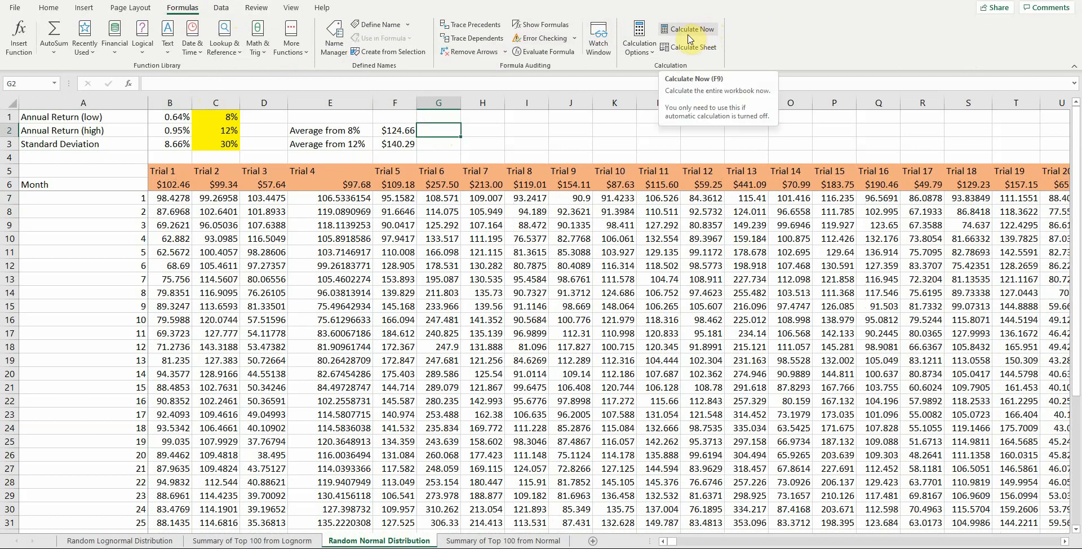
{"action": "left_click", "coordinate": [688, 29]}
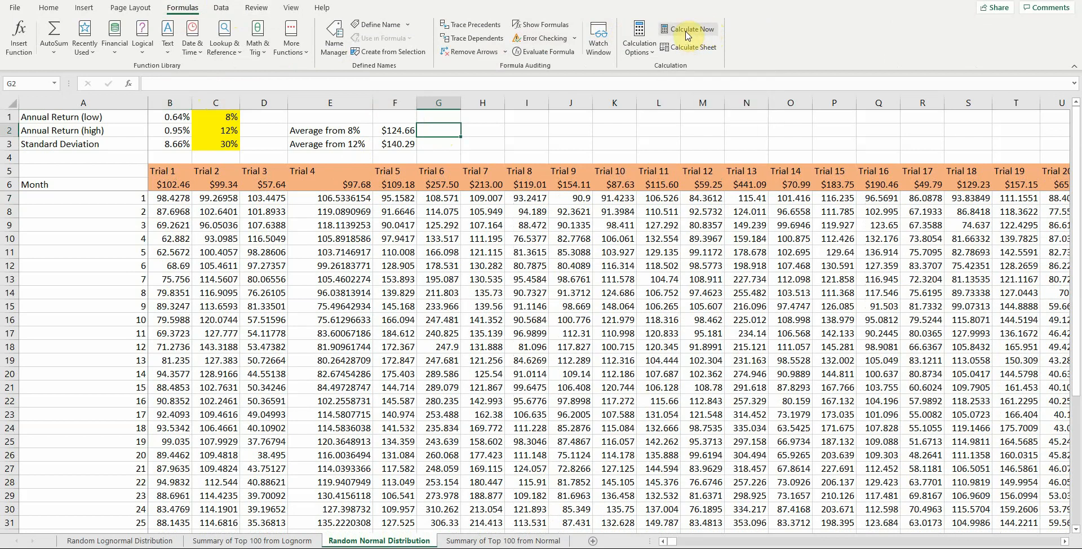
{"action": "mouse_move", "coordinate": [688, 28]}
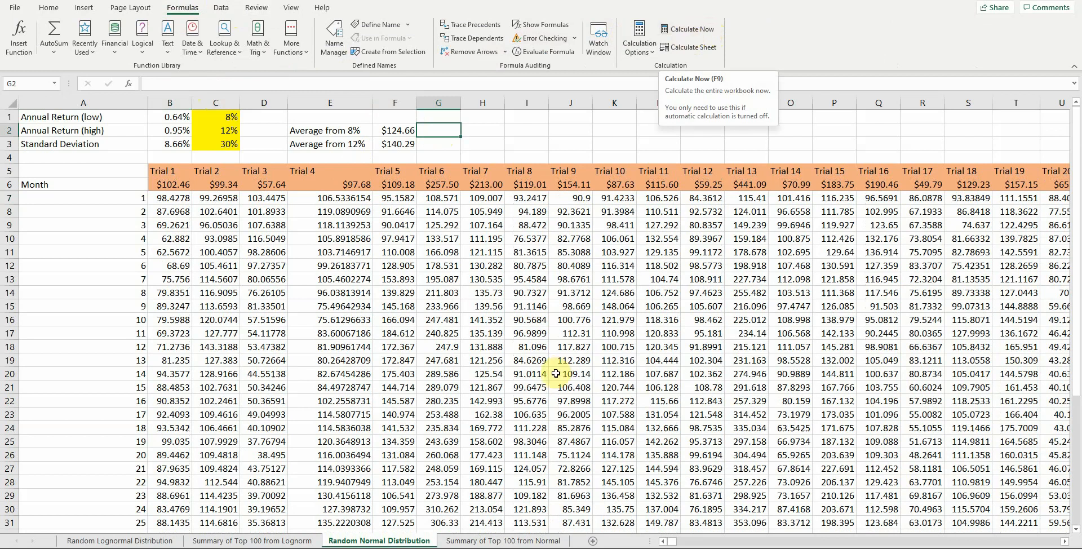
Open 'Summary of Top 100 from Normal' and inspect the 33 low and 67 high counts.
{"action": "left_click", "coordinate": [503, 541]}
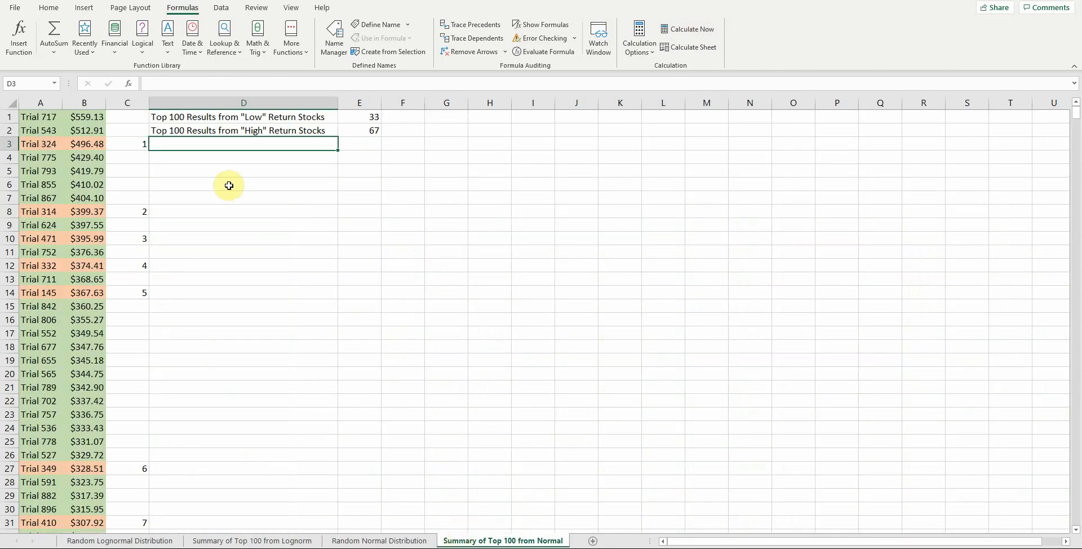
{"action": "mouse_move", "coordinate": [400, 120]}
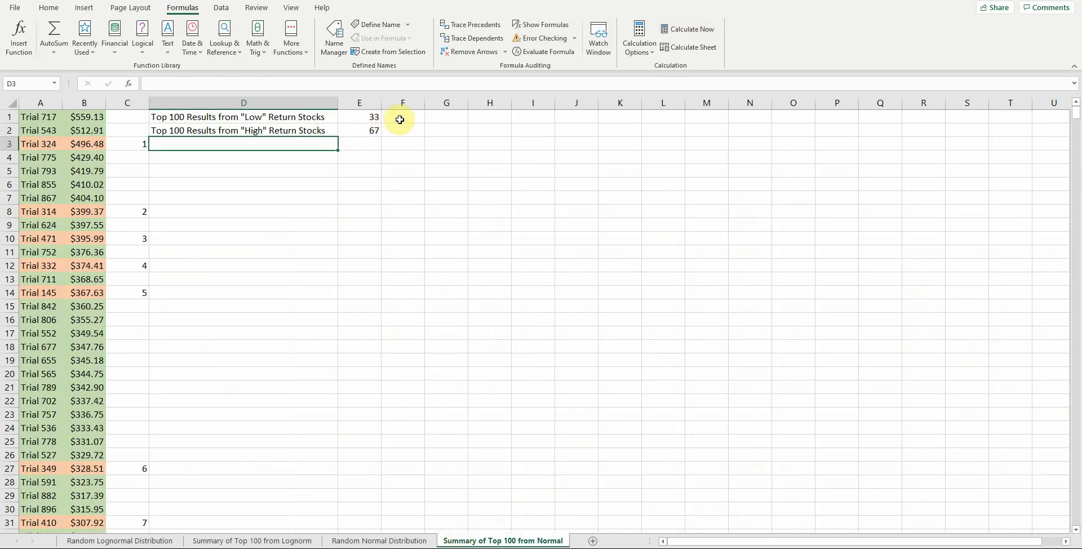
{"action": "left_click", "coordinate": [359, 116]}
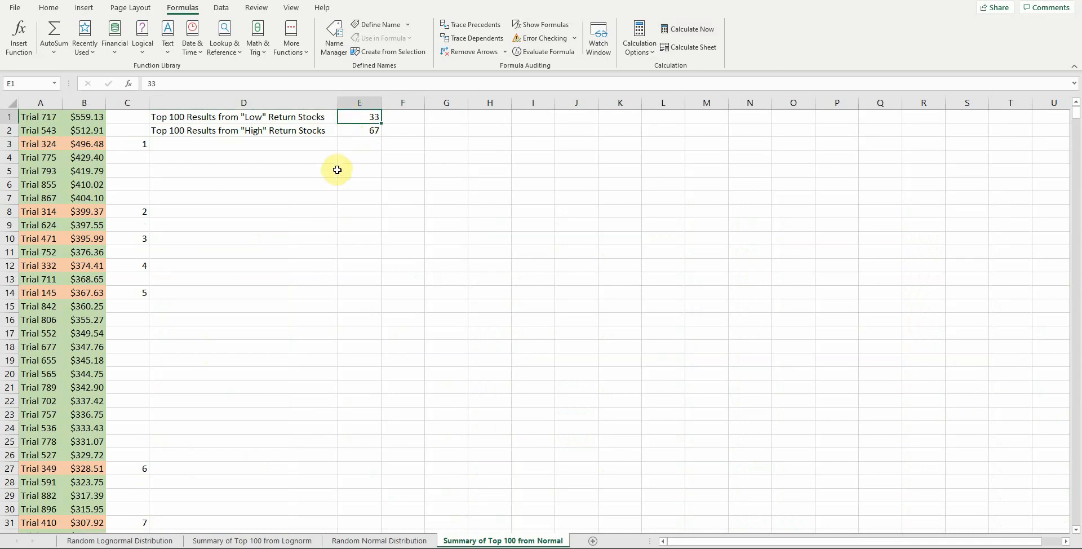
{"action": "mouse_move", "coordinate": [402, 120]}
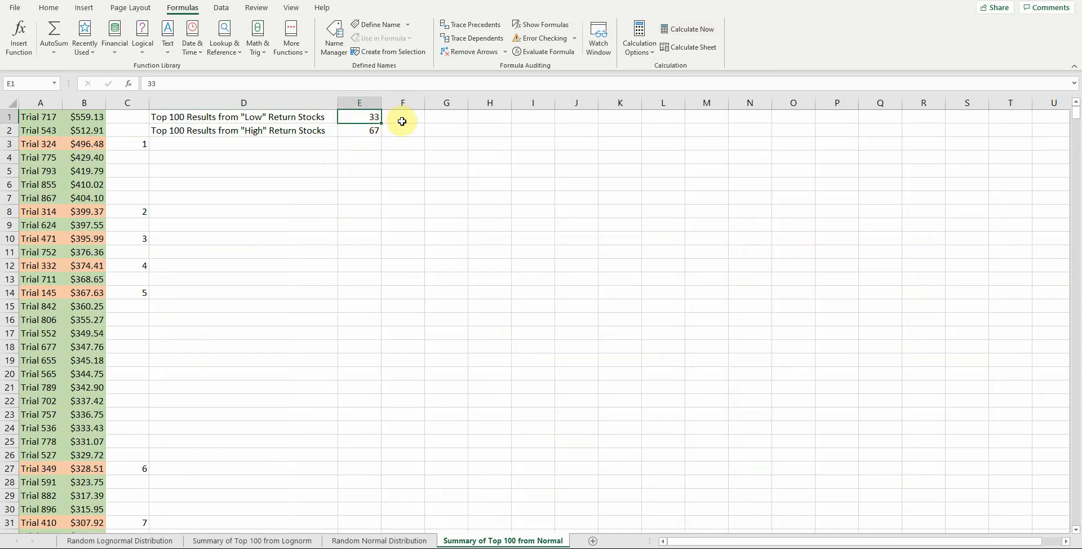
{"action": "mouse_move", "coordinate": [396, 130]}
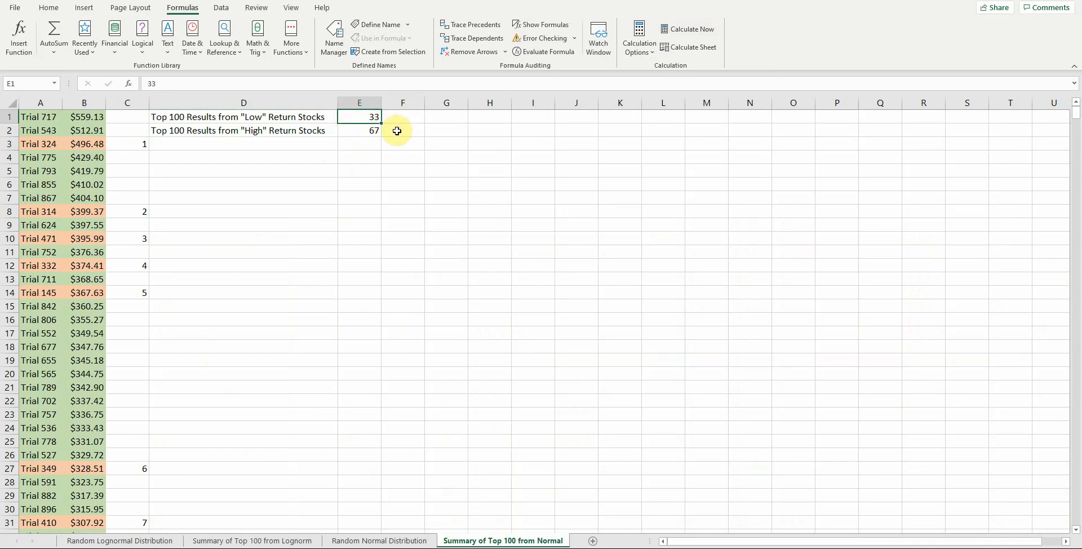
{"action": "left_click", "coordinate": [403, 131]}
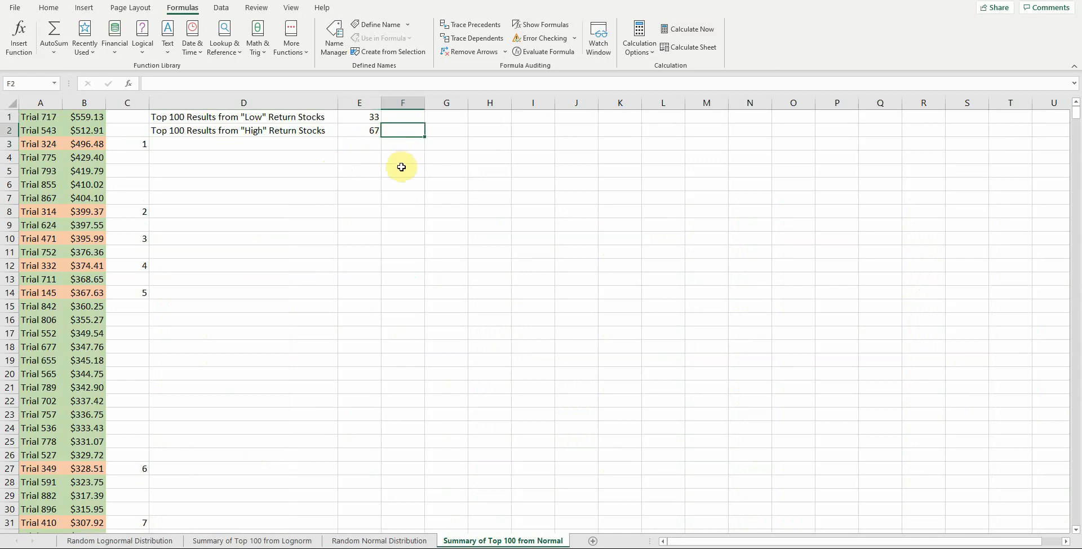
{"action": "mouse_move", "coordinate": [396, 182]}
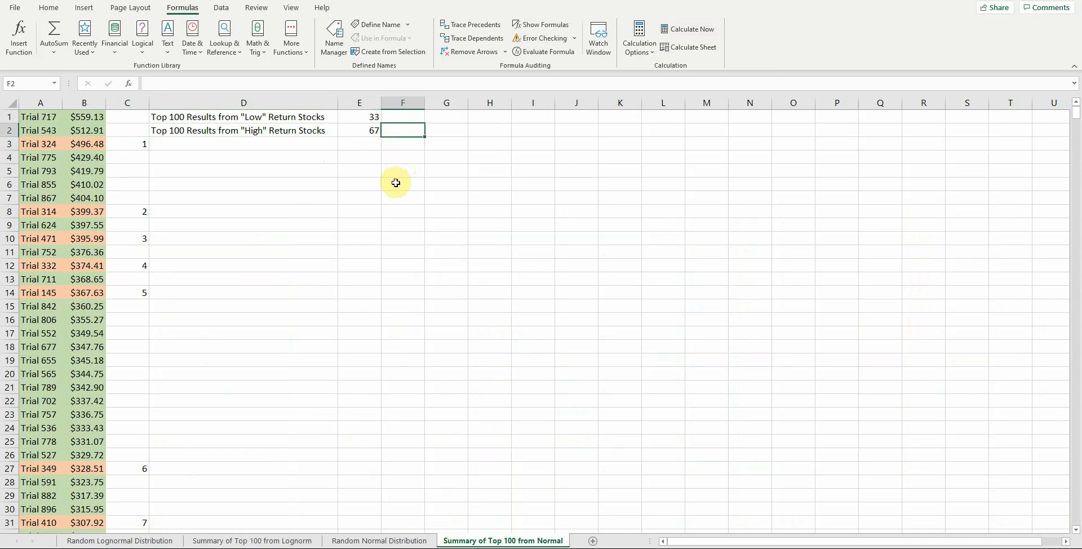
{"action": "mouse_move", "coordinate": [375, 288]}
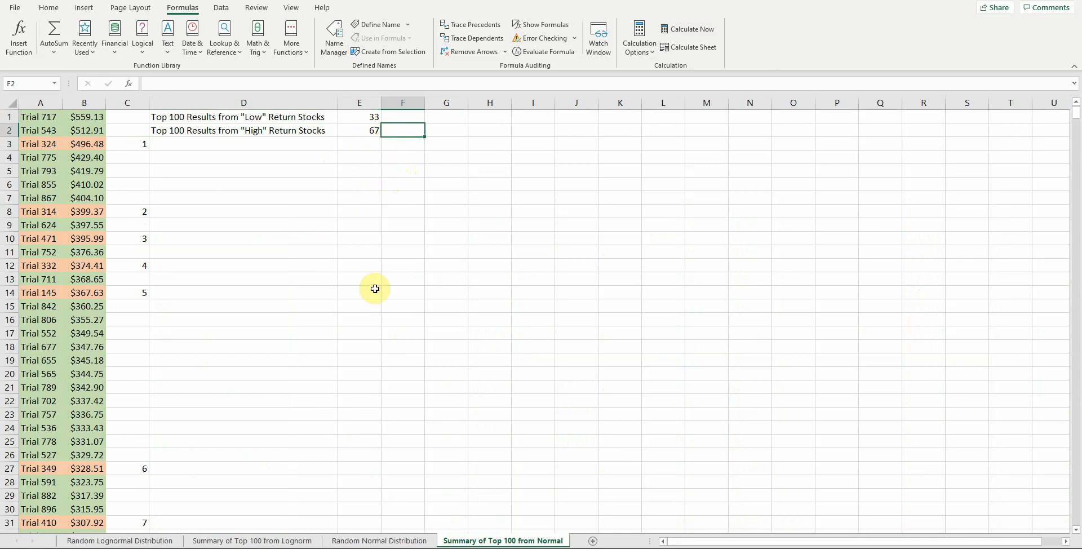
{"action": "mouse_move", "coordinate": [313, 307]}
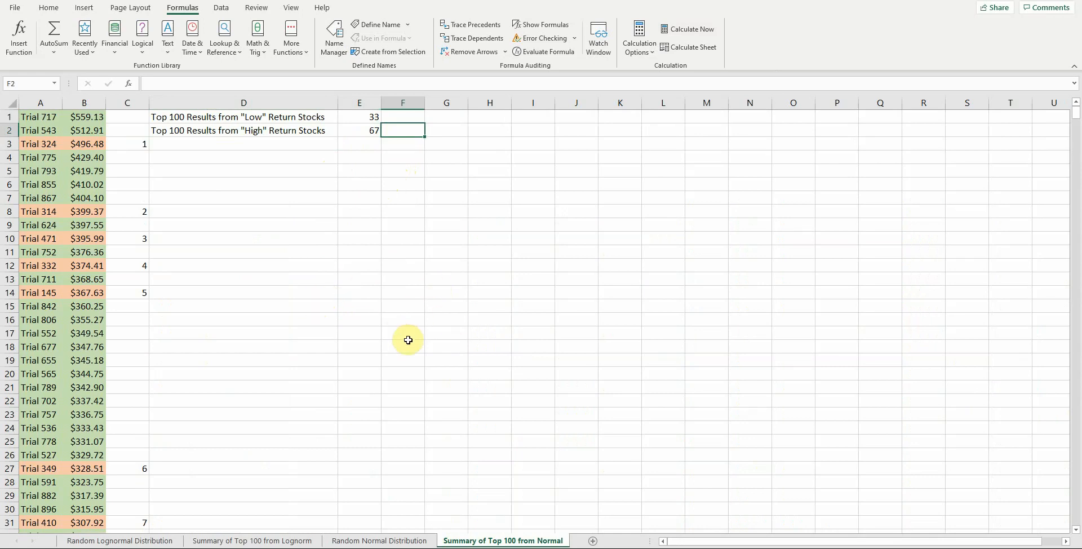
{"action": "mouse_move", "coordinate": [447, 347]}
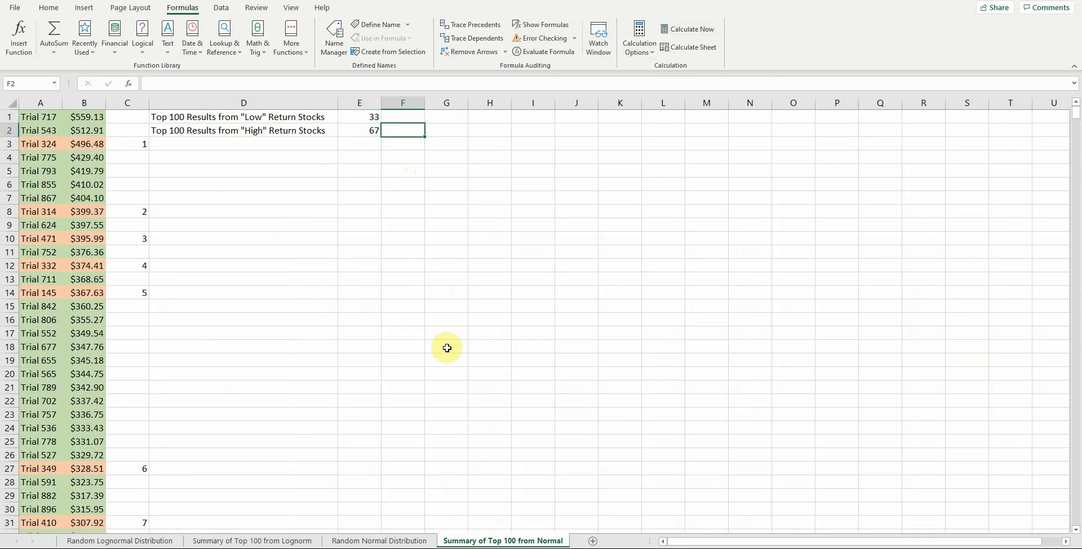
{"action": "mouse_move", "coordinate": [456, 364]}
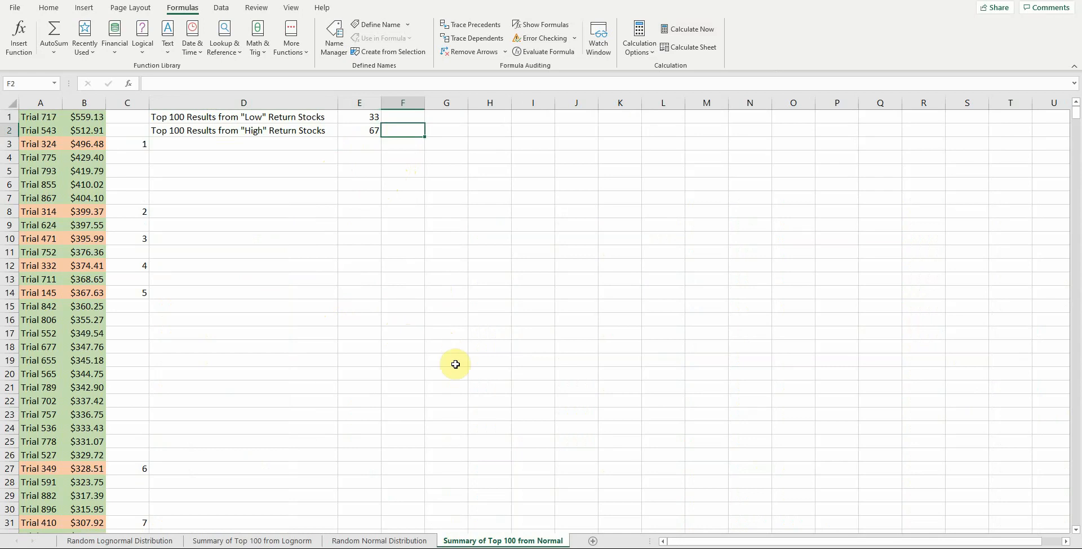
{"action": "mouse_move", "coordinate": [469, 396]}
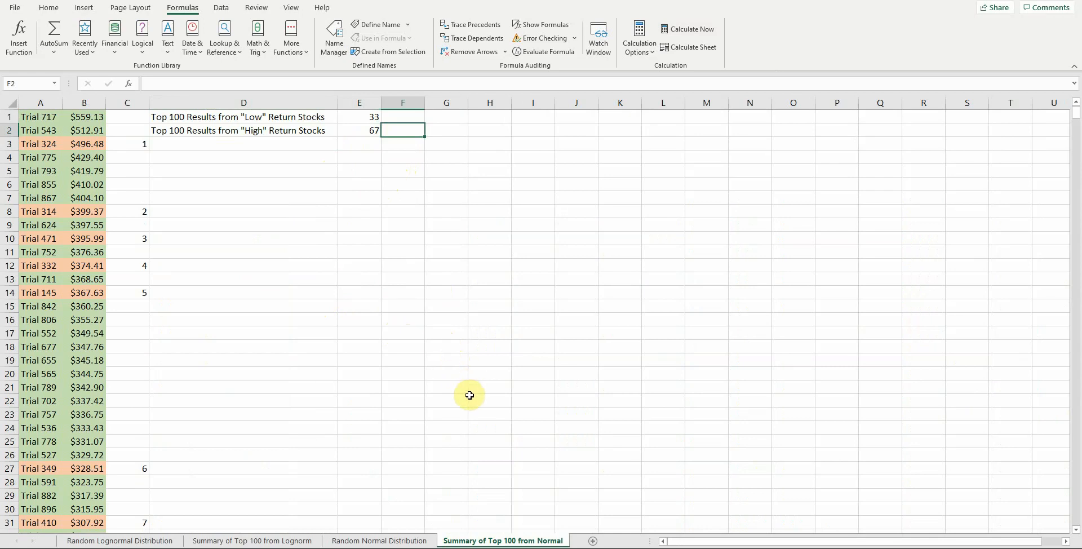
{"action": "mouse_move", "coordinate": [604, 442]}
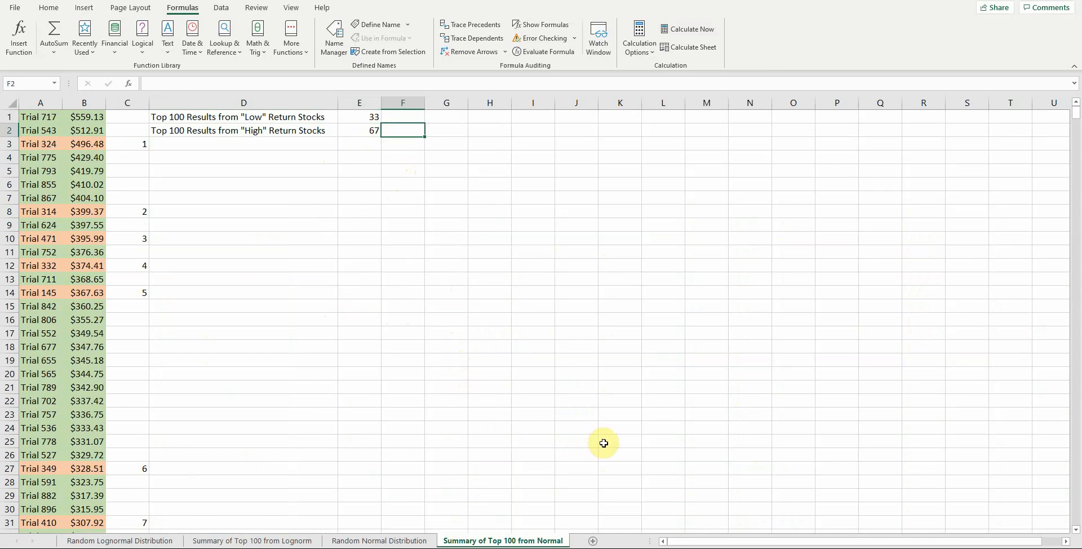
{"action": "mouse_move", "coordinate": [605, 447]}
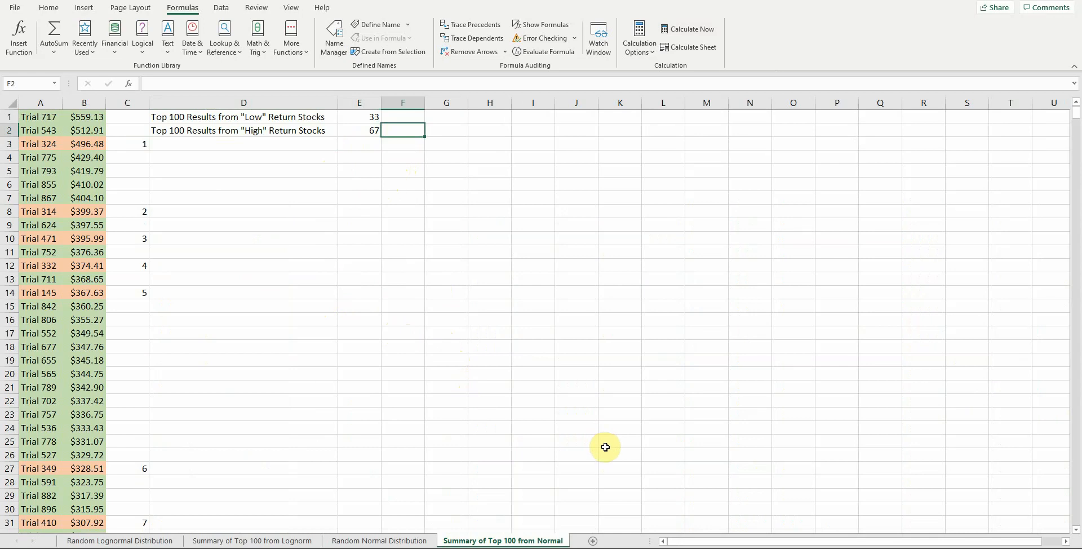
{"action": "mouse_move", "coordinate": [577, 428]}
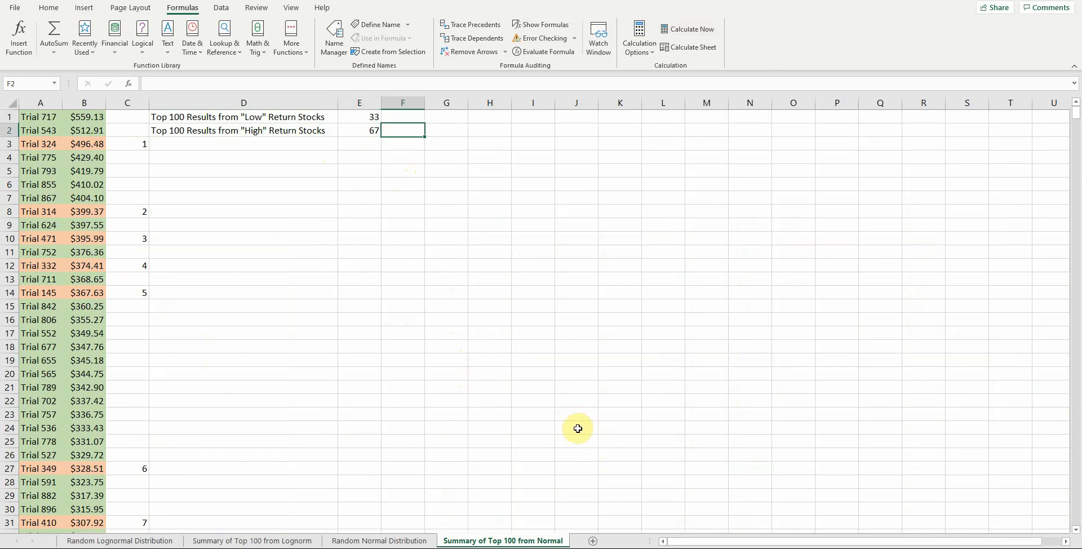